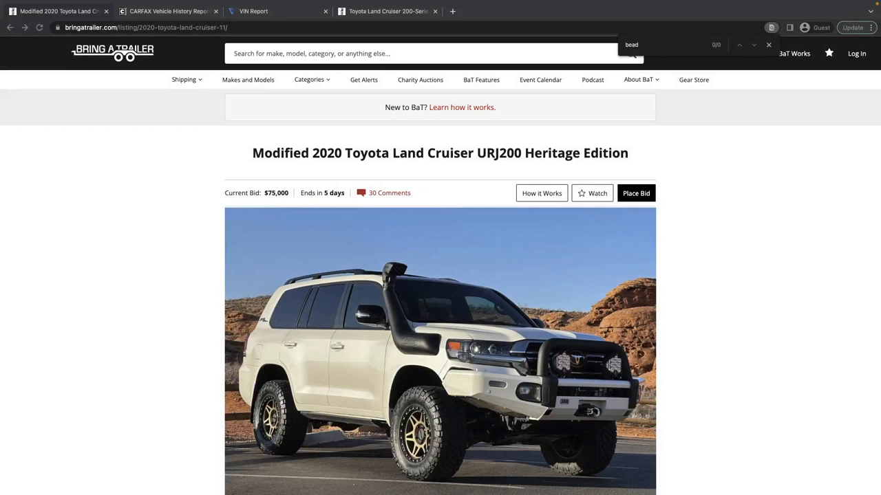
mouse_move(126, 382)
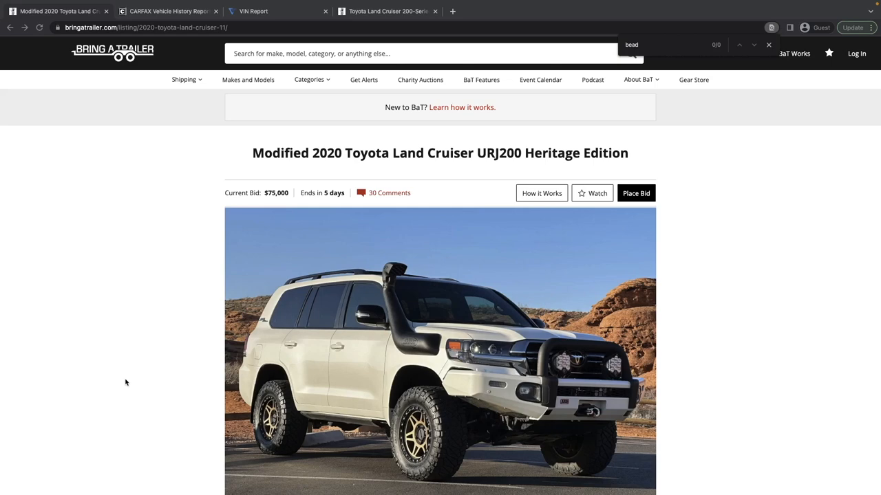
mouse_move(162, 299)
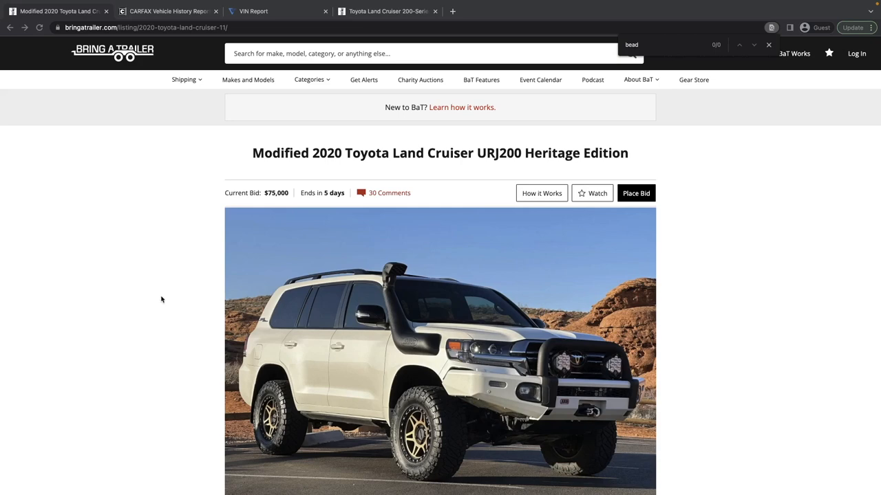
mouse_move(239, 235)
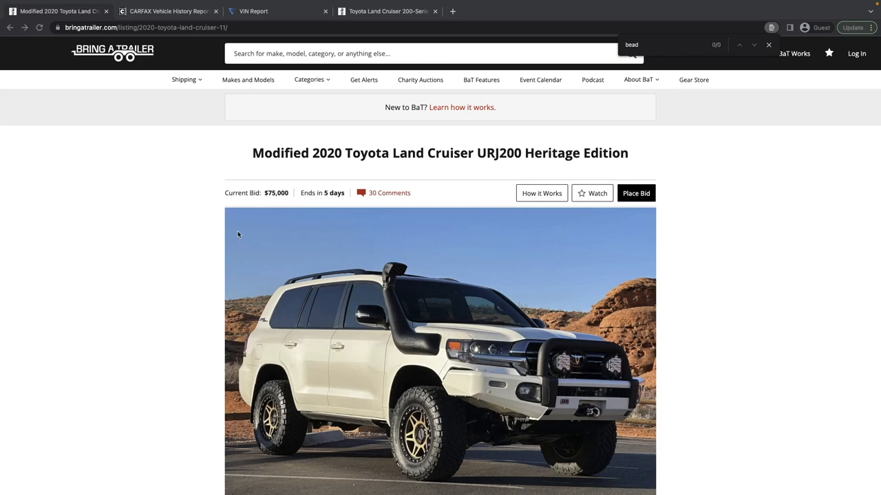
mouse_move(264, 210)
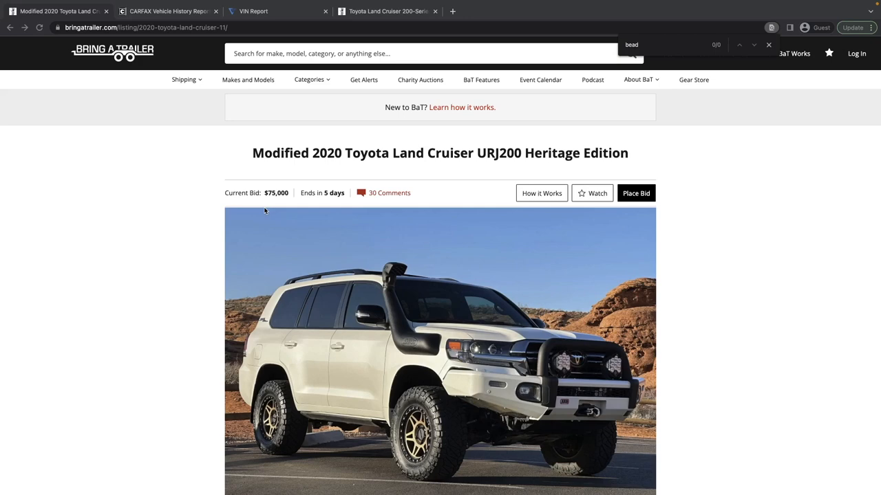
mouse_move(262, 230)
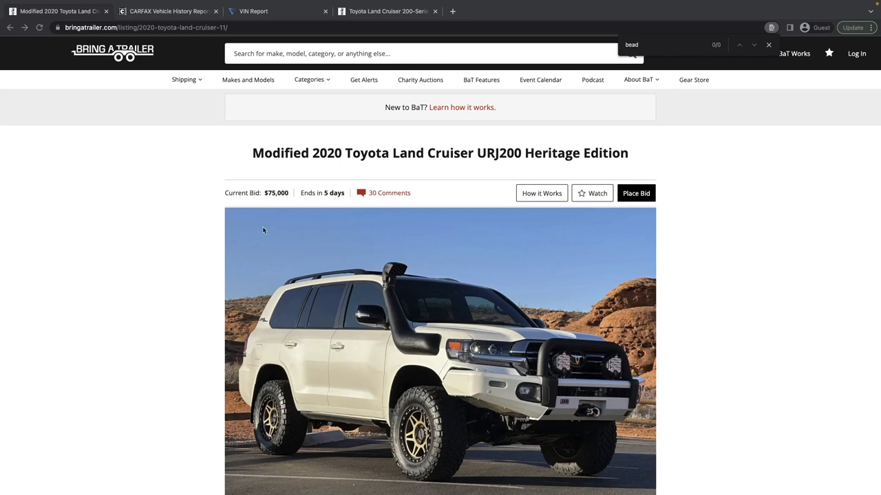
mouse_move(279, 248)
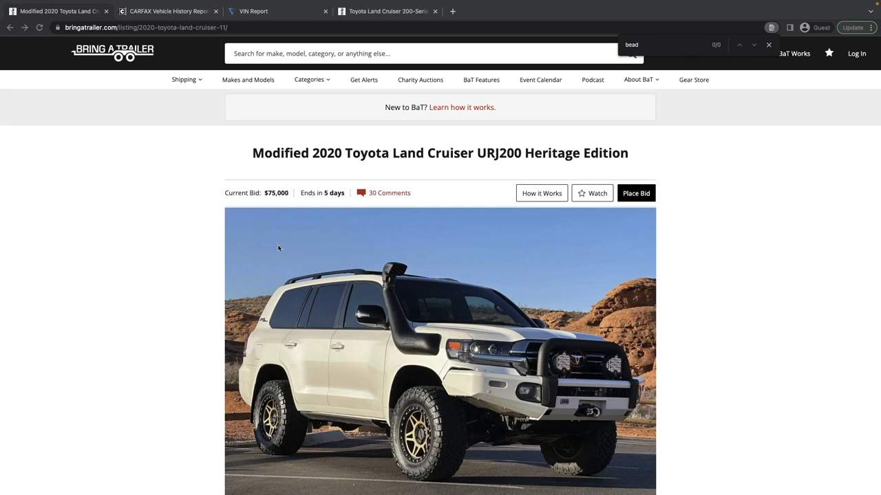
mouse_move(490, 357)
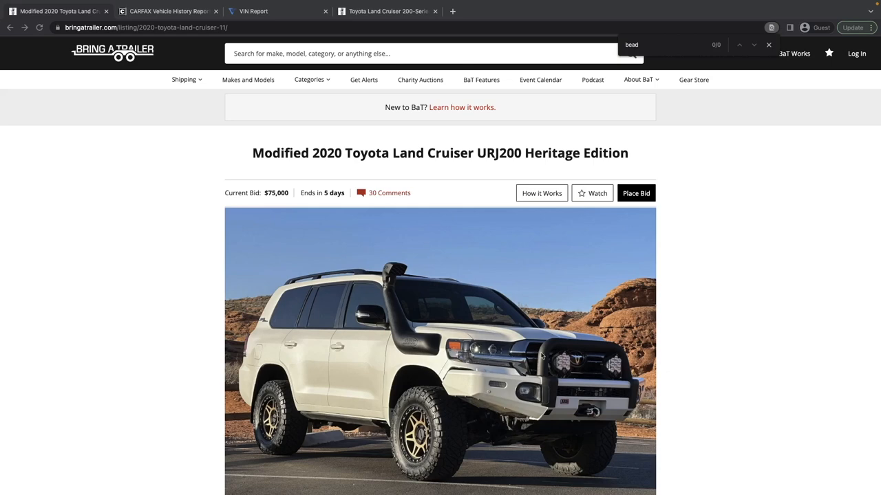
mouse_move(271, 334)
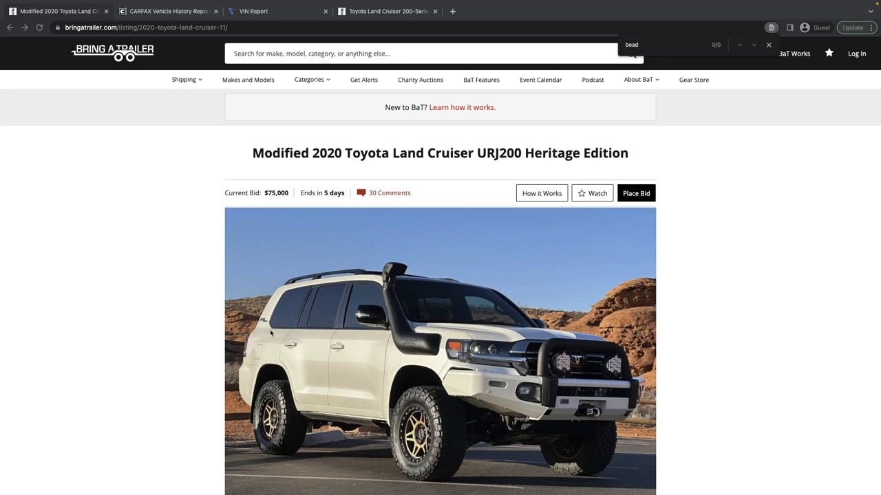
mouse_move(346, 285)
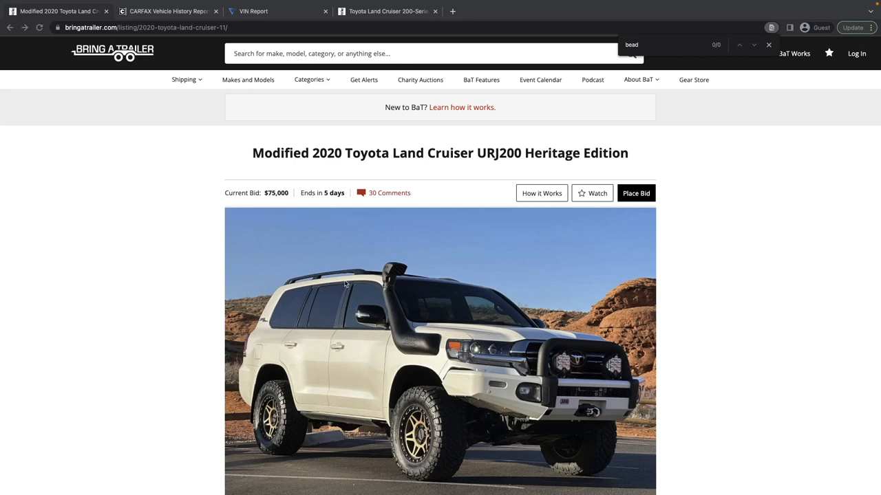
mouse_move(346, 285)
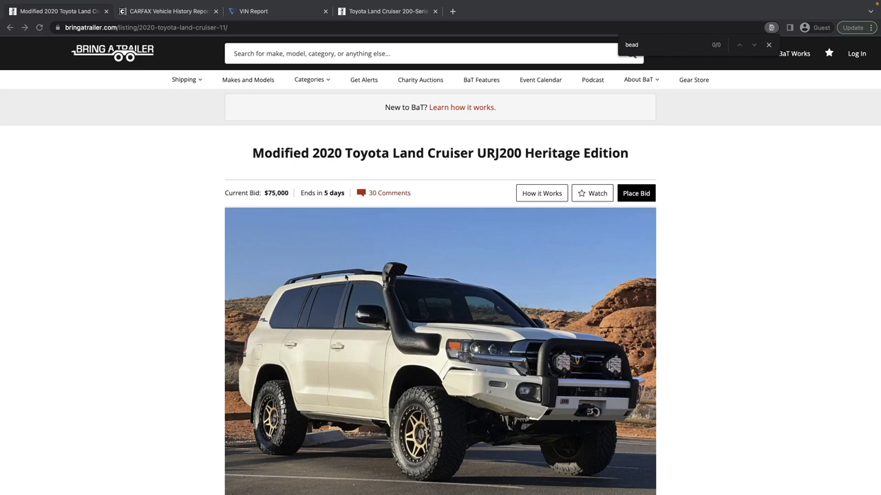
mouse_move(346, 317)
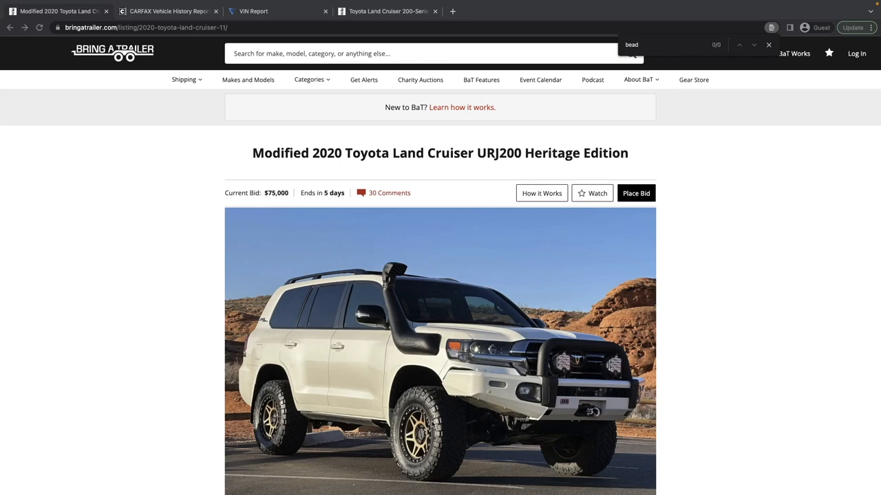
Step: Scroll to the description and BaT Essentials: 8k miles, 5.7-liter V8, Method Race wheels
scroll("down", 3)
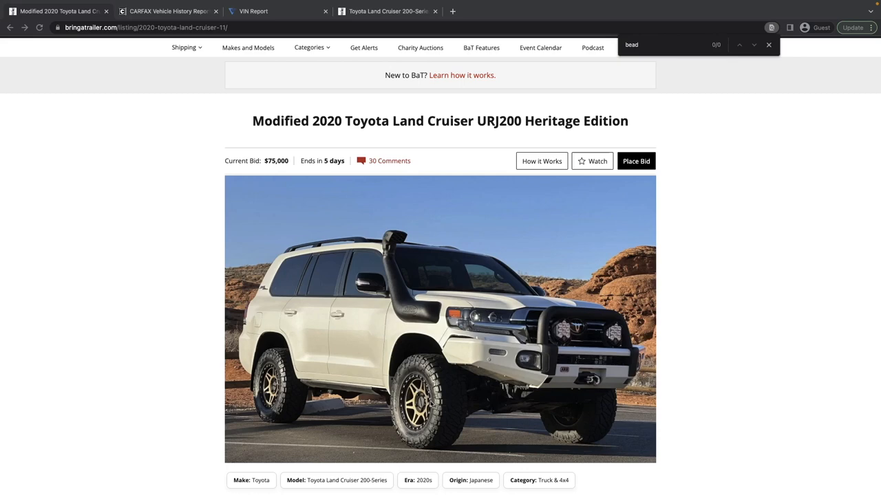
scroll("down", 3)
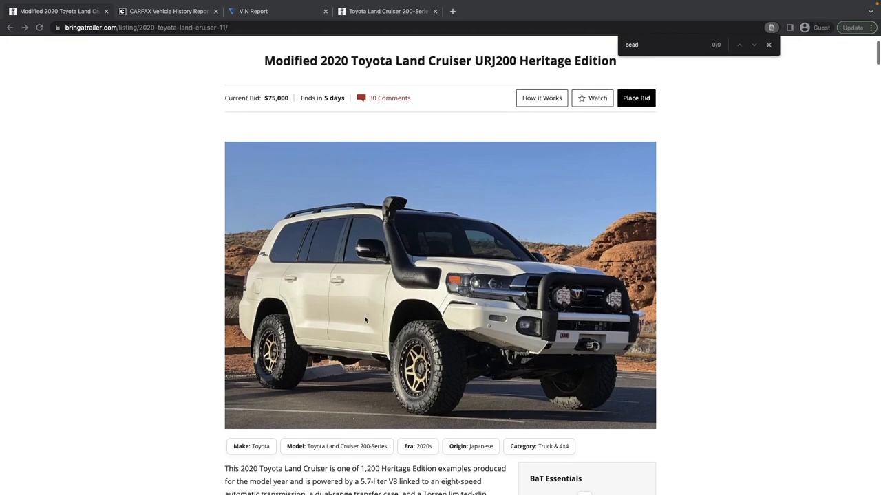
scroll("down", 3)
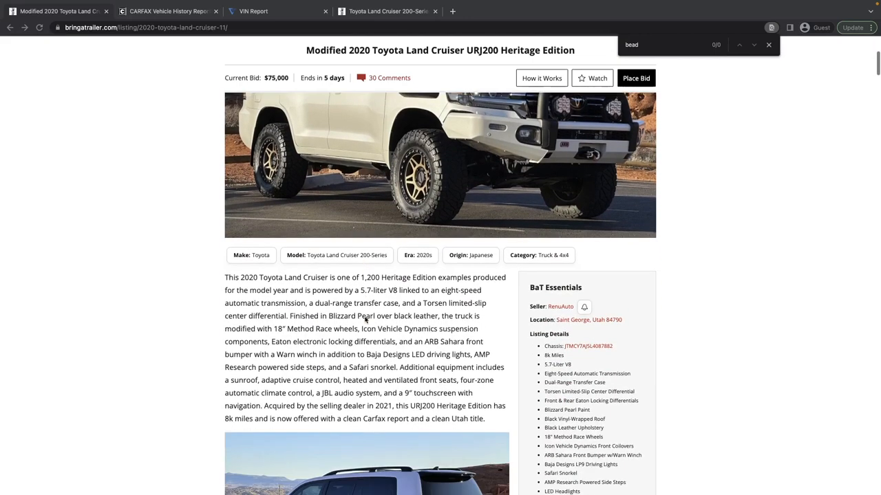
scroll("down", 3)
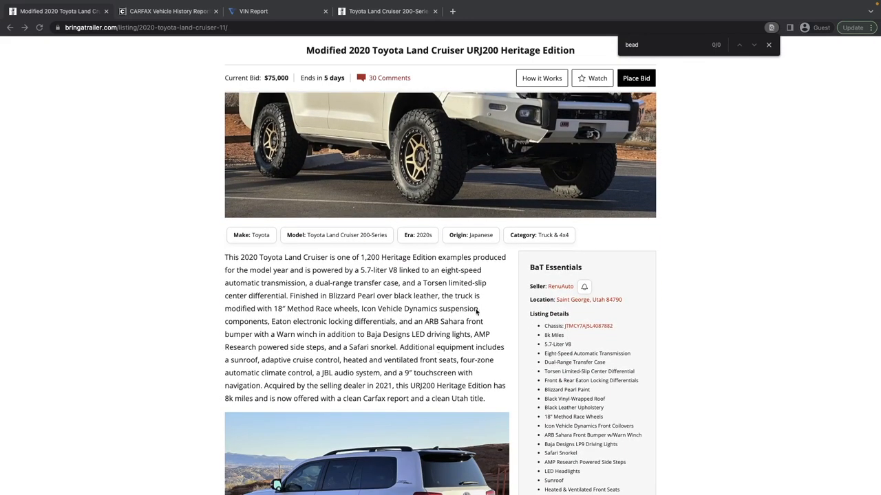
scroll("down", 3)
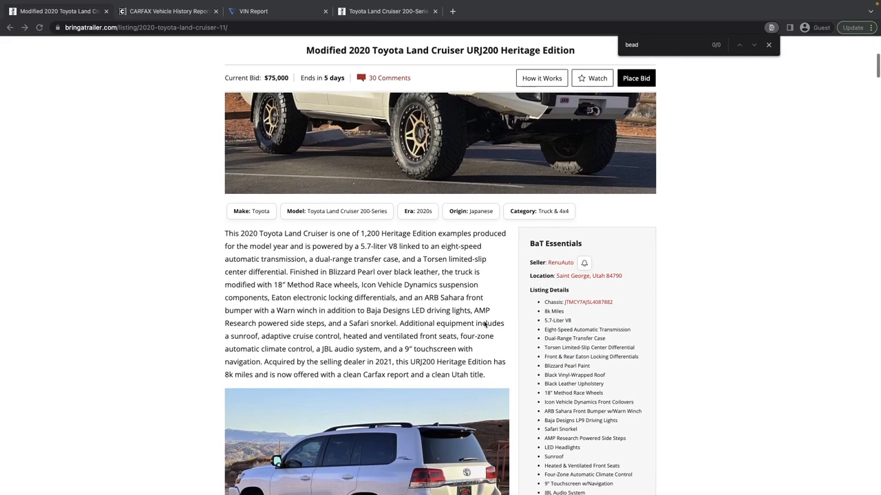
scroll("down", 3)
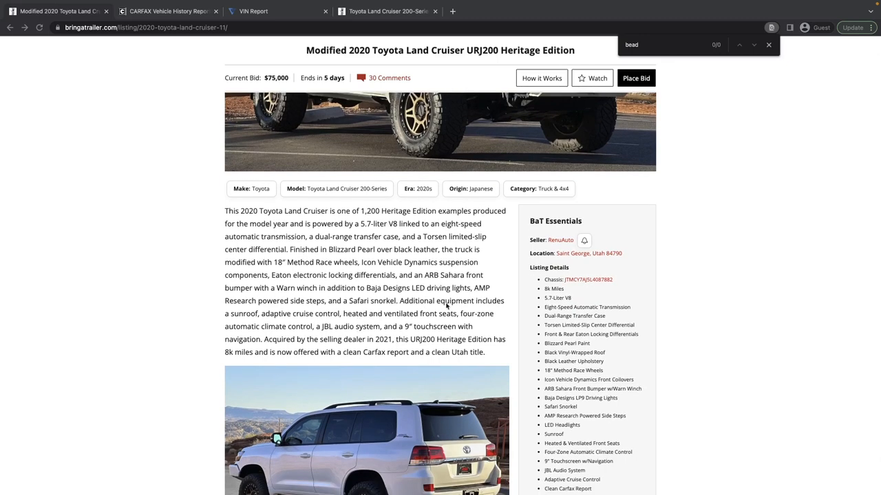
mouse_move(424, 273)
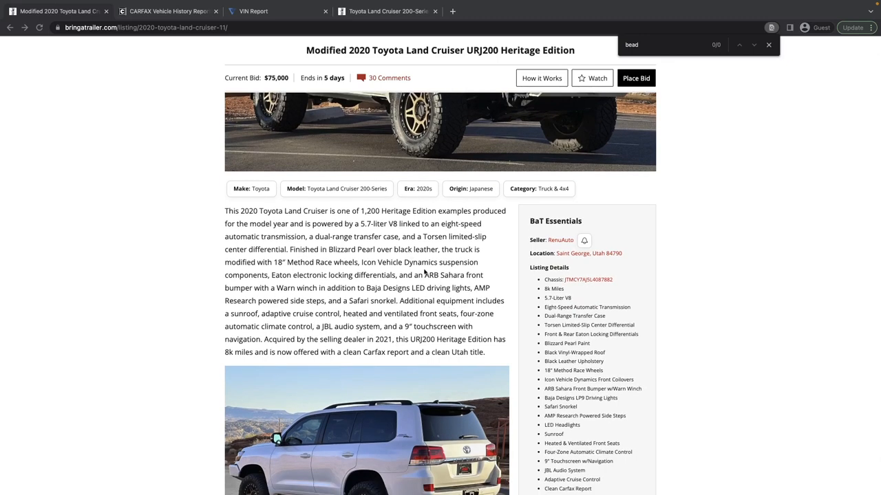
mouse_move(385, 242)
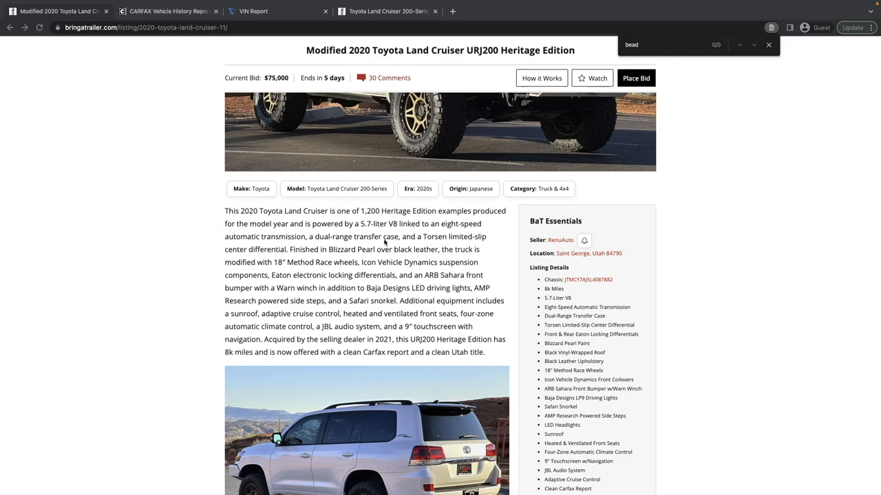
mouse_move(432, 239)
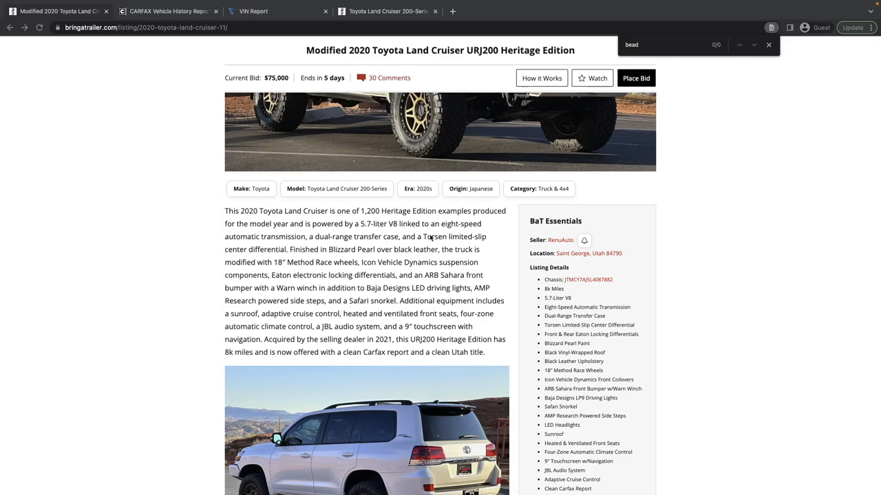
scroll("down", 3)
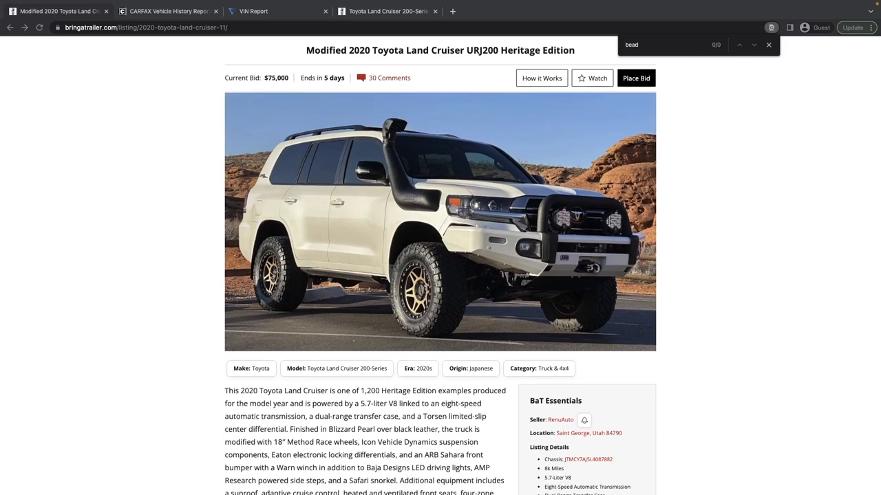
scroll("down", 3)
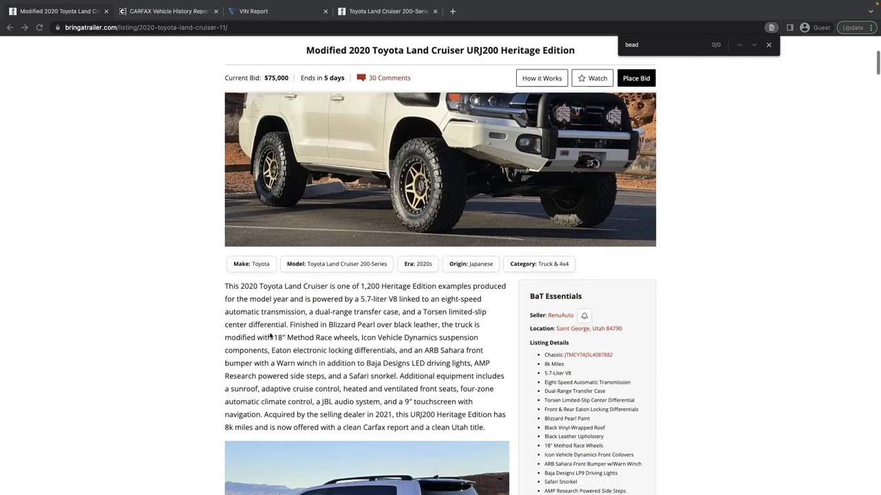
mouse_move(355, 337)
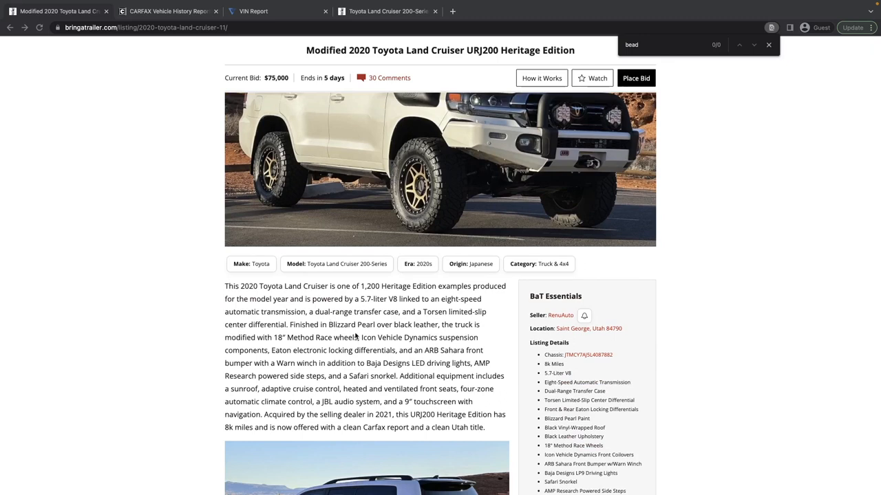
scroll("down", 3)
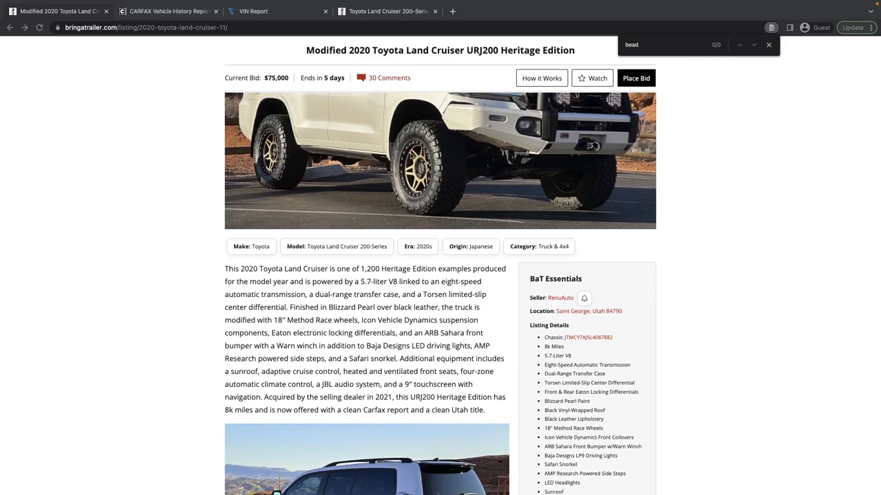
mouse_move(423, 322)
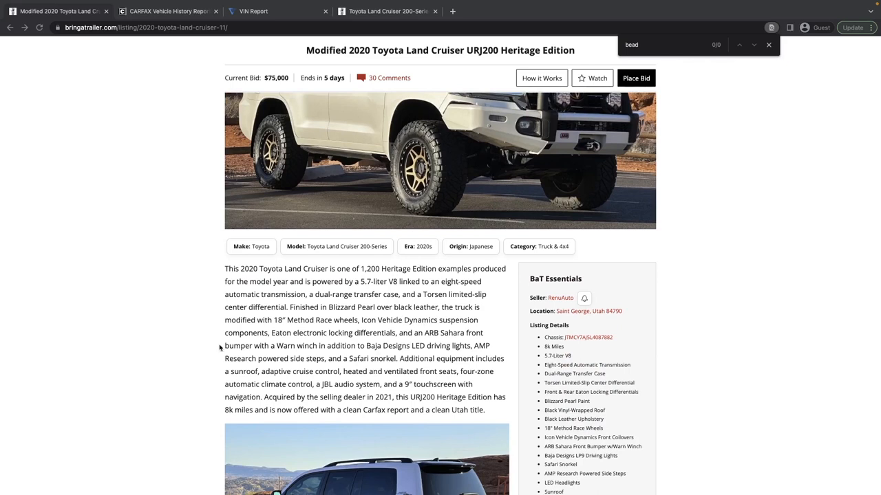
scroll("down", 3)
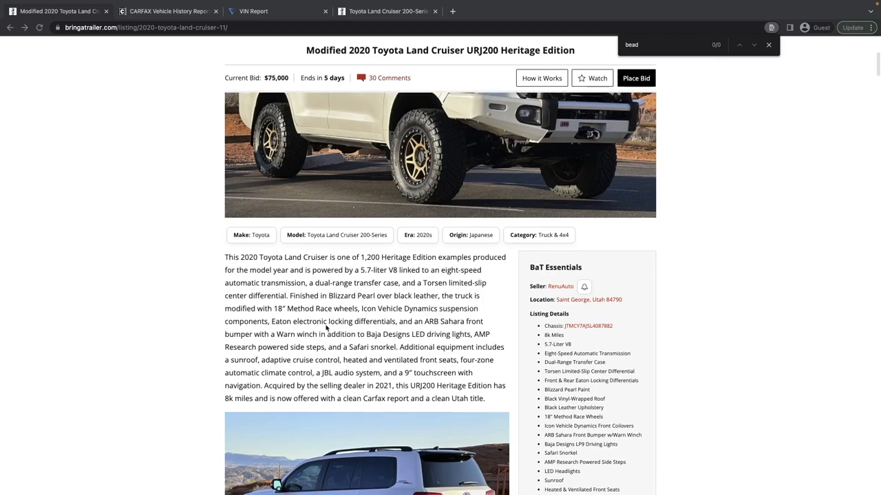
mouse_move(392, 322)
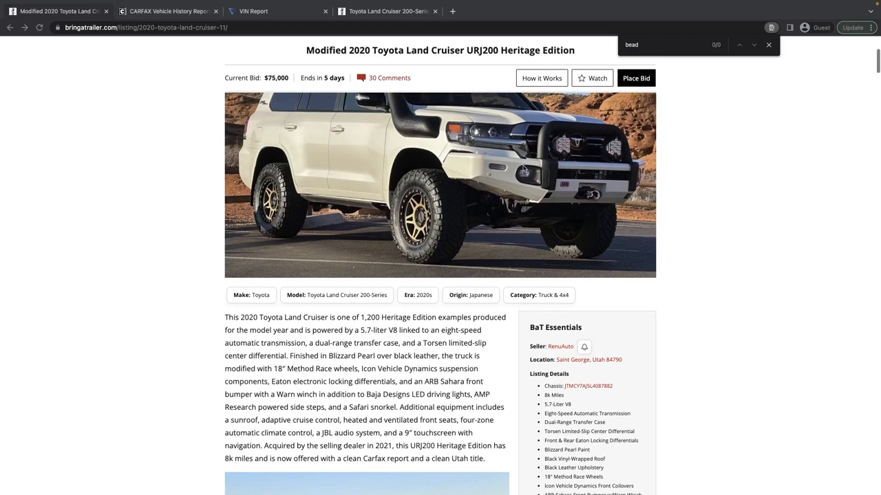
scroll("down", 3)
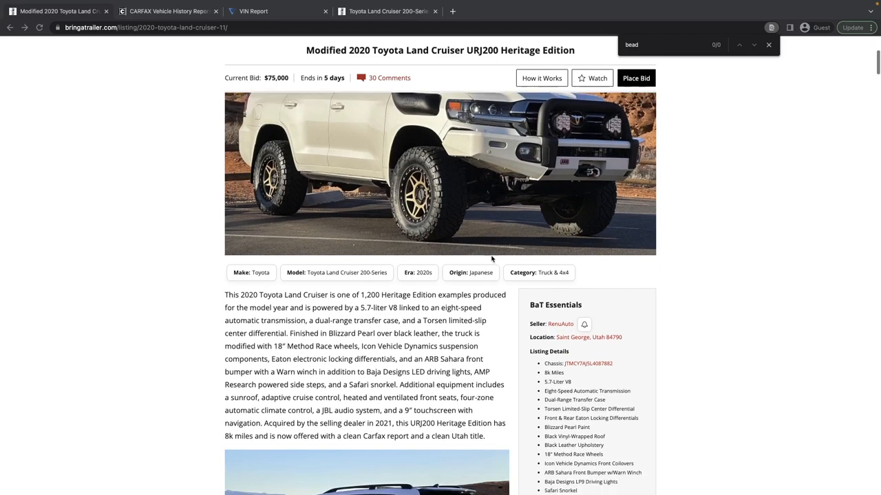
scroll("down", 3)
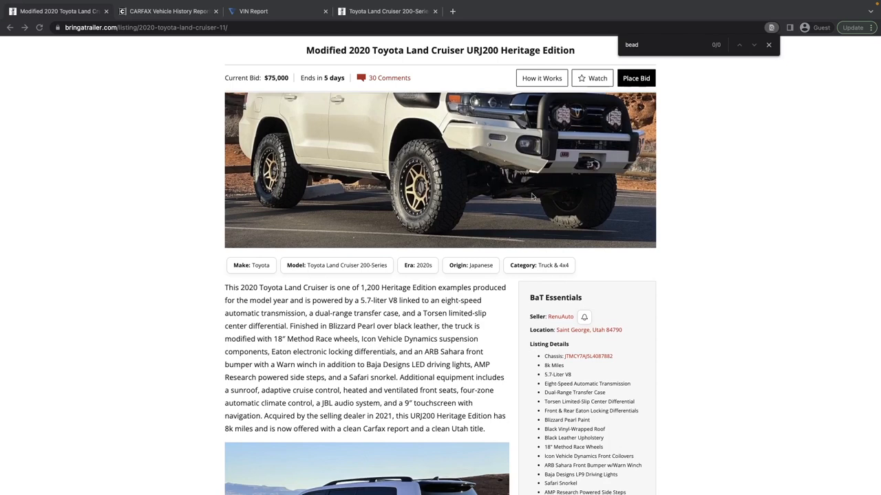
mouse_move(588, 167)
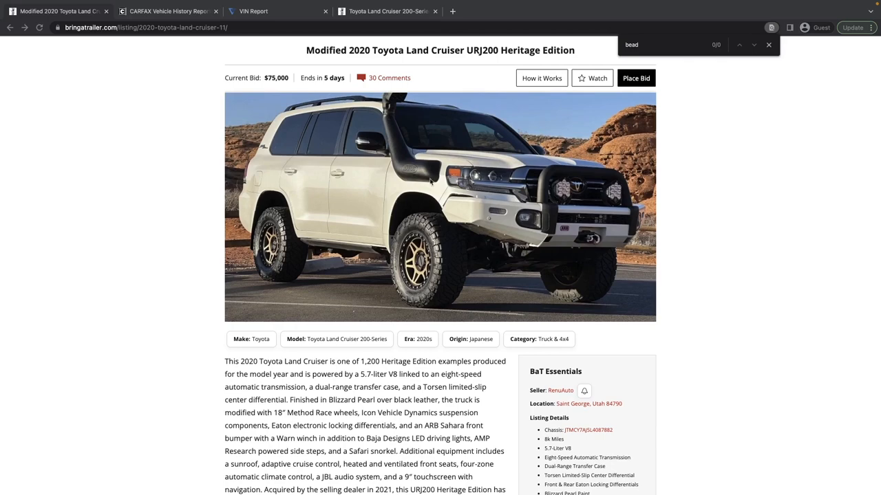
mouse_move(433, 124)
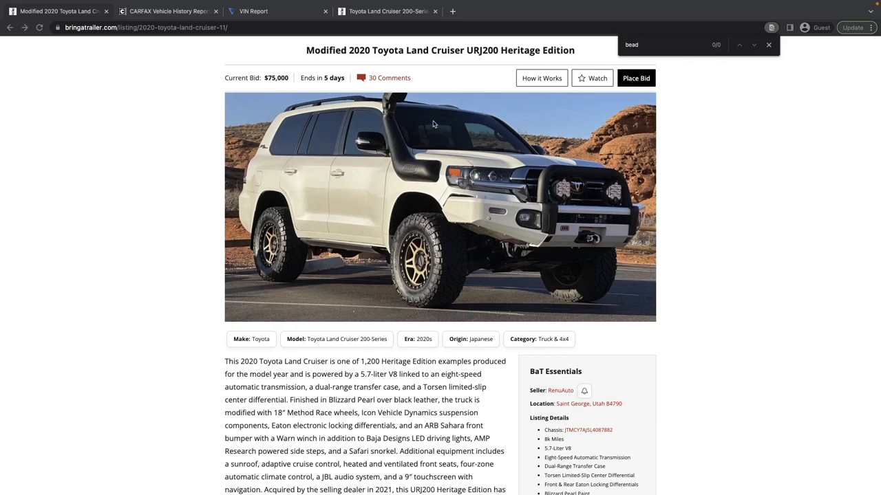
mouse_move(372, 148)
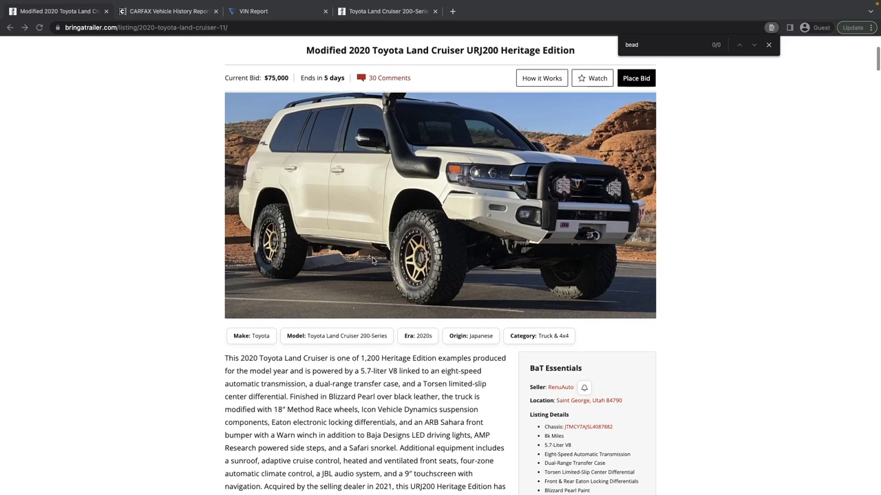
mouse_move(347, 249)
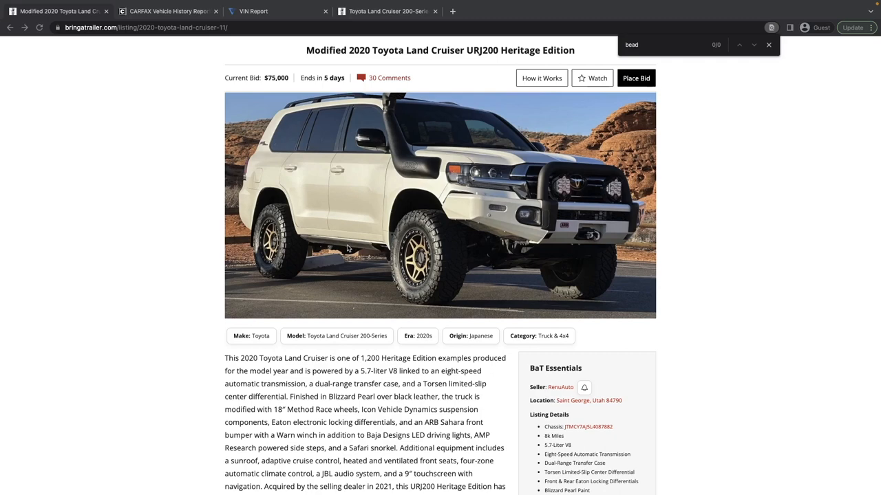
scroll("down", 3)
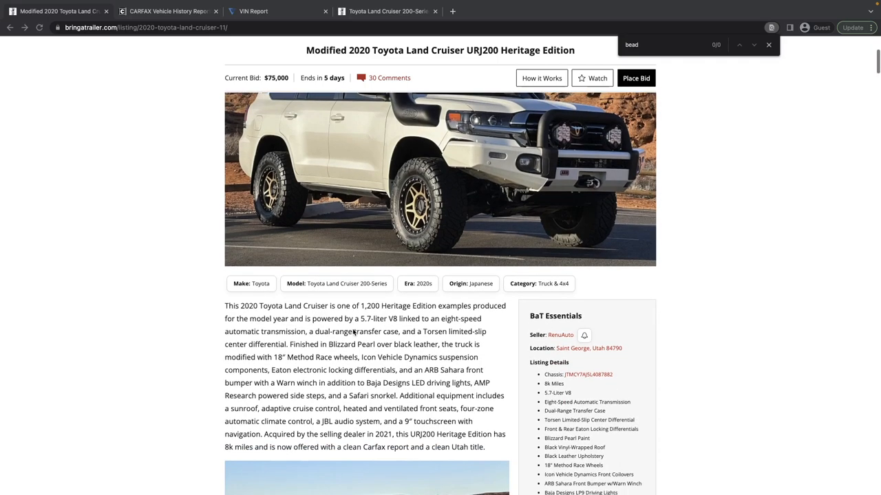
scroll("down", 3)
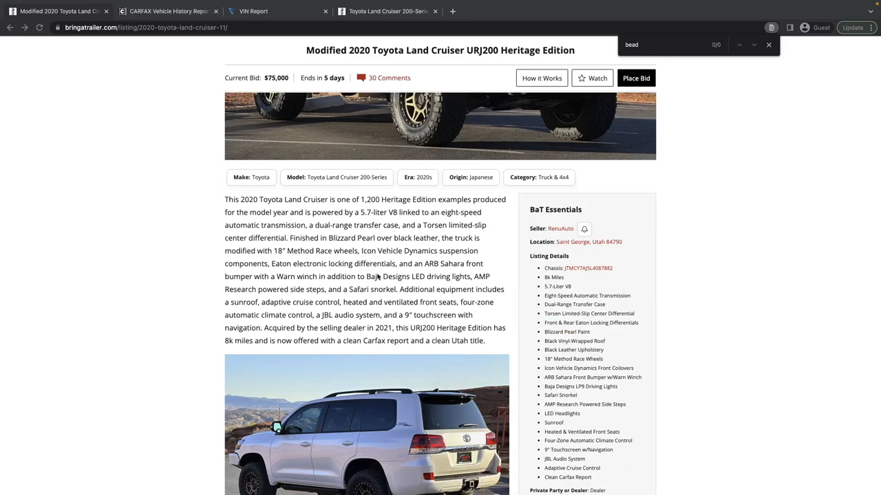
scroll("down", 3)
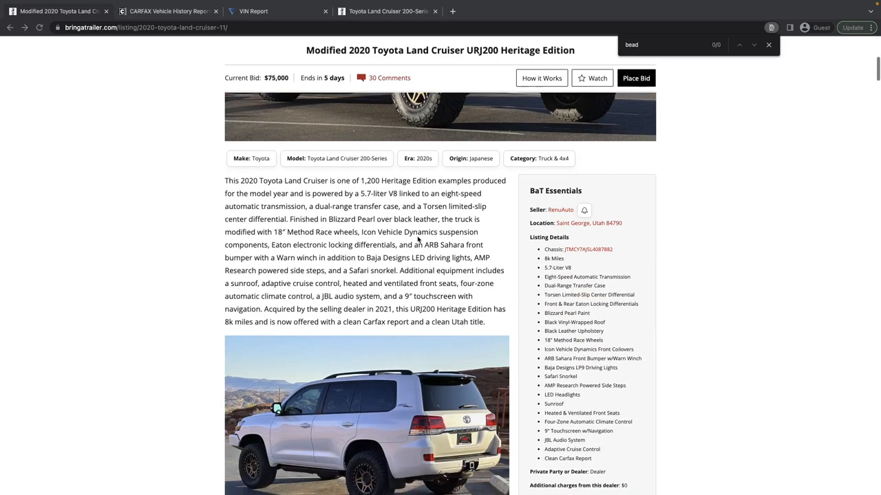
scroll("up", 3)
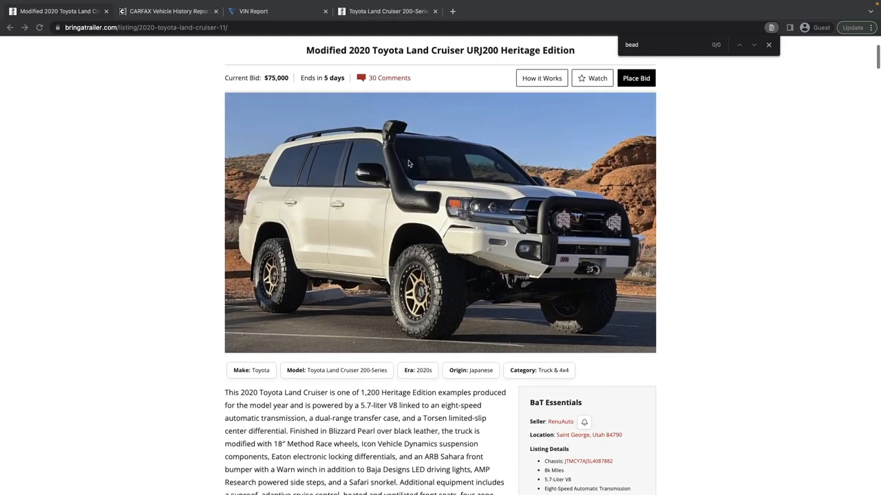
scroll("down", 3)
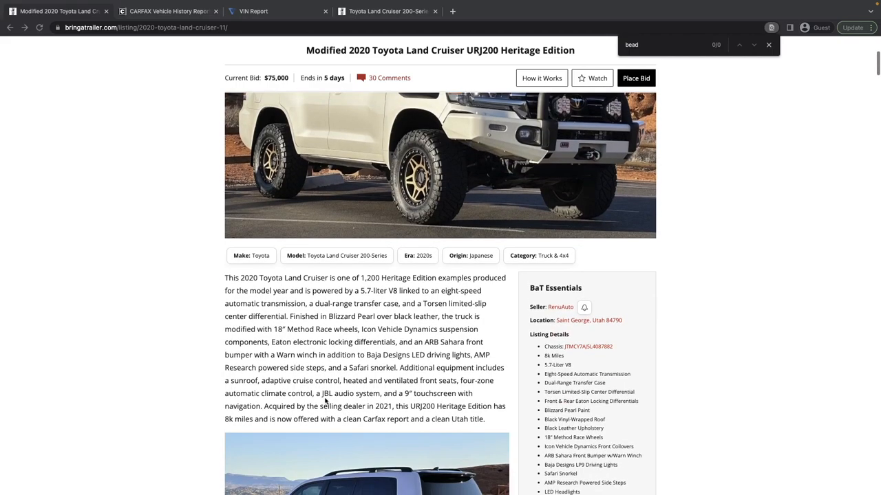
Step: Scroll past interior and engine photos to the CARFAX Snapshot: no accidents, 4 owners, 7,945 miles
scroll("down", 3)
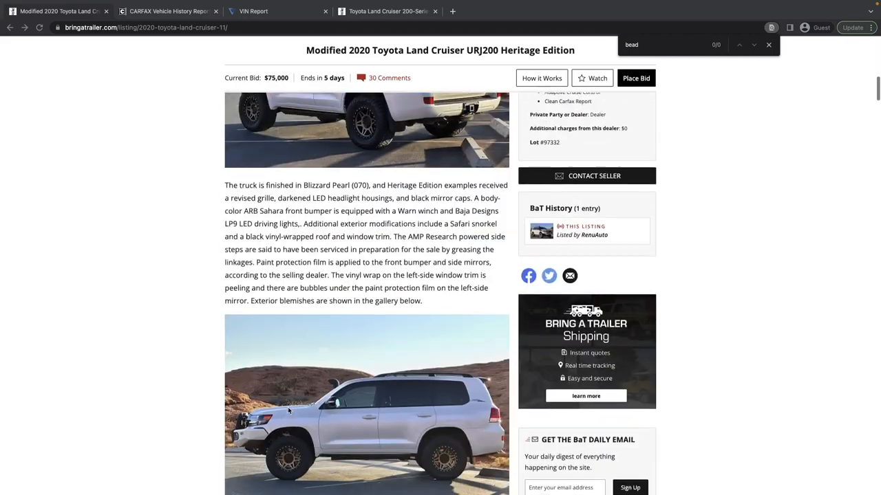
scroll("down", 3)
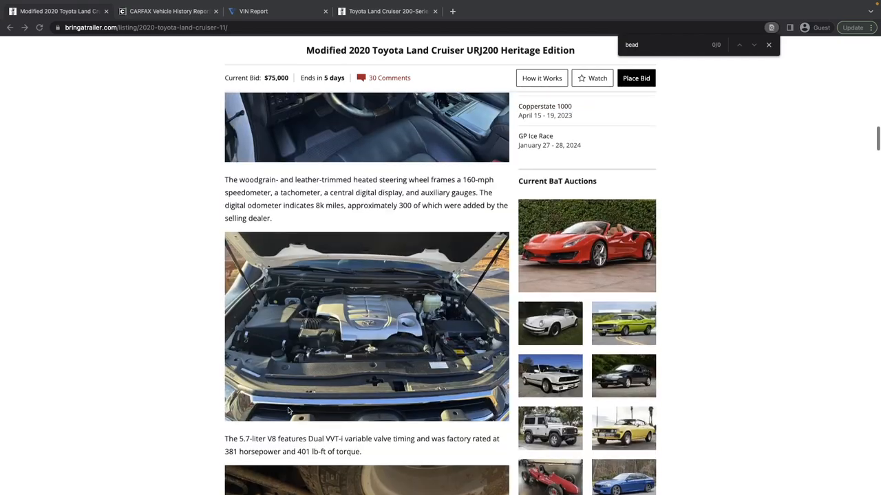
scroll("down", 3)
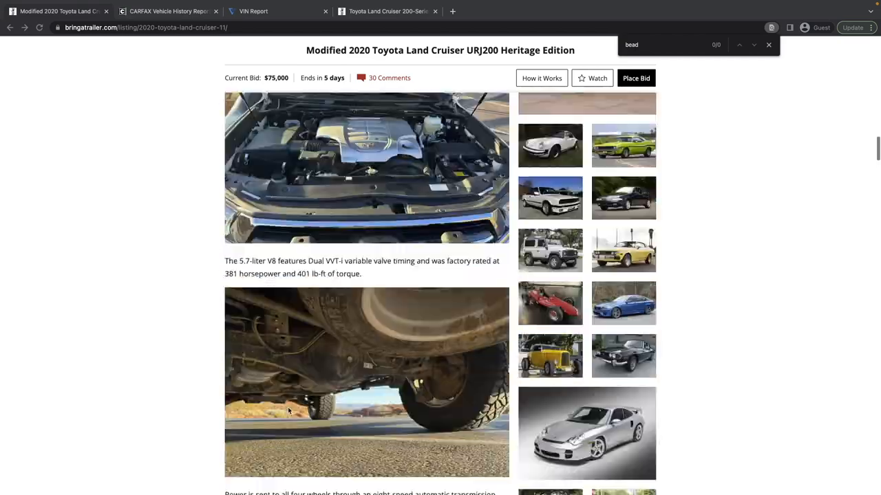
scroll("down", 3)
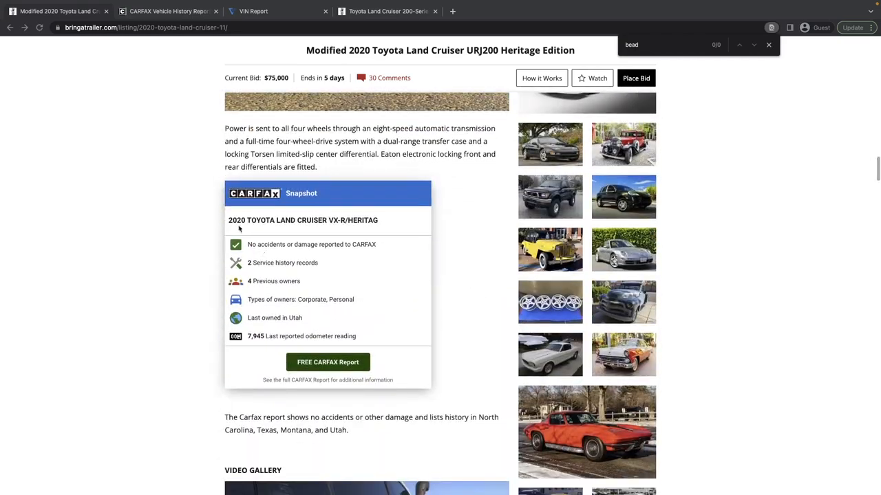
Step: Read the CARFAX report's ownership, title and detailed history through the 12/15/2022 alignment
left_click(168, 35)
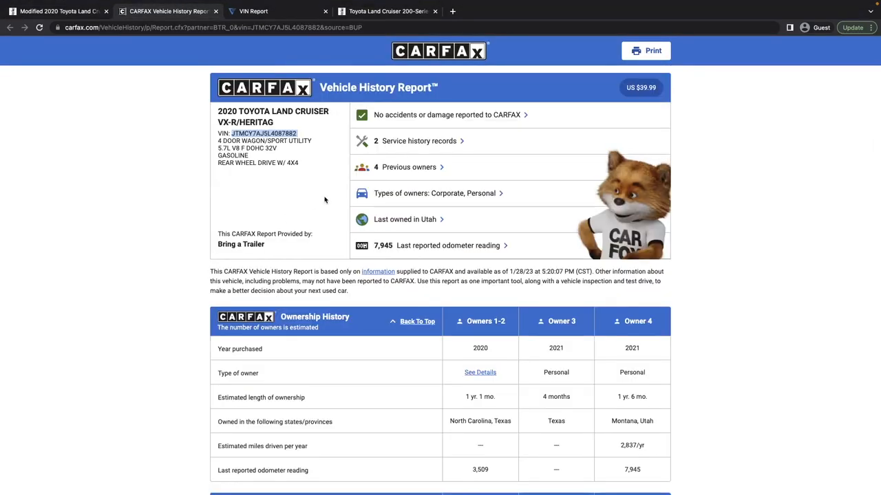
mouse_move(448, 246)
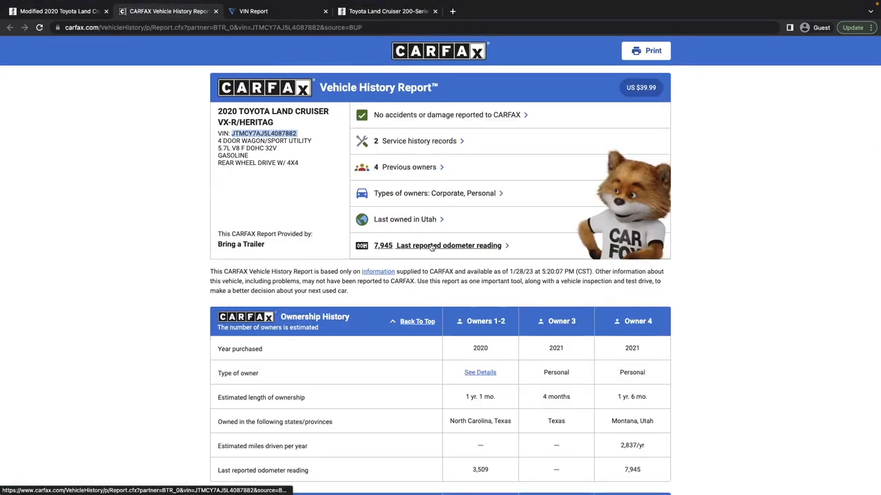
scroll("down", 3)
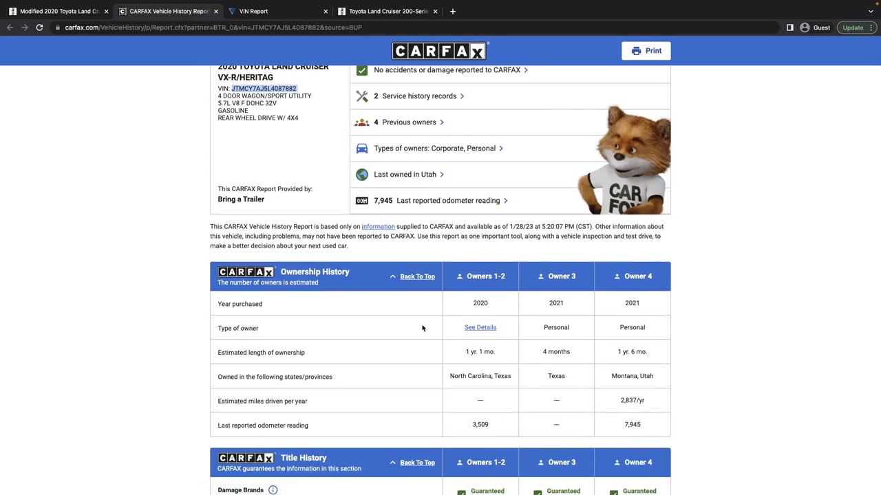
scroll("down", 3)
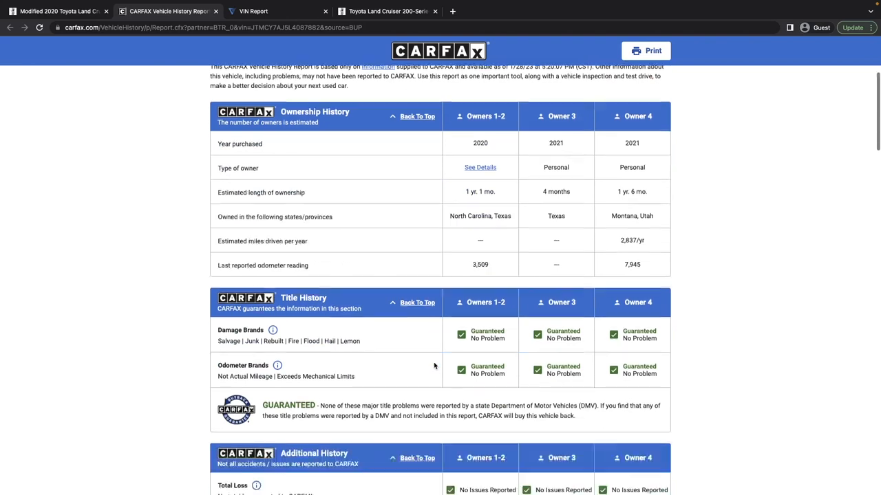
scroll("down", 3)
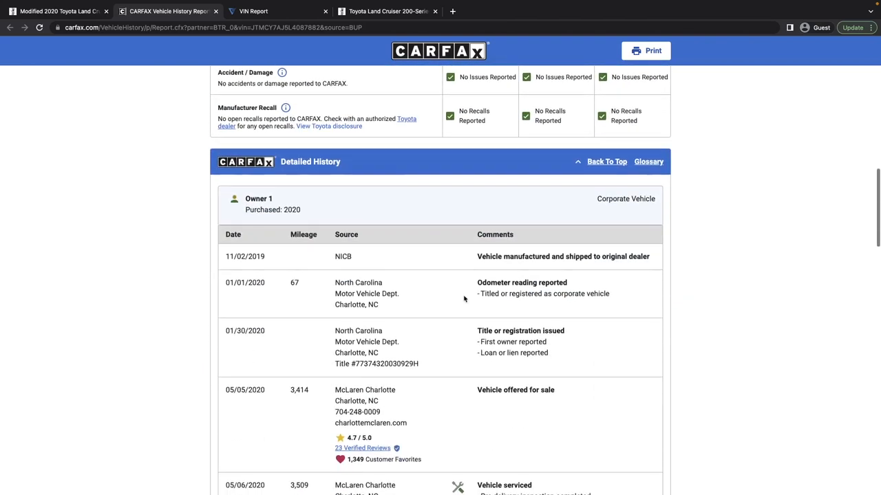
scroll("down", 3)
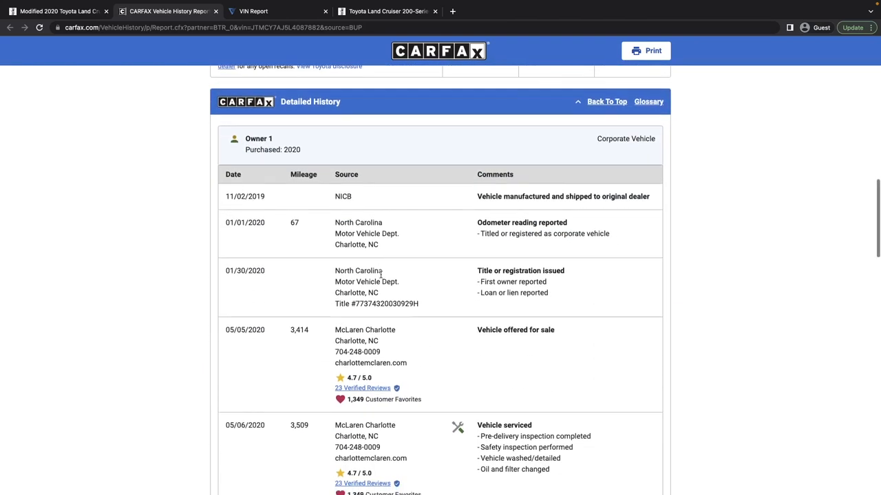
scroll("down", 3)
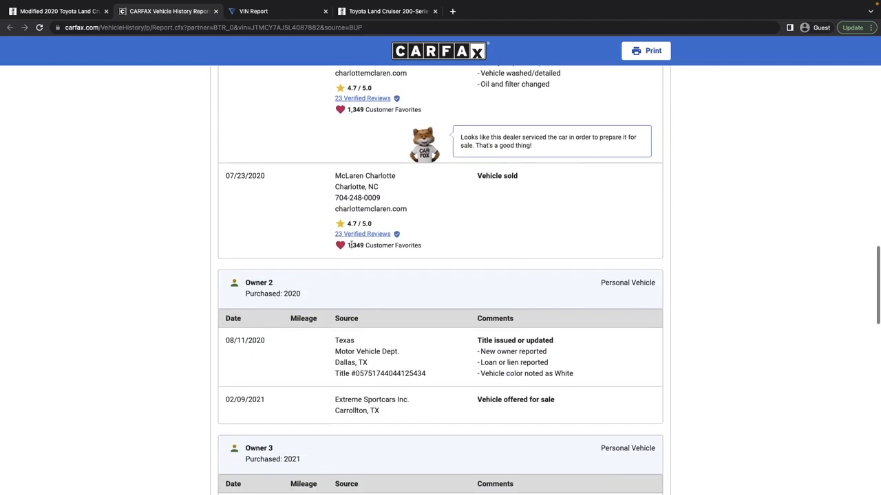
scroll("down", 3)
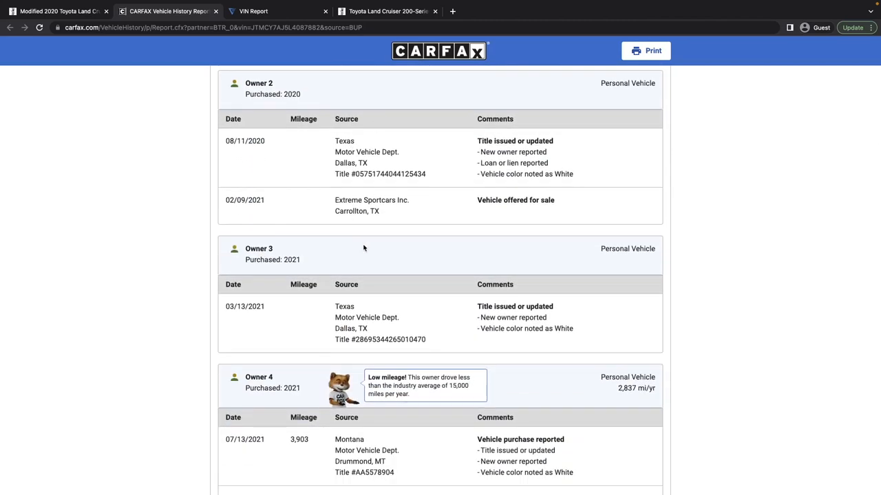
scroll("down", 3)
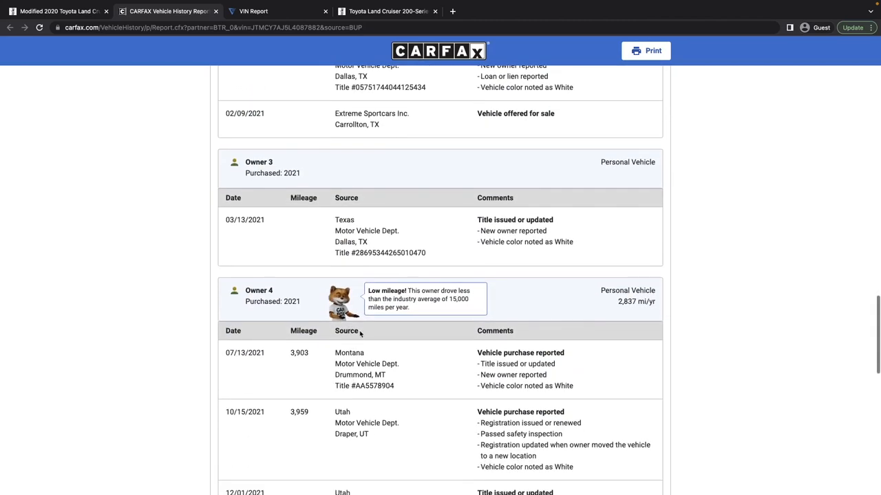
scroll("down", 3)
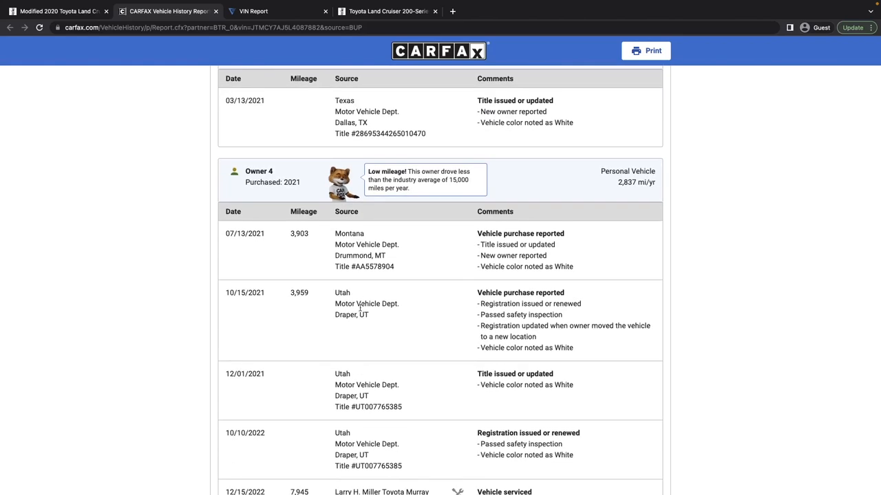
scroll("down", 3)
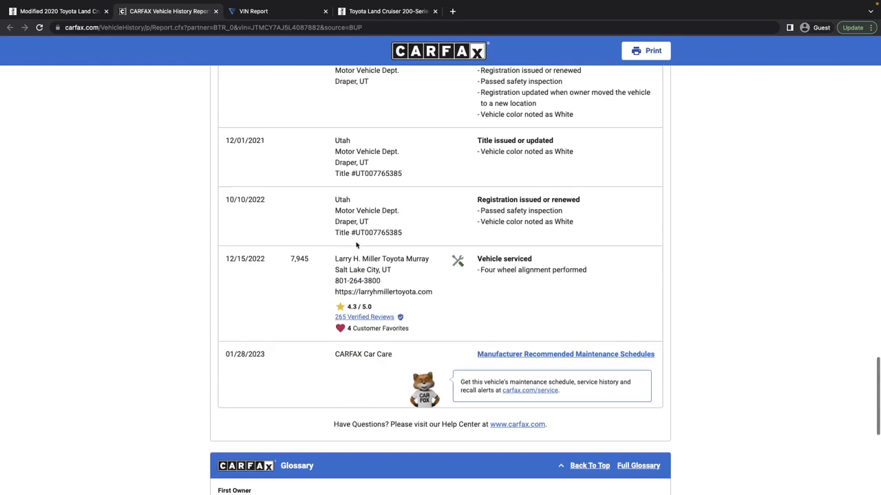
scroll("down", 3)
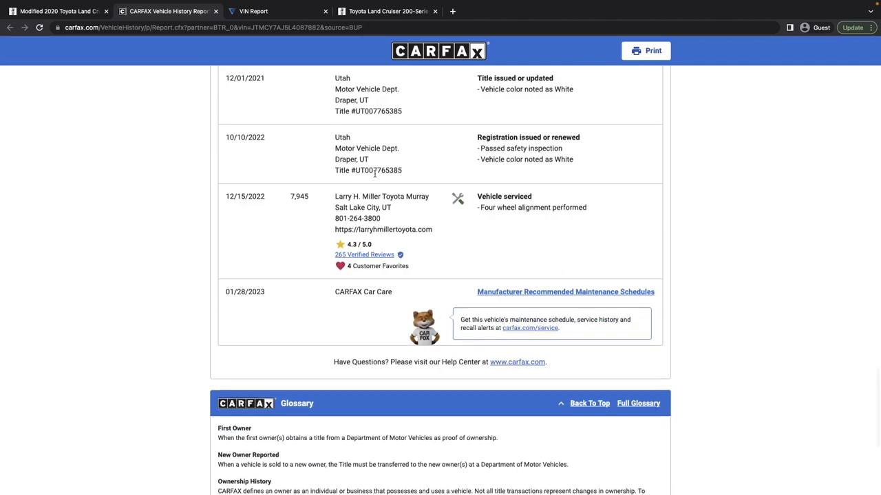
Step: Recheck the Land Cruiser listing, then return to CARFAX and the VehicleHistory.com VIN report
left_click(59, 35)
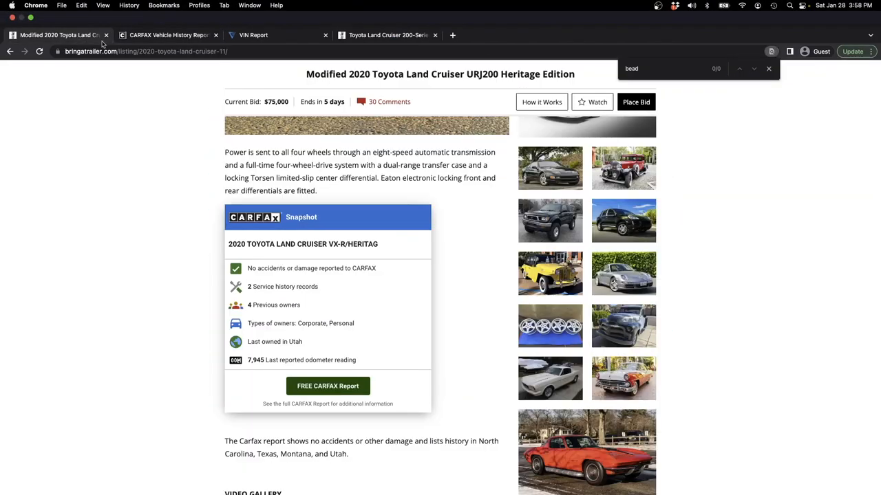
scroll("up", 3)
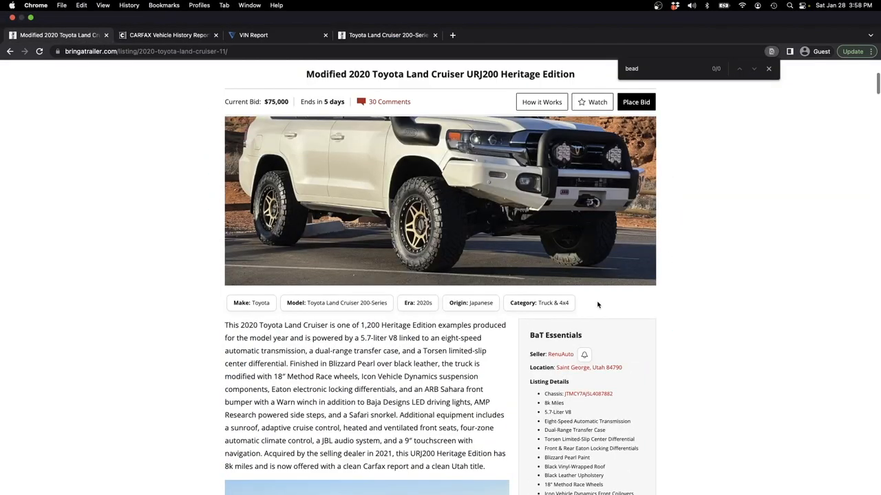
scroll("down", 3)
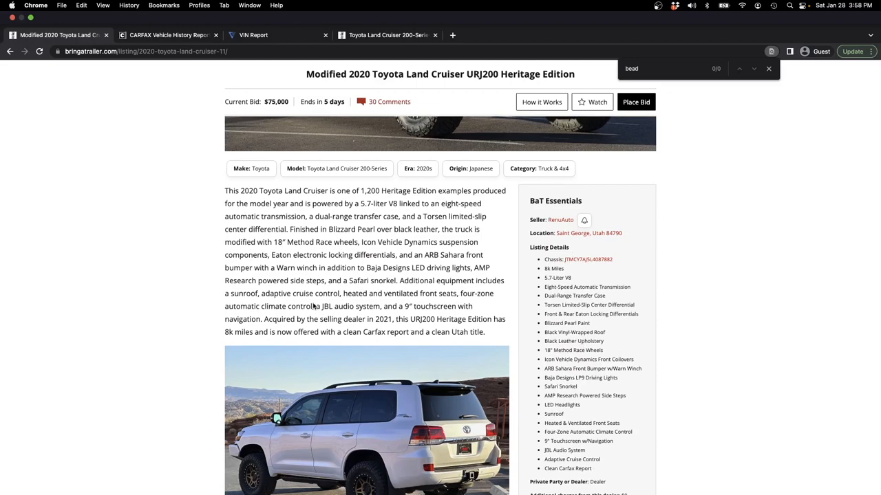
left_click(169, 35)
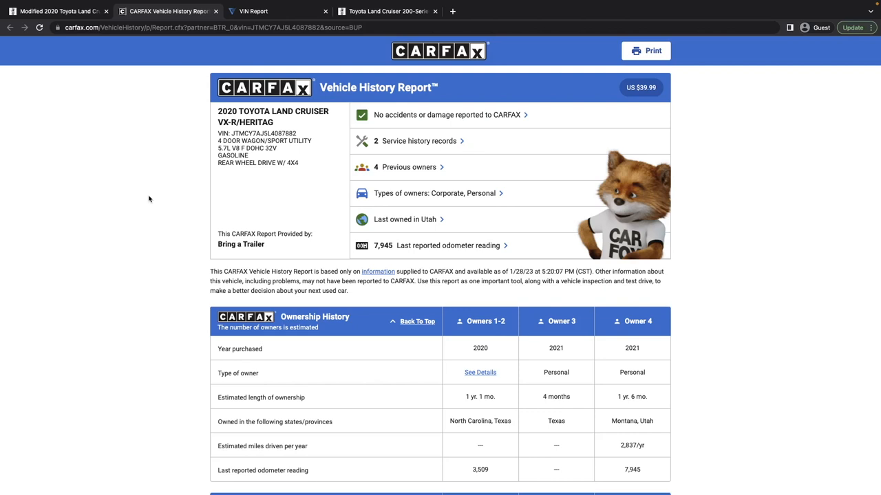
mouse_move(214, 162)
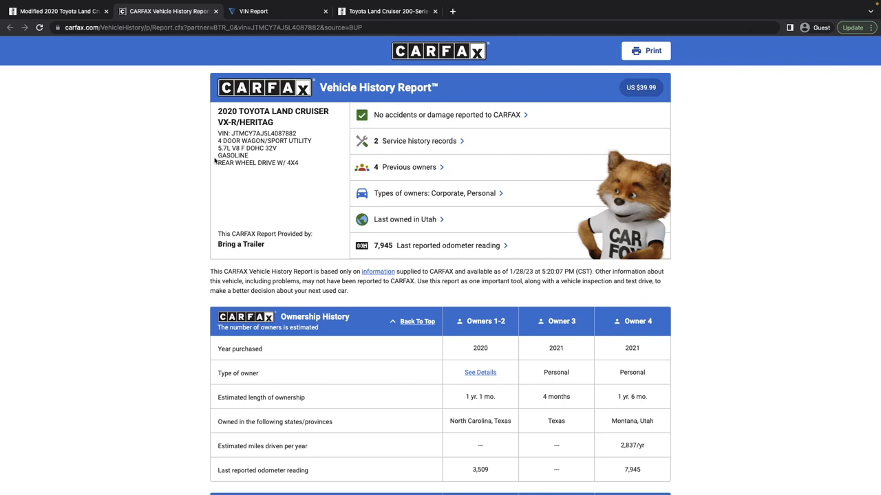
left_click(275, 11)
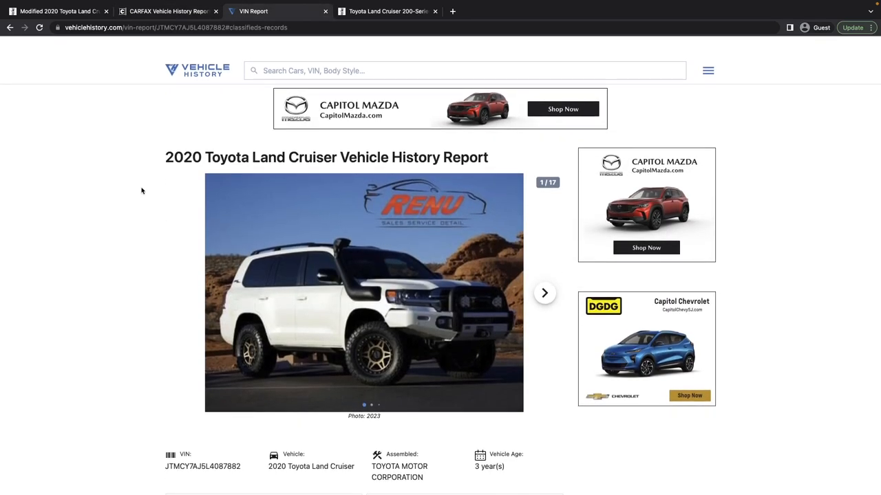
Step: Scroll the VIN report down to Historical Sales Listings and the history table
scroll("down", 3)
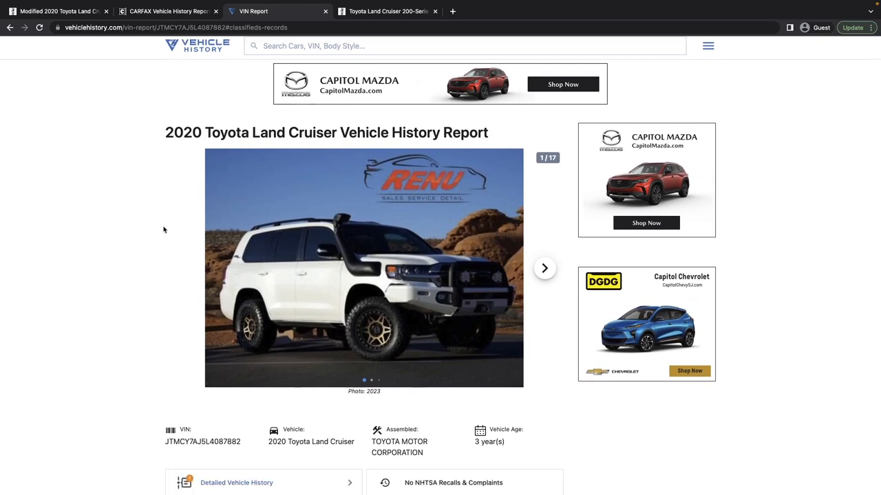
scroll("down", 3)
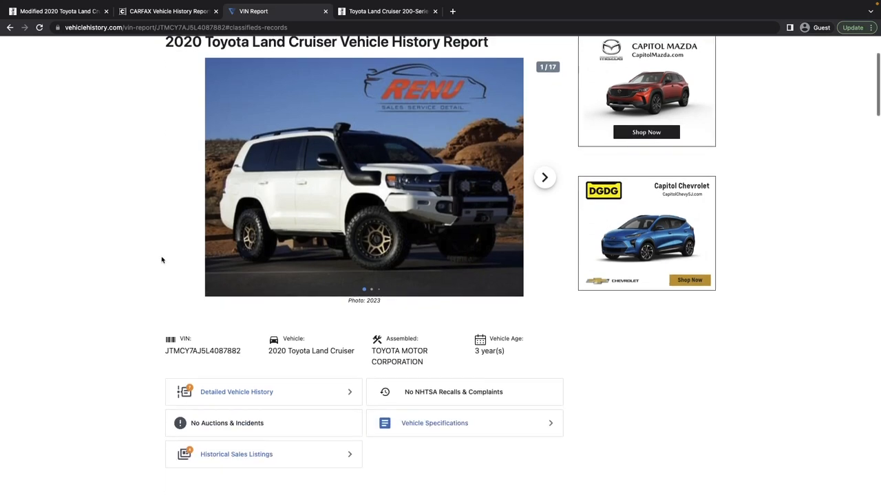
scroll("down", 3)
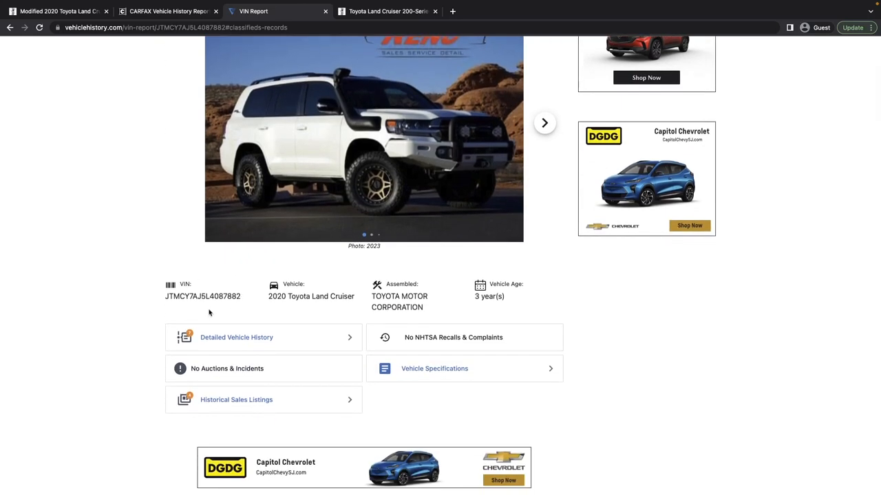
scroll("down", 3)
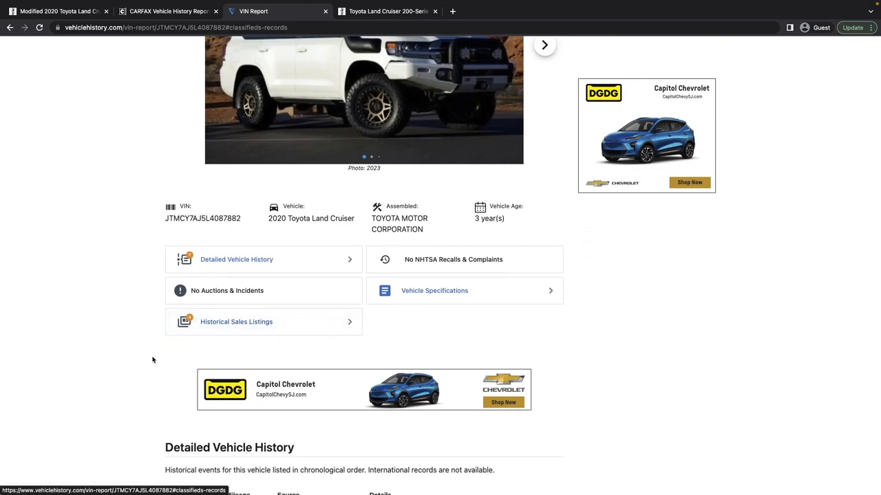
scroll("down", 3)
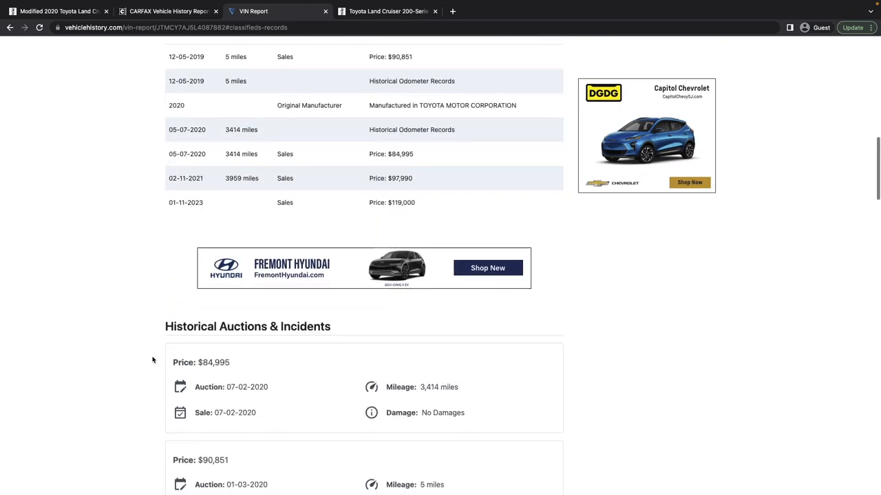
scroll("down", 3)
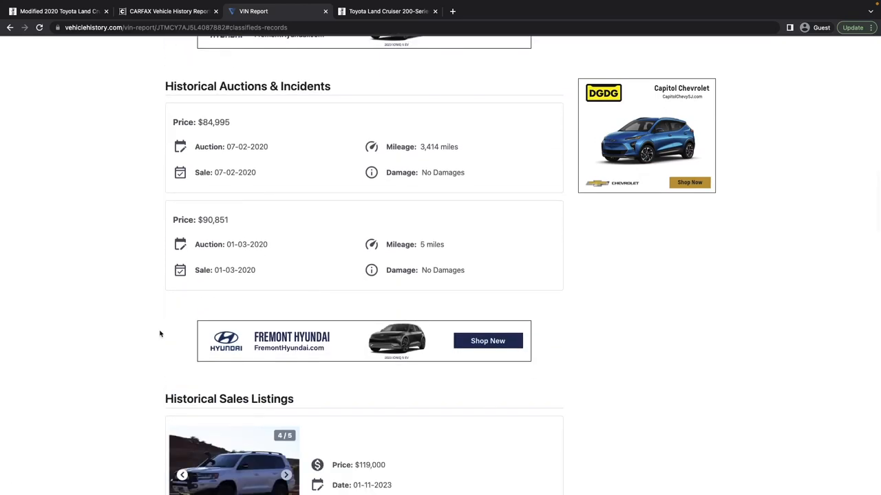
mouse_move(199, 262)
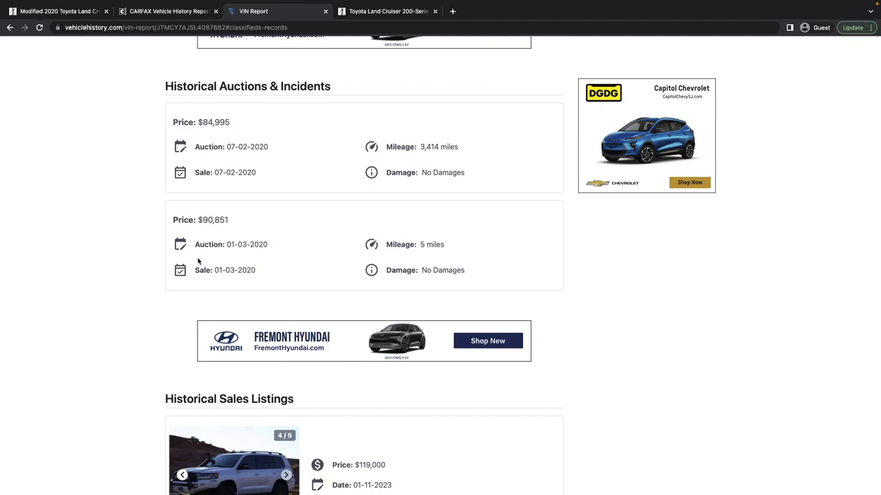
scroll("down", 3)
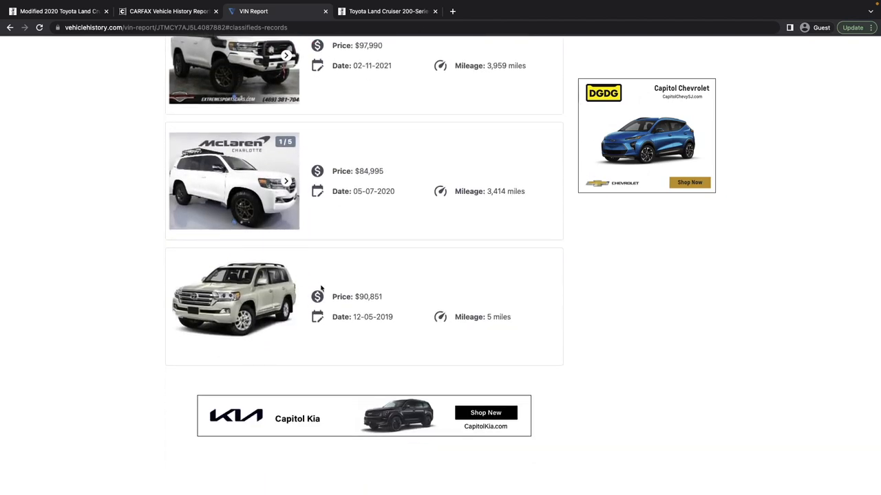
scroll("down", 3)
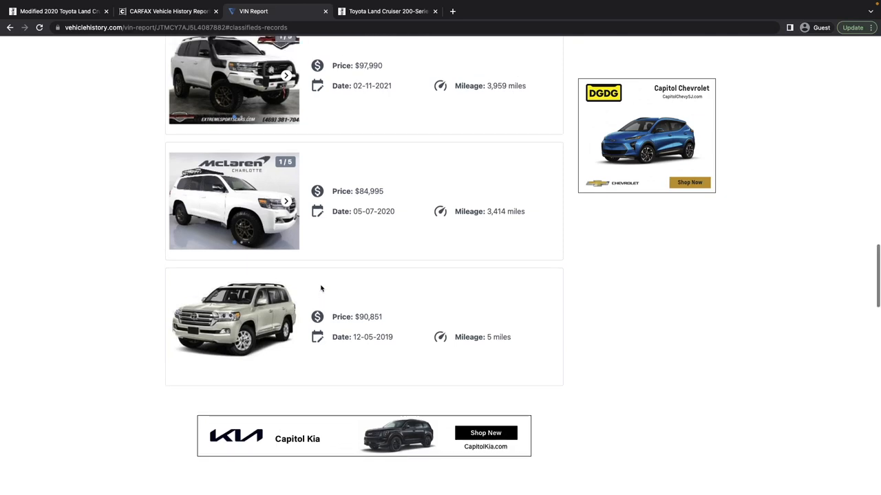
mouse_move(392, 335)
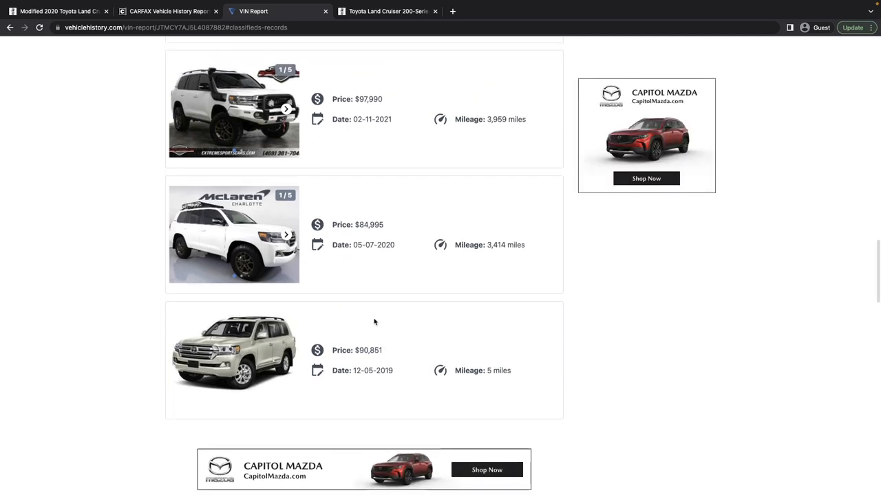
scroll("down", 3)
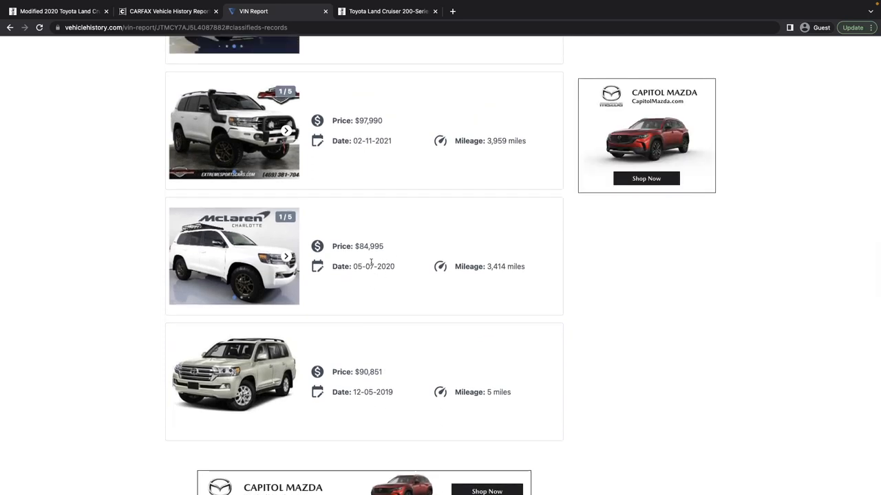
mouse_move(307, 280)
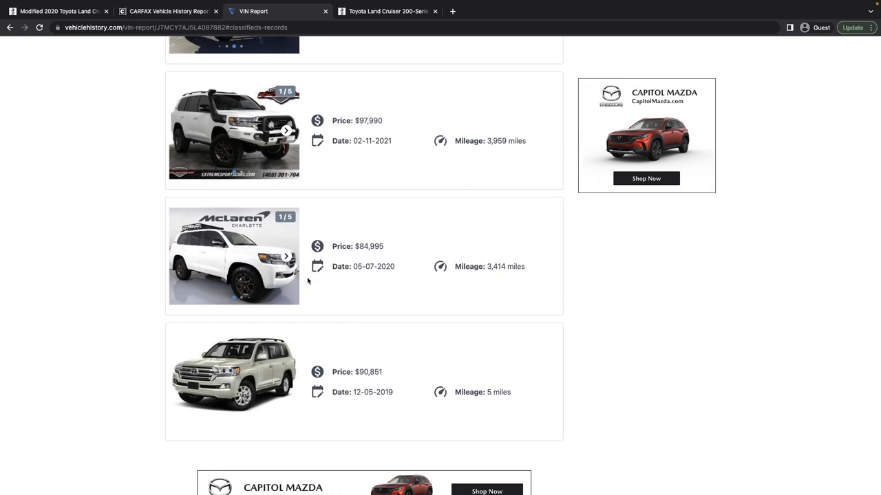
mouse_move(240, 239)
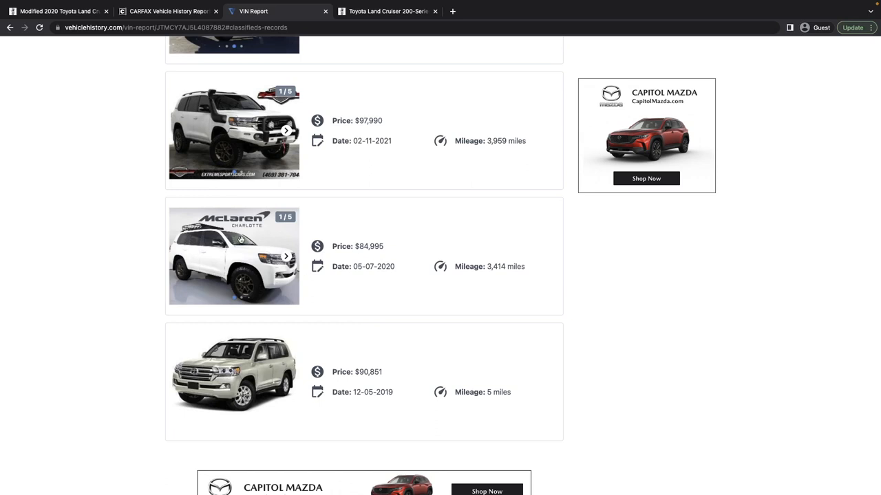
mouse_move(377, 262)
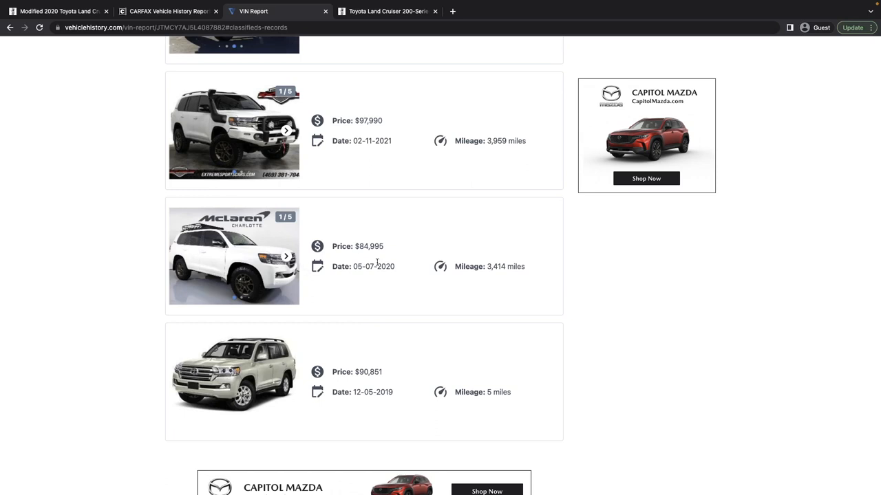
mouse_move(301, 268)
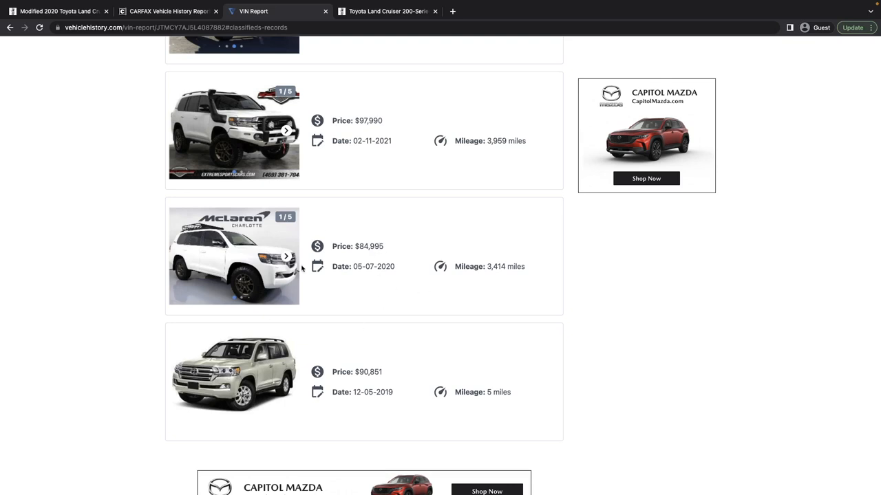
Step: Review the dated sales records, from $84,995 up to the $119,000 listing of 01-11-2023
scroll("up", 3)
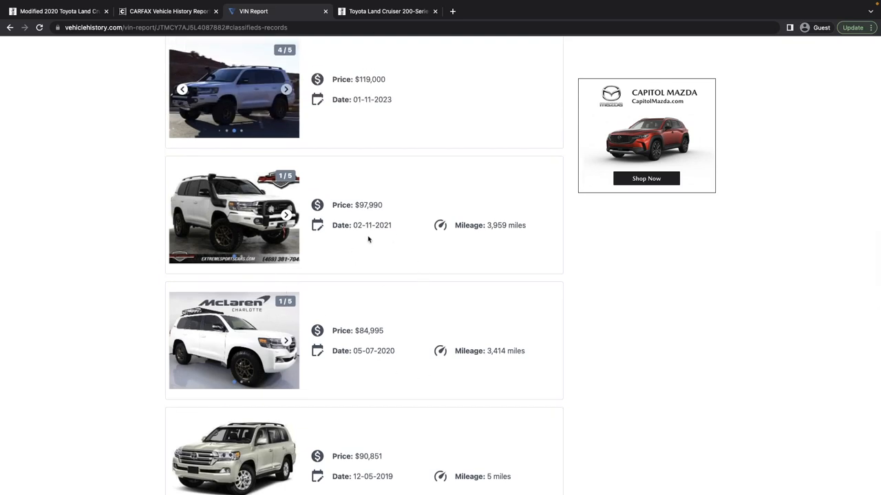
scroll("up", 3)
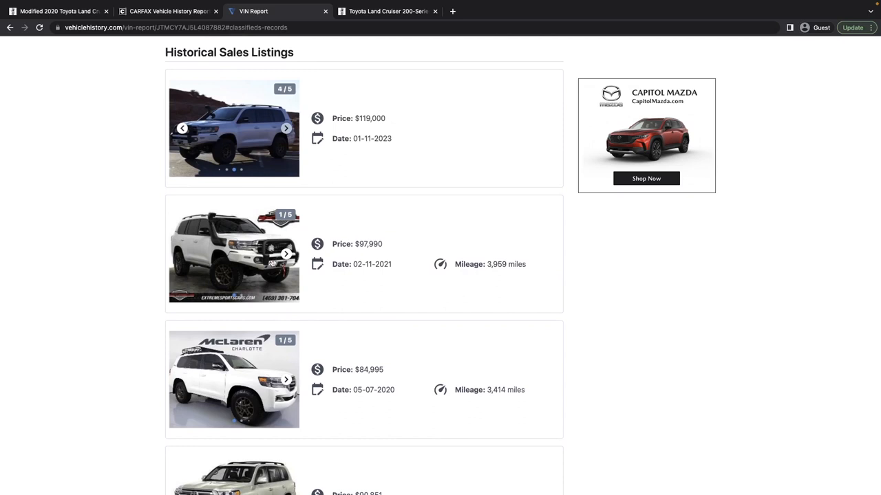
mouse_move(305, 295)
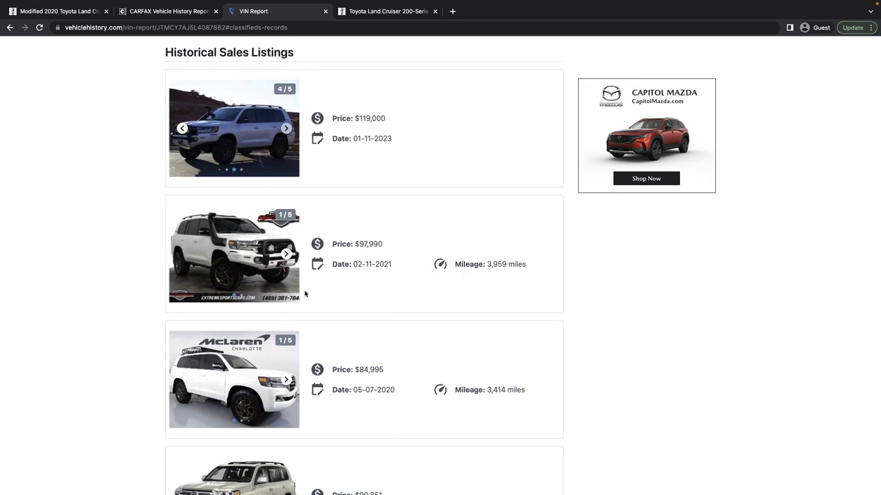
mouse_move(353, 265)
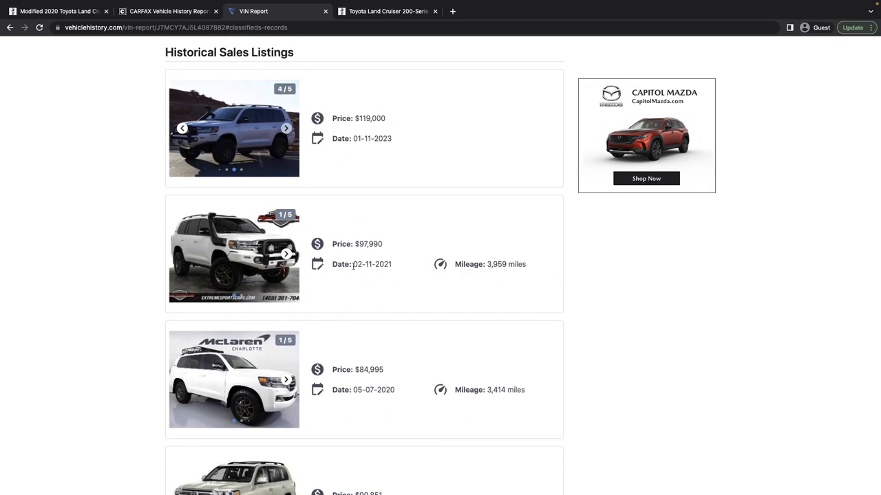
mouse_move(370, 350)
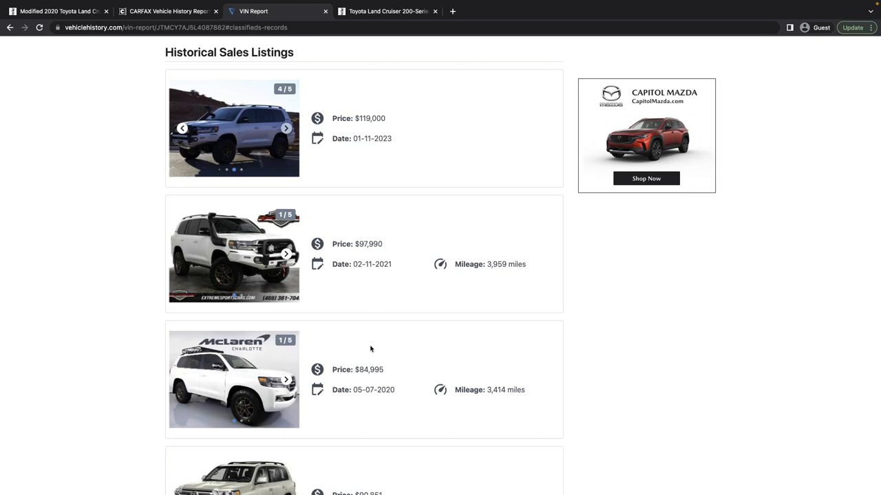
mouse_move(374, 392)
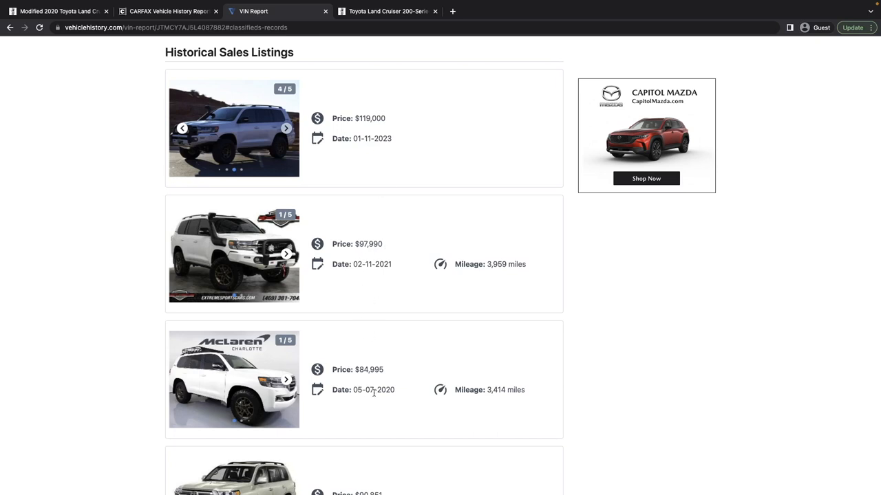
scroll("down", 3)
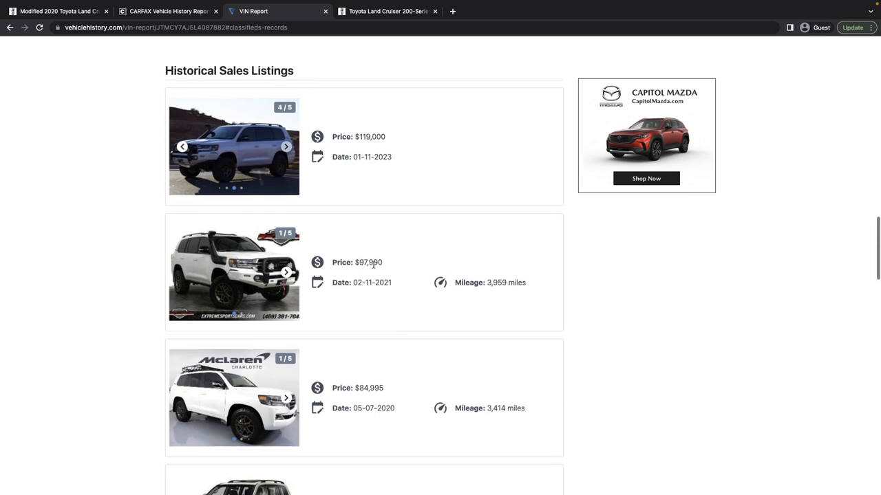
scroll("up", 3)
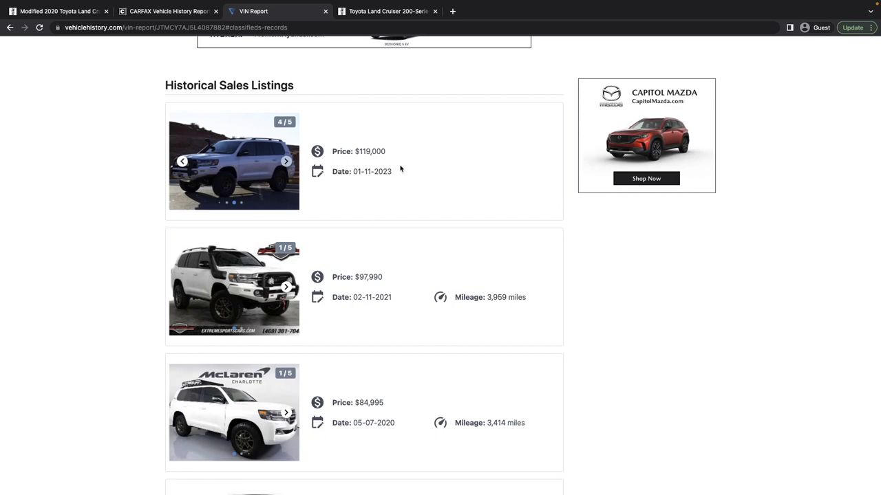
mouse_move(267, 382)
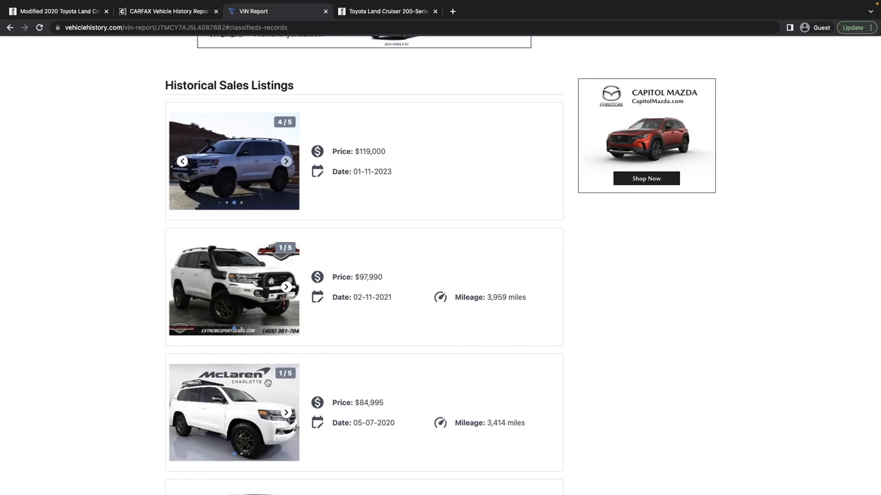
mouse_move(279, 304)
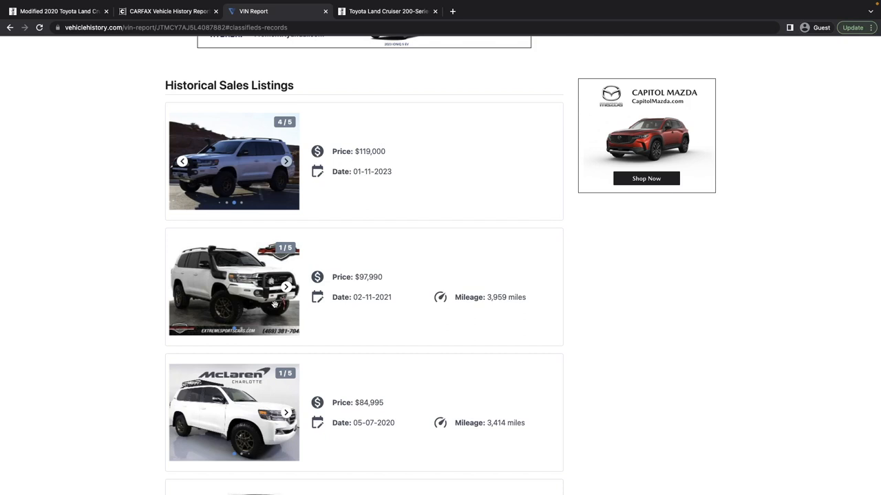
mouse_move(251, 274)
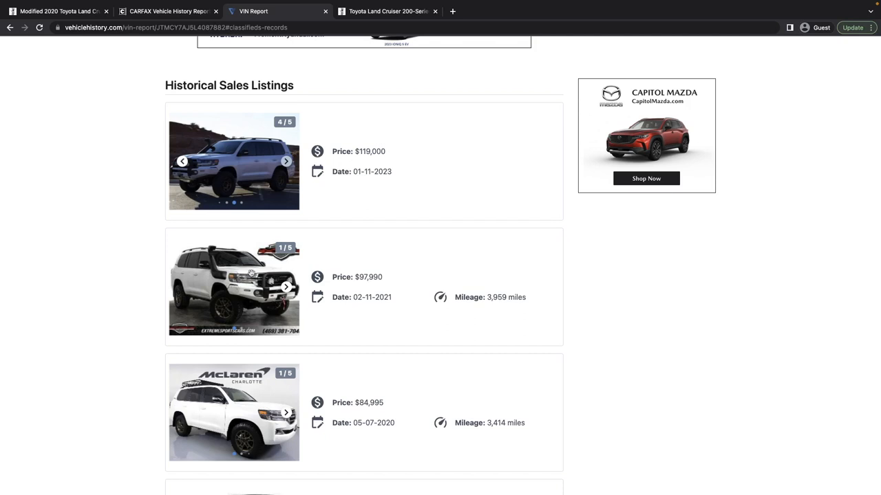
mouse_move(235, 315)
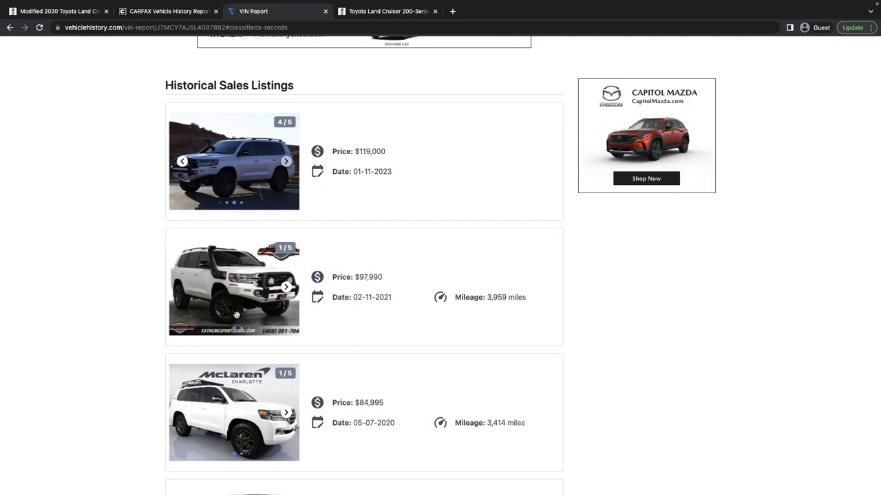
mouse_move(234, 303)
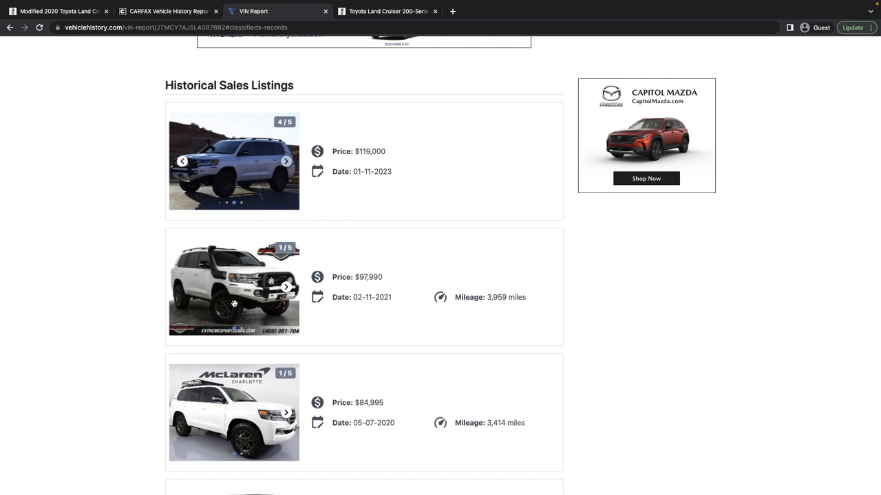
mouse_move(334, 276)
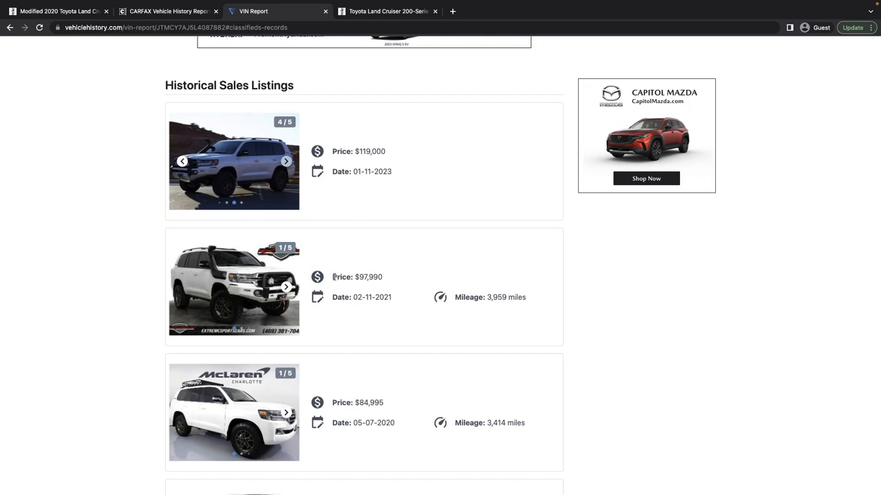
scroll("up", 3)
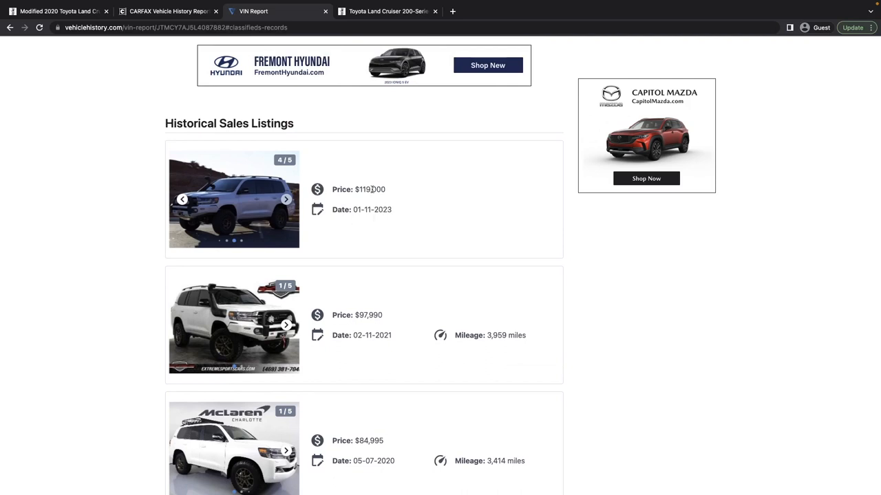
mouse_move(396, 196)
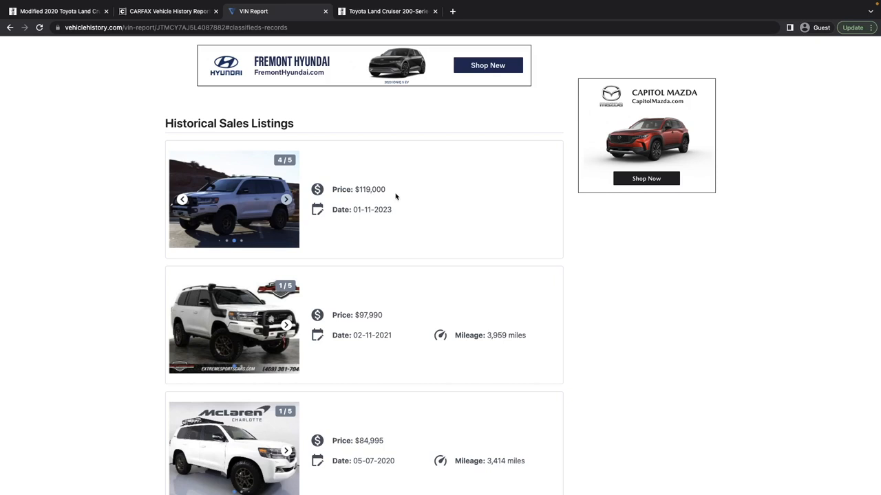
mouse_move(379, 190)
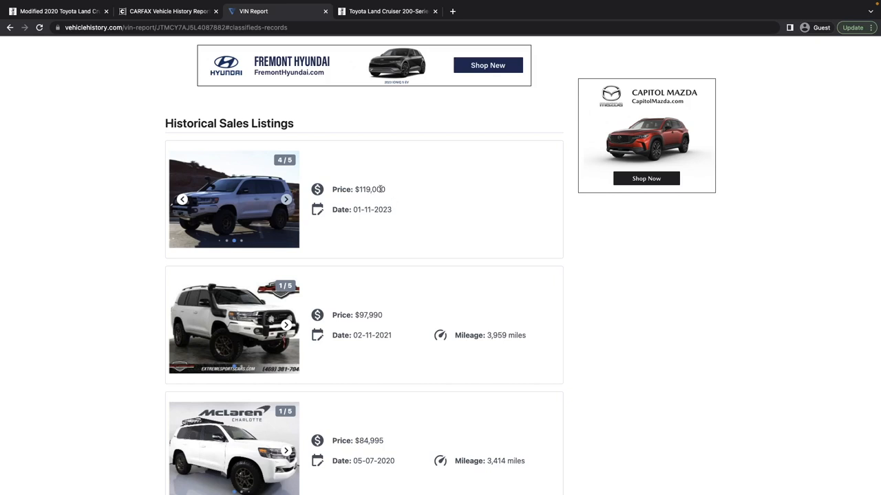
mouse_move(222, 165)
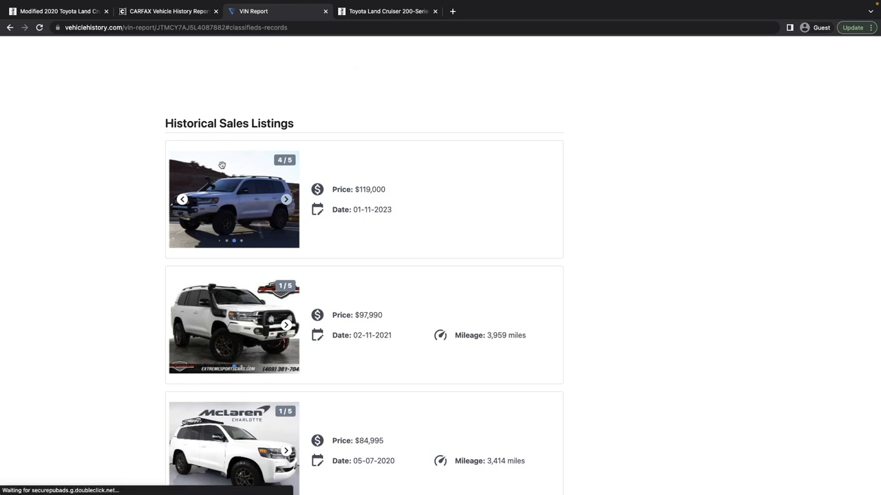
scroll("down", 3)
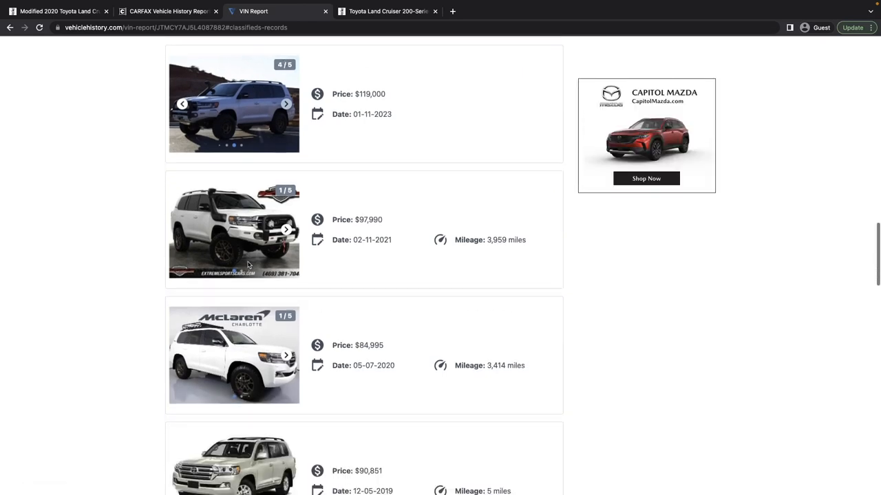
scroll("up", 3)
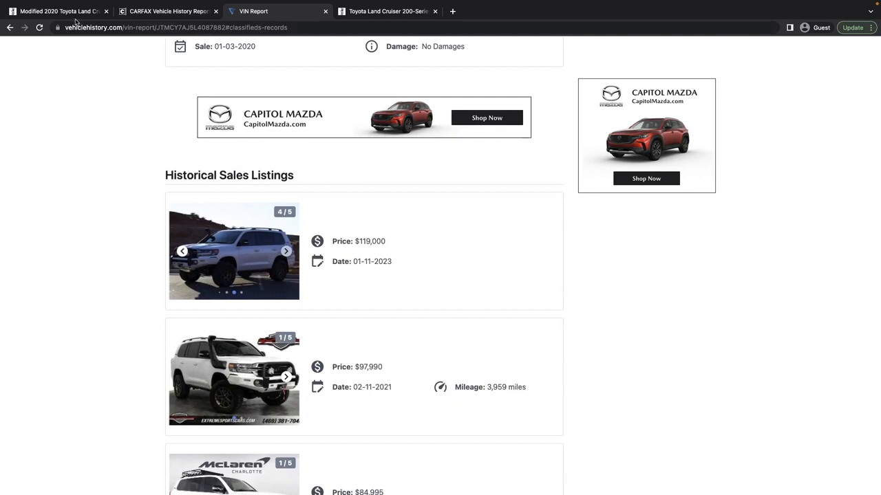
scroll("down", 3)
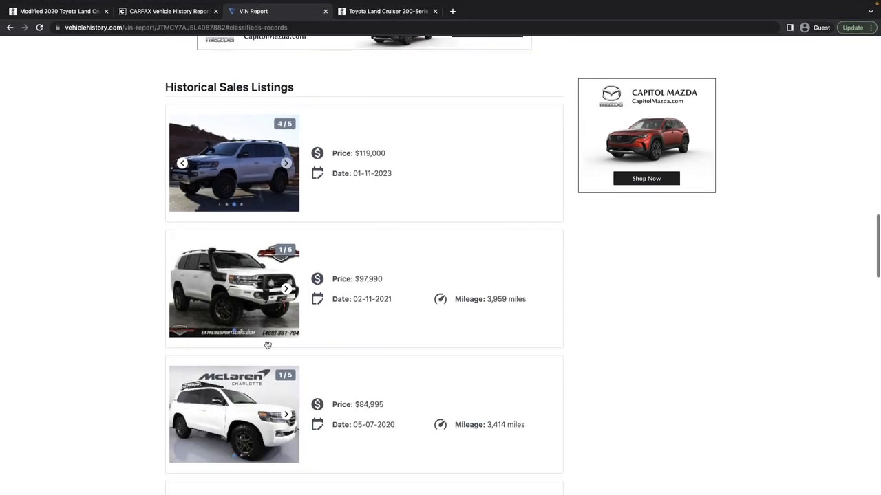
scroll("down", 3)
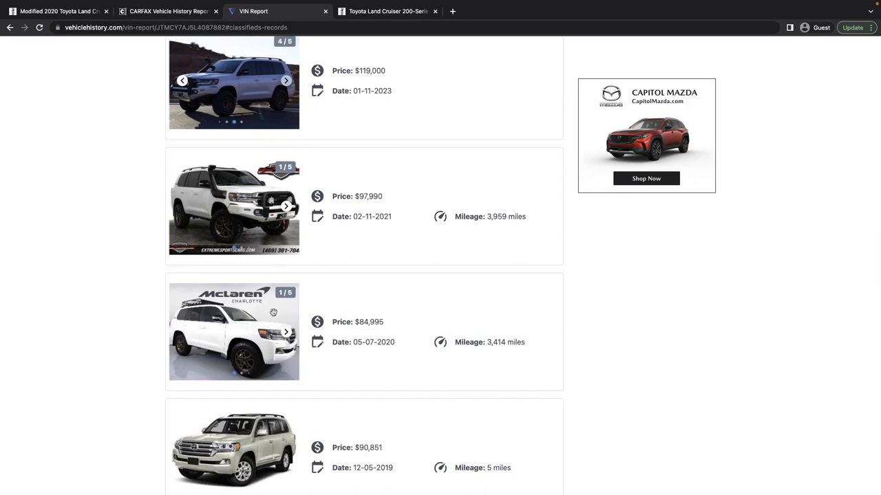
mouse_move(212, 318)
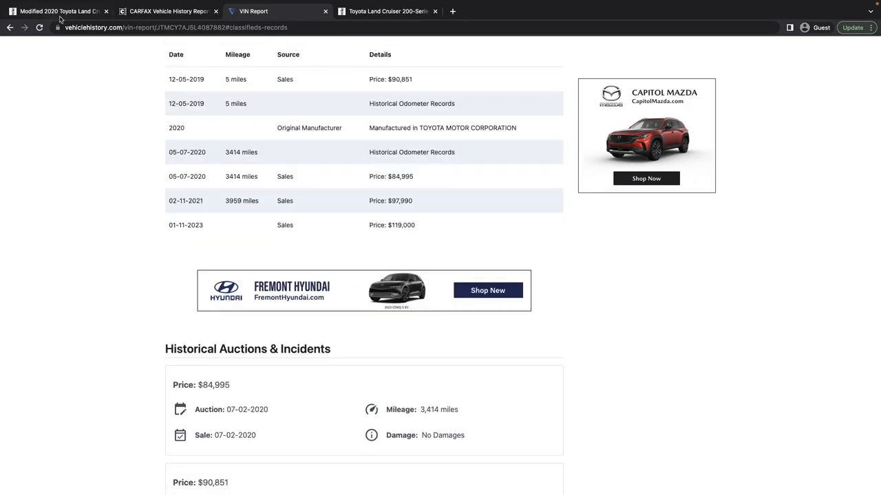
Step: On the Land Cruiser listing, scroll past the CARFAX note and video gallery to the Photo Gallery
left_click(58, 11)
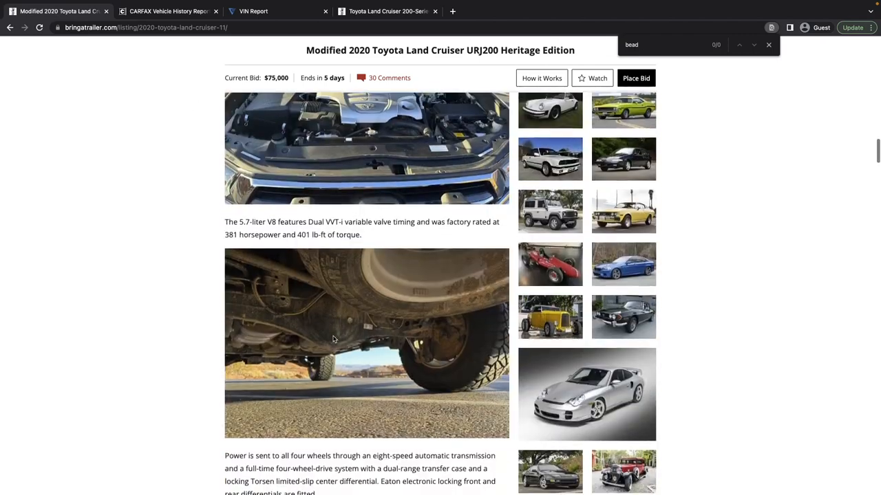
scroll("down", 3)
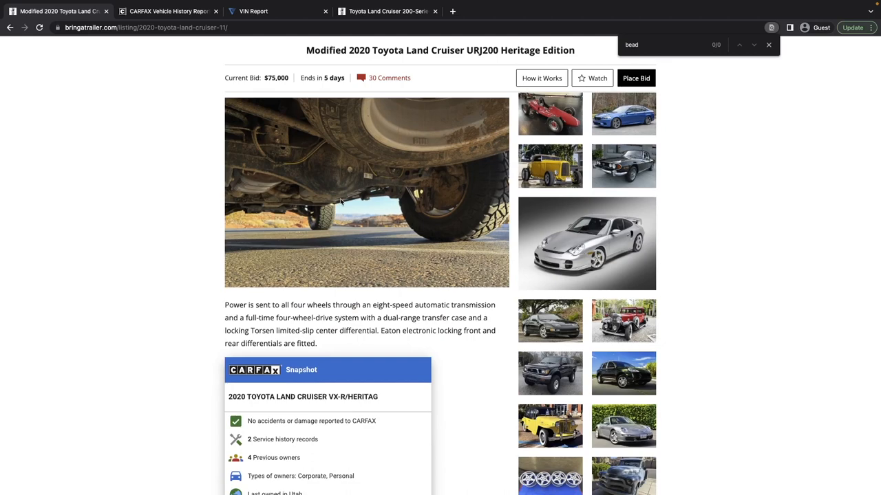
mouse_move(366, 185)
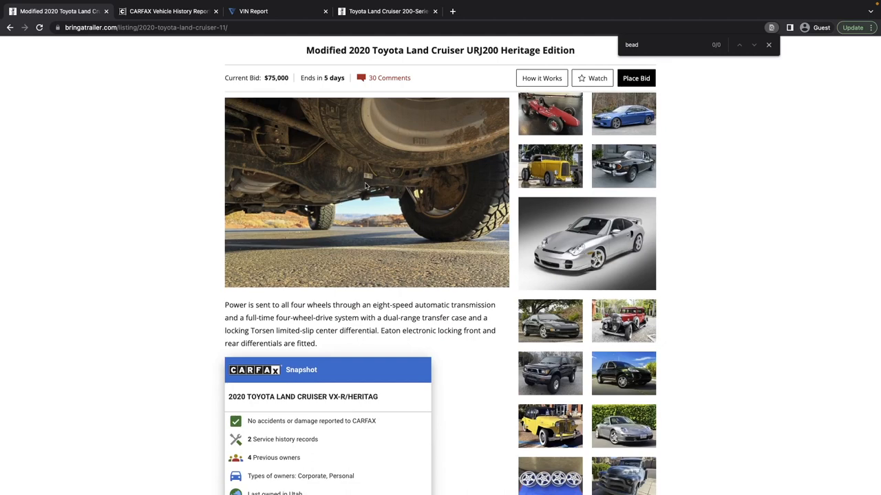
mouse_move(354, 197)
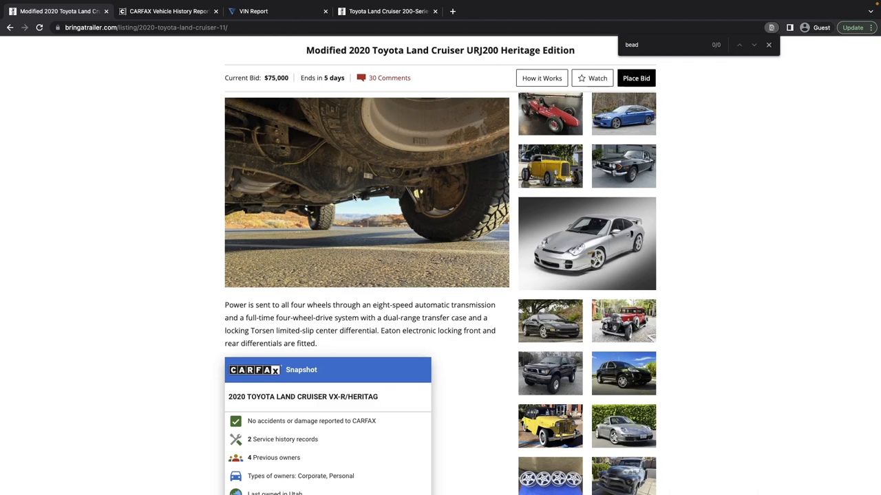
scroll("down", 3)
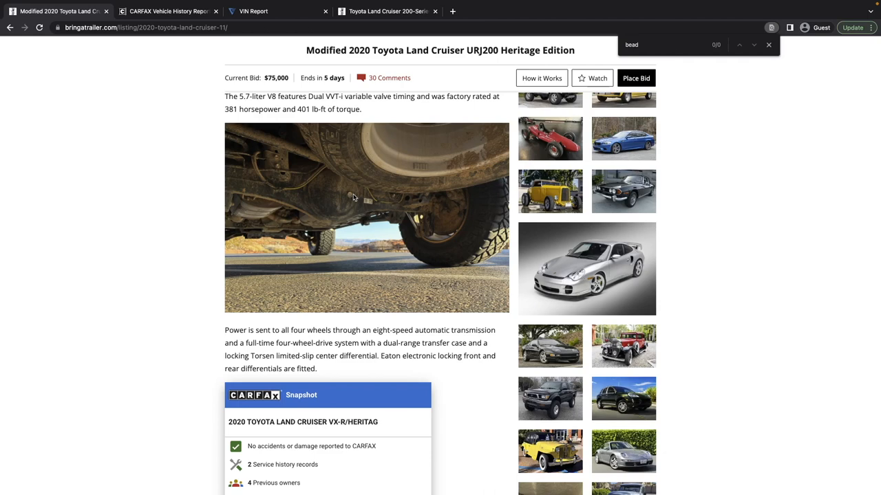
scroll("down", 3)
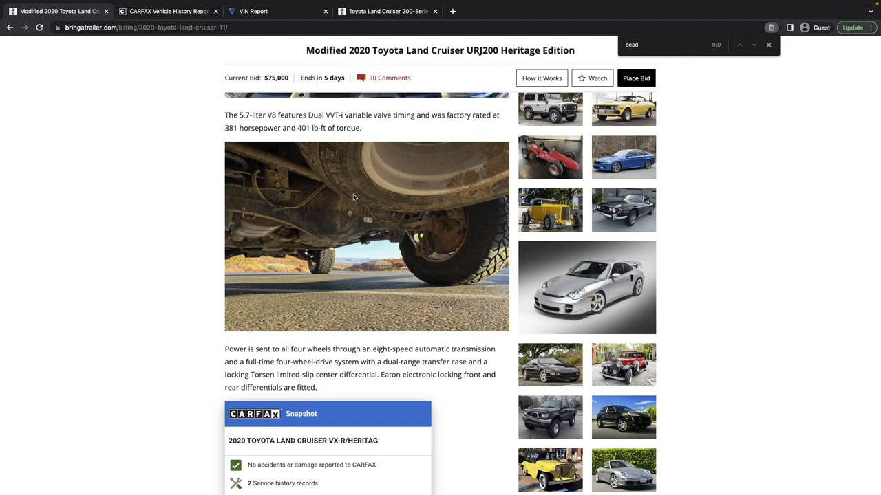
scroll("down", 3)
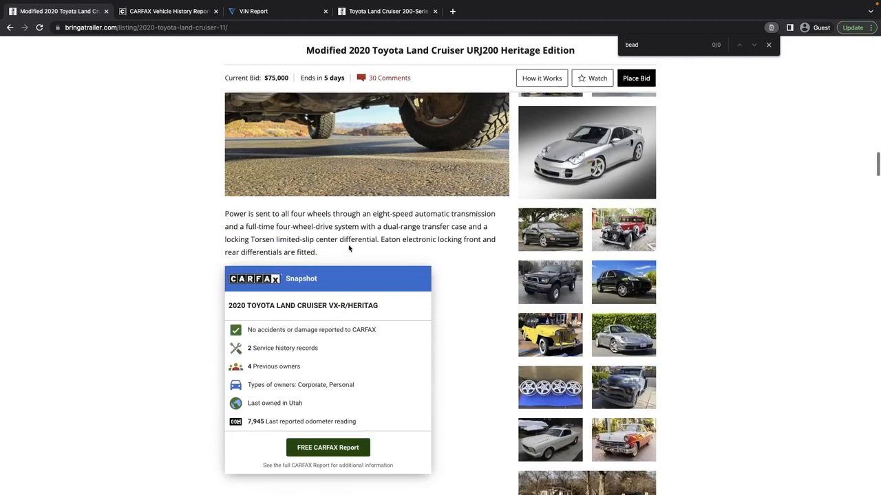
scroll("down", 3)
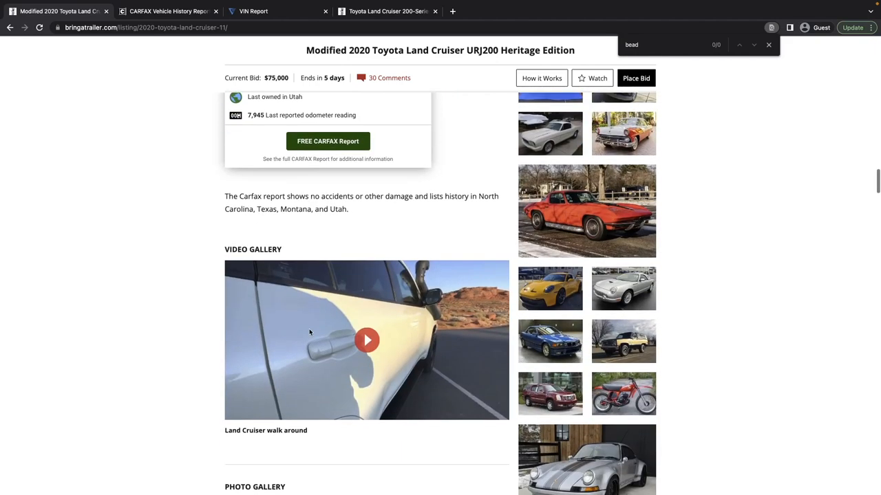
scroll("down", 3)
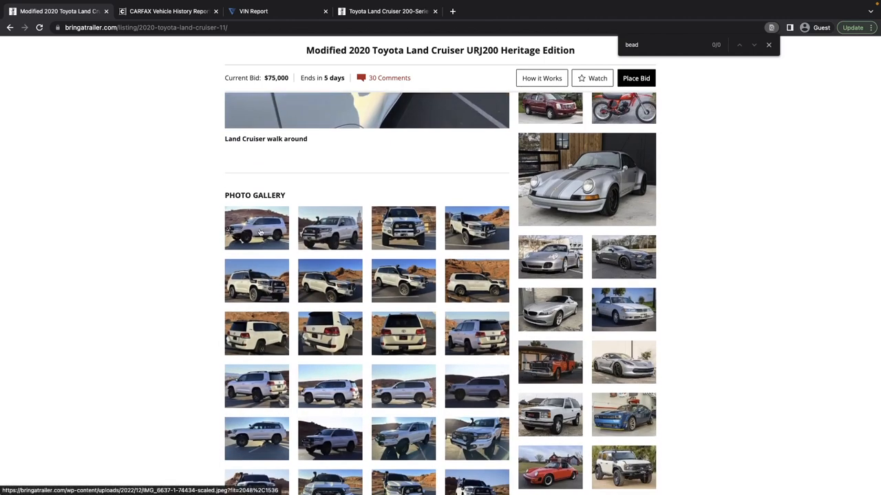
Step: Open the photo gallery full-size and page to image 11 of 169, the rear view
left_click(256, 227)
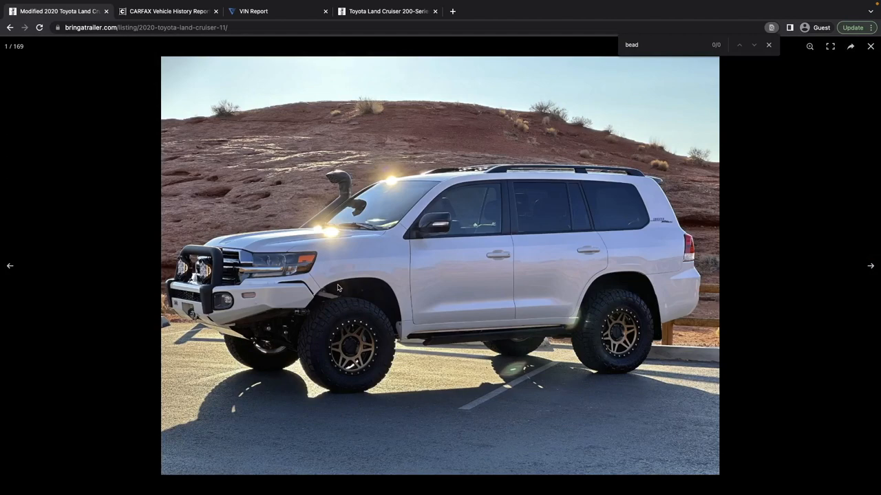
left_click(870, 265)
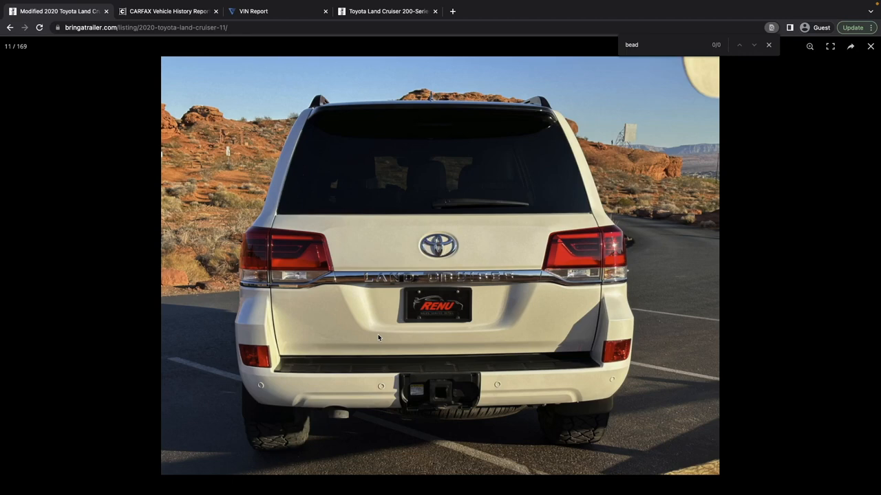
mouse_move(452, 372)
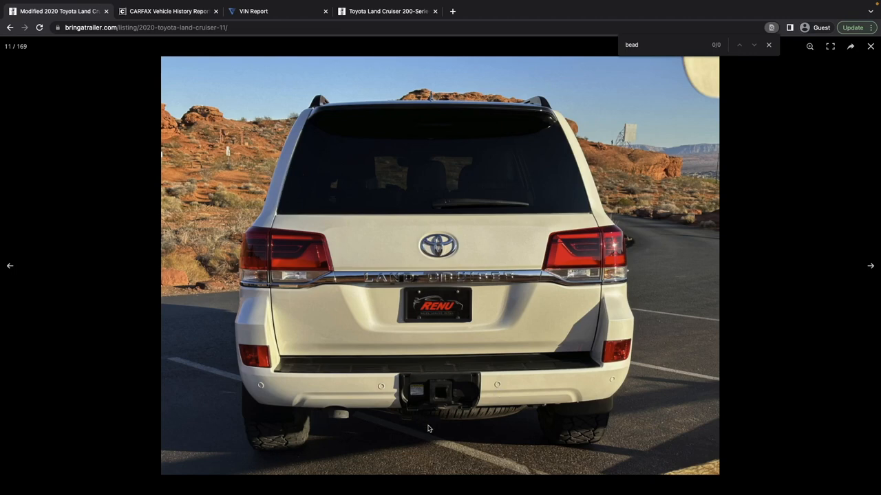
Step: Page the gallery to image 23, the front with bull bar, snorkel and winch bumper
left_click(870, 266)
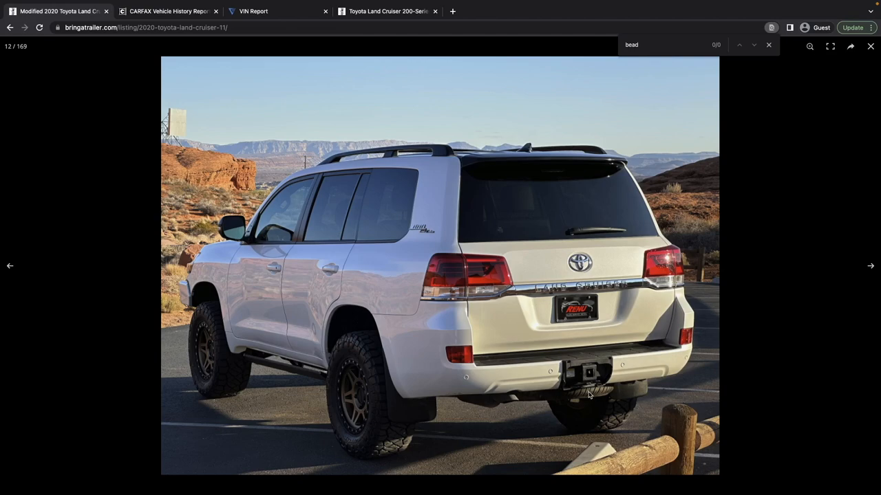
left_click(10, 266)
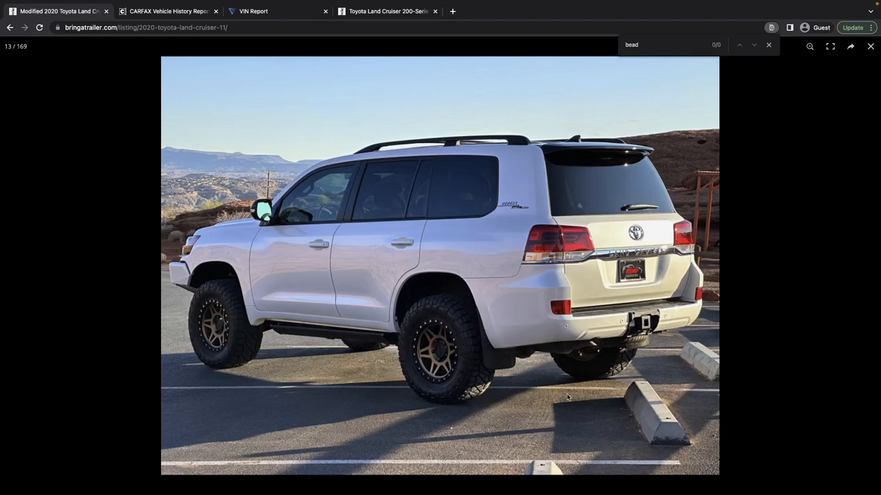
mouse_move(406, 326)
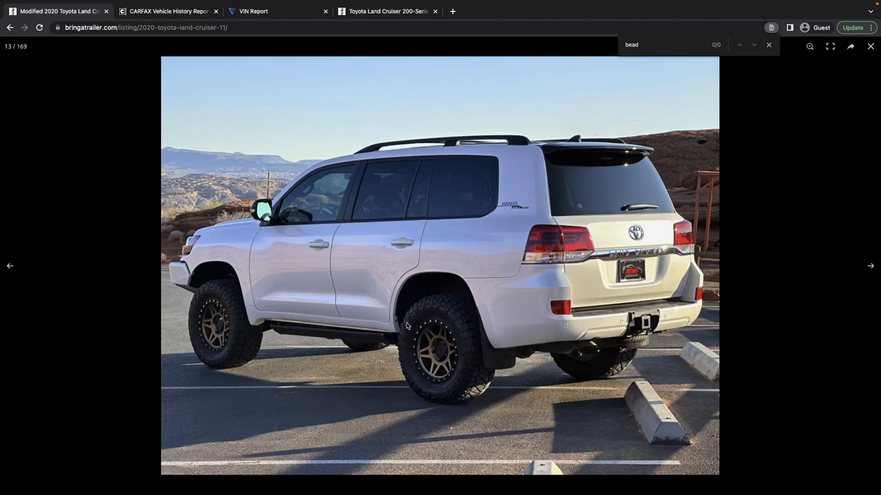
left_click(870, 265)
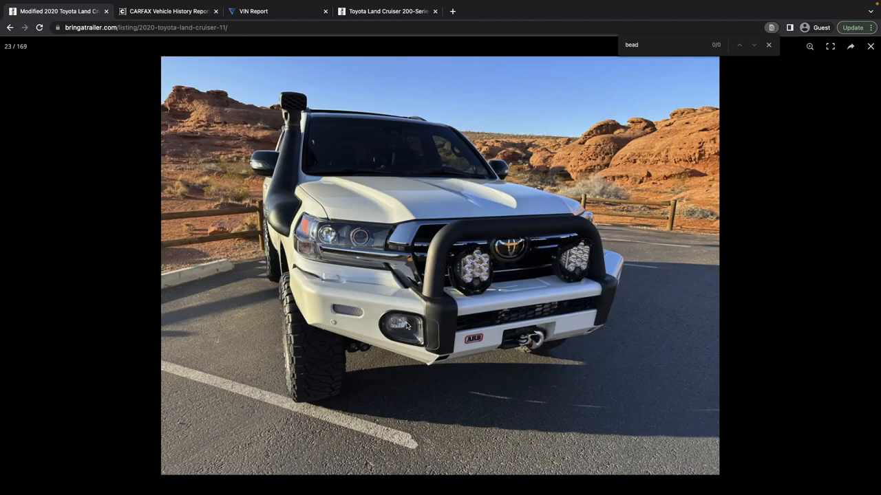
mouse_move(288, 207)
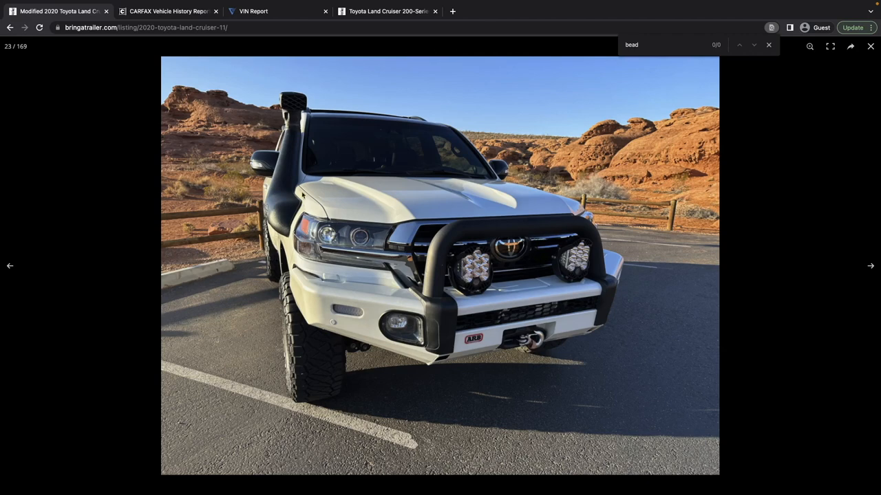
Step: Page through light-pod and headlight close-ups, back once to 60, then on to image 88
left_click(869, 266)
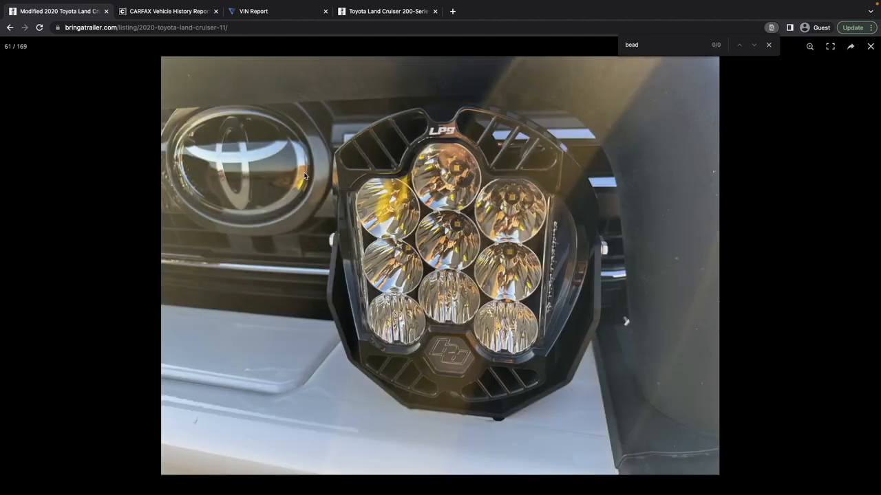
left_click(10, 265)
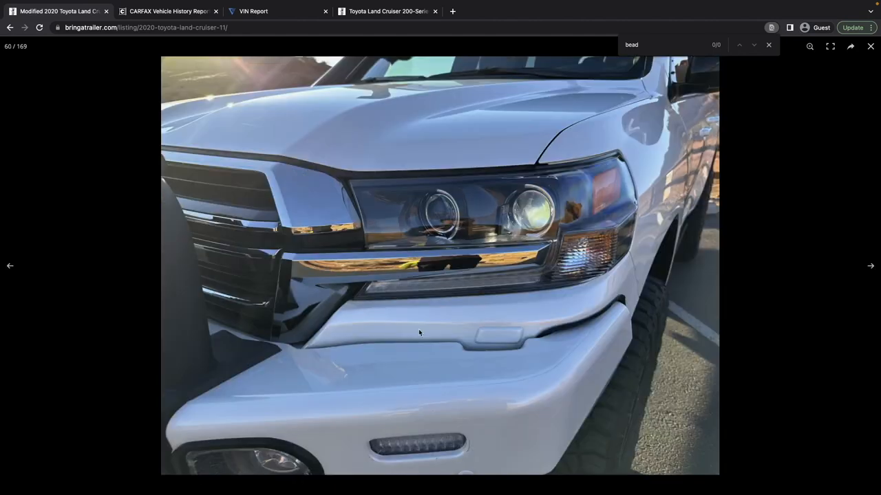
mouse_move(567, 332)
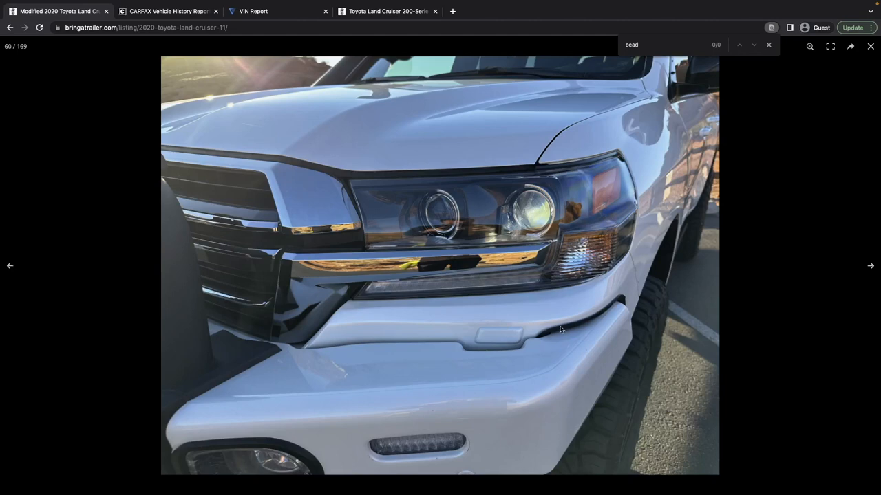
mouse_move(606, 316)
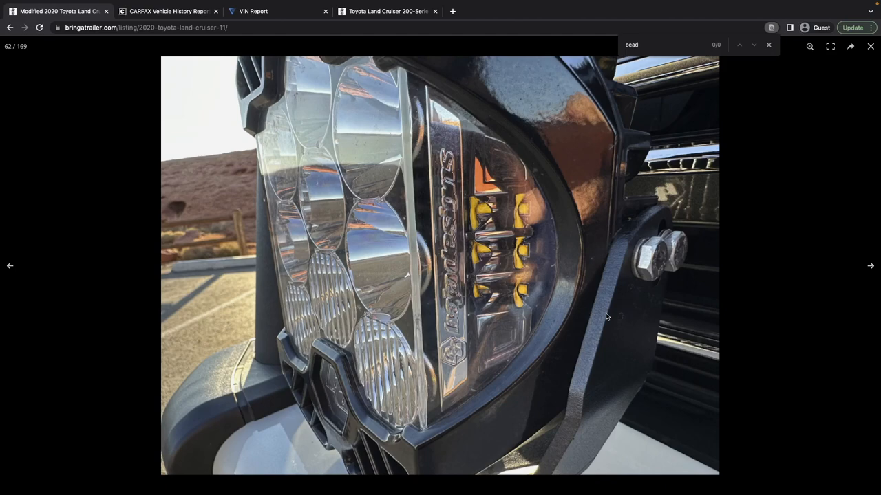
left_click(870, 266)
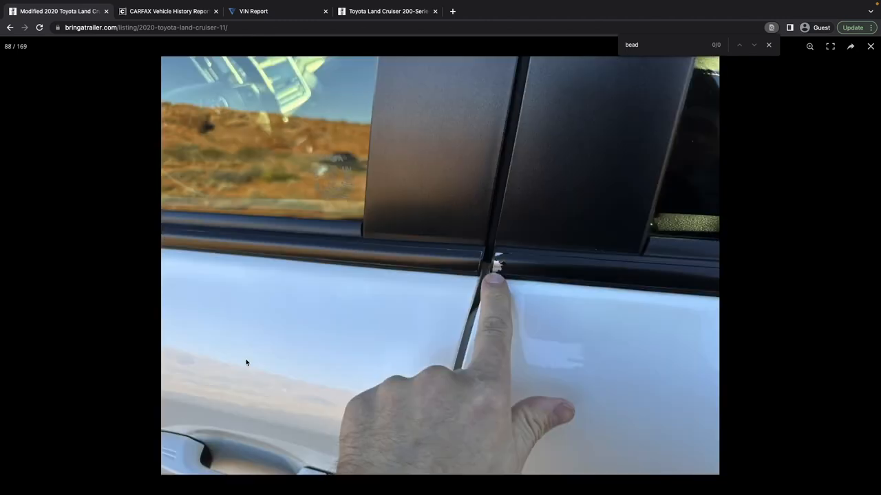
mouse_move(505, 280)
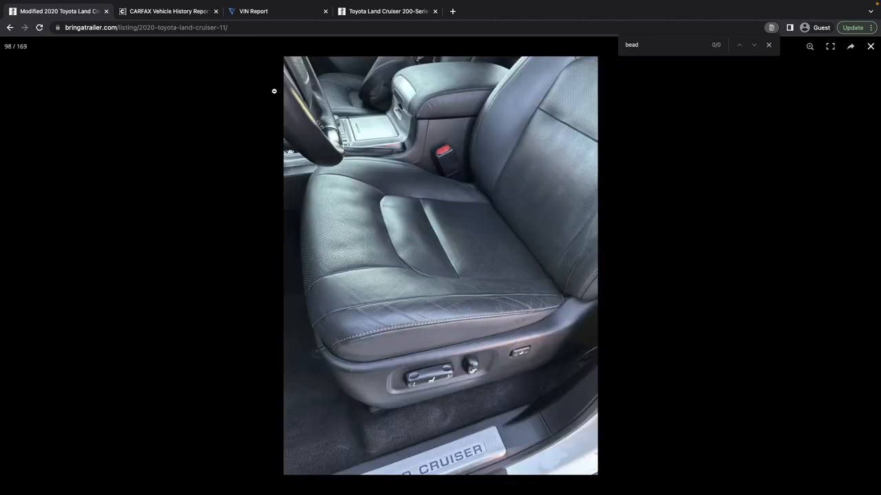
mouse_move(425, 358)
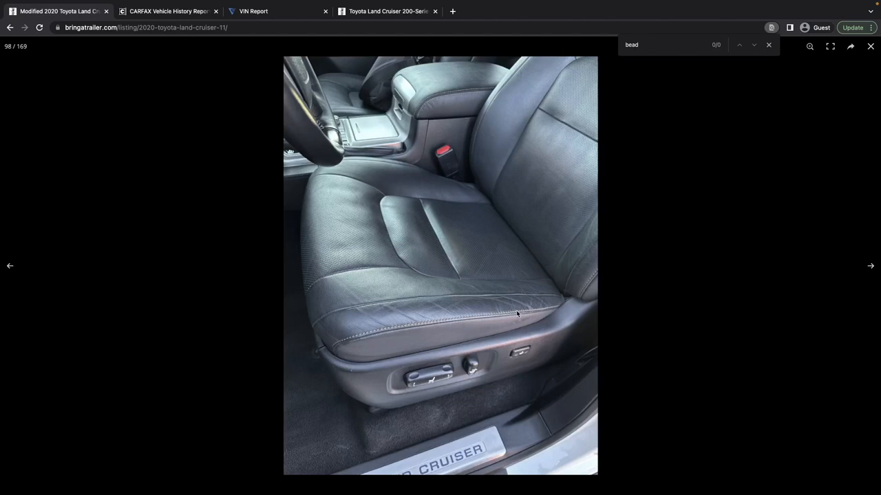
mouse_move(471, 303)
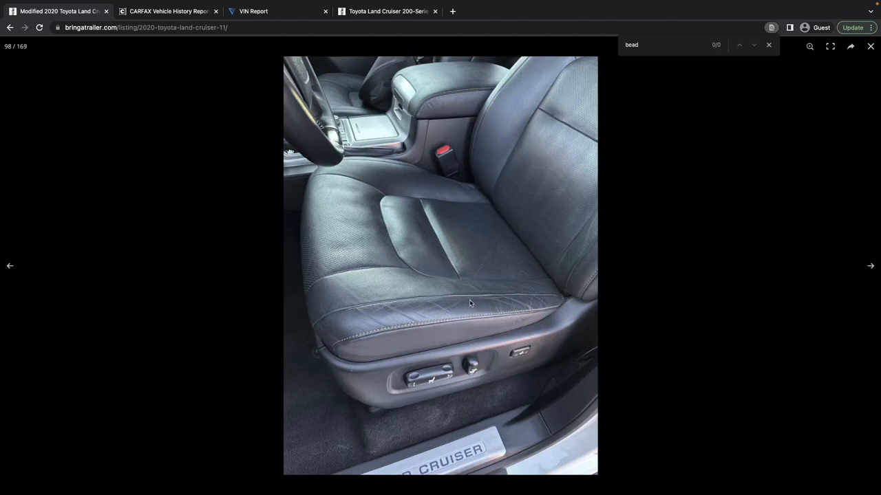
mouse_move(424, 334)
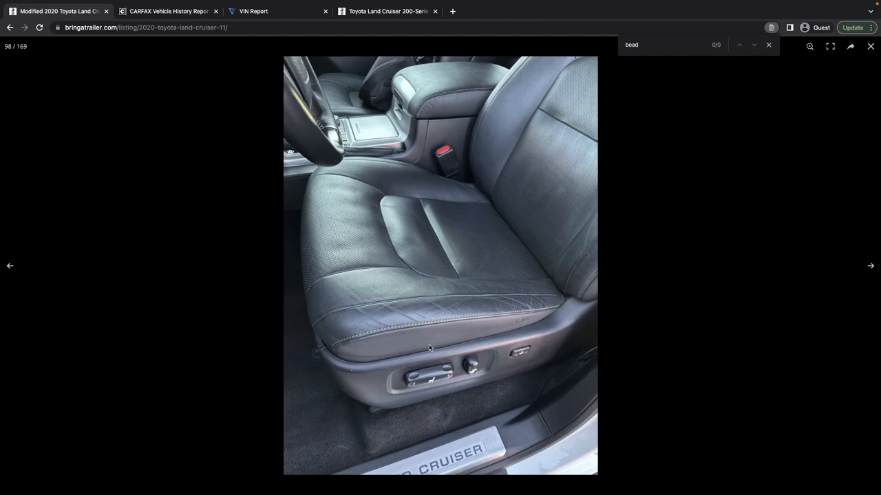
mouse_move(432, 360)
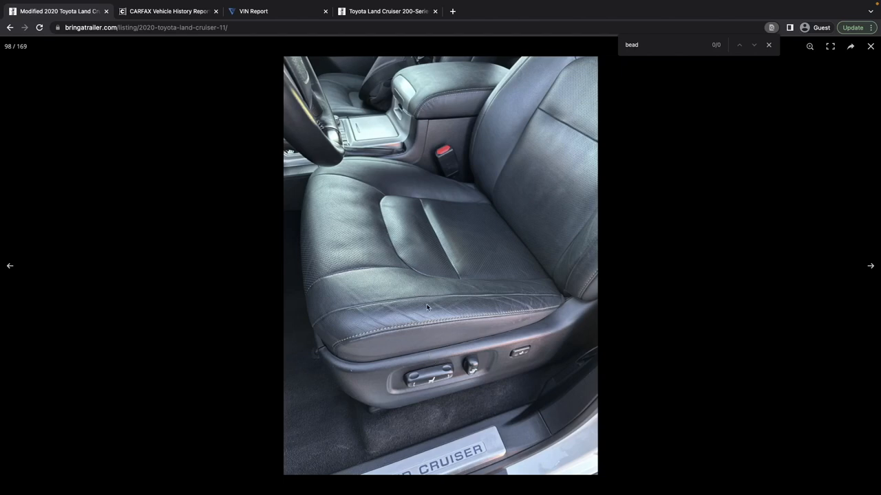
mouse_move(434, 365)
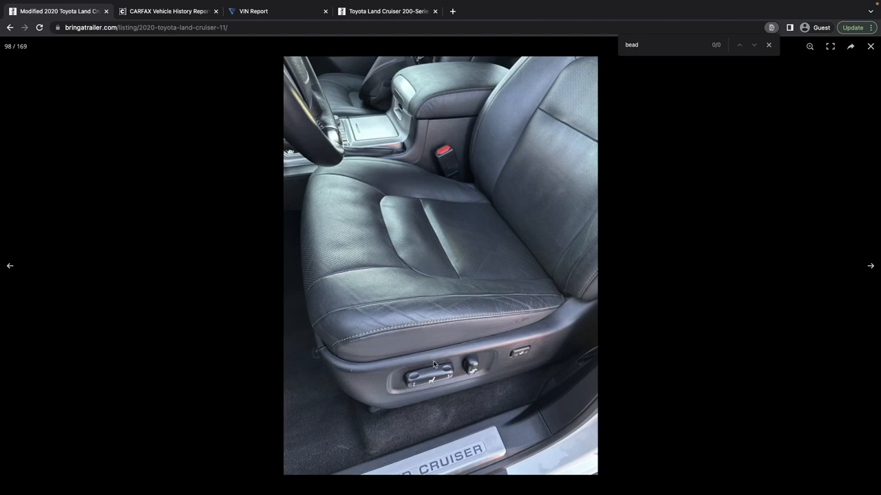
Step: Browse the dashboard, door and cargo photos onward to image 141, the open engine bay
left_click(871, 265)
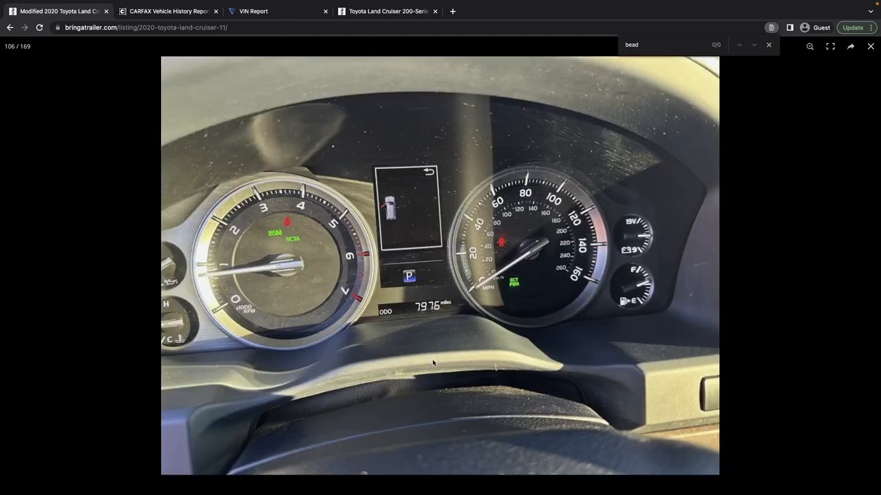
left_click(9, 265)
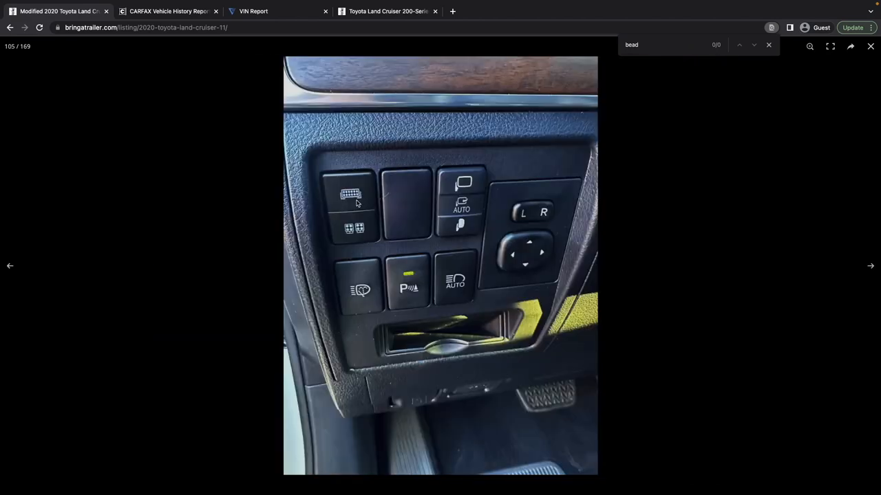
left_click(870, 265)
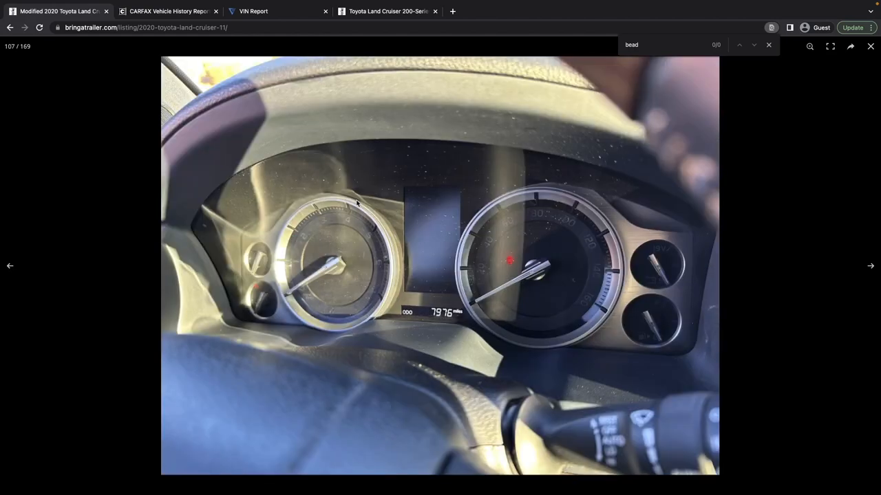
left_click(871, 265)
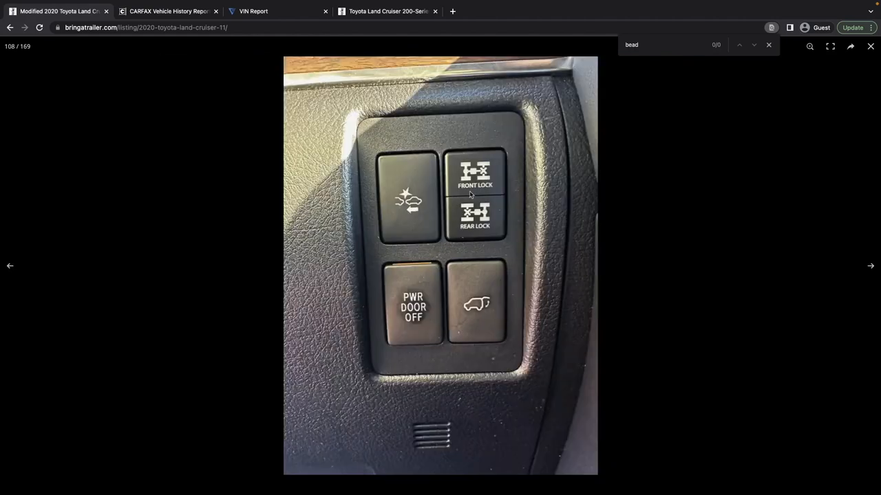
mouse_move(476, 229)
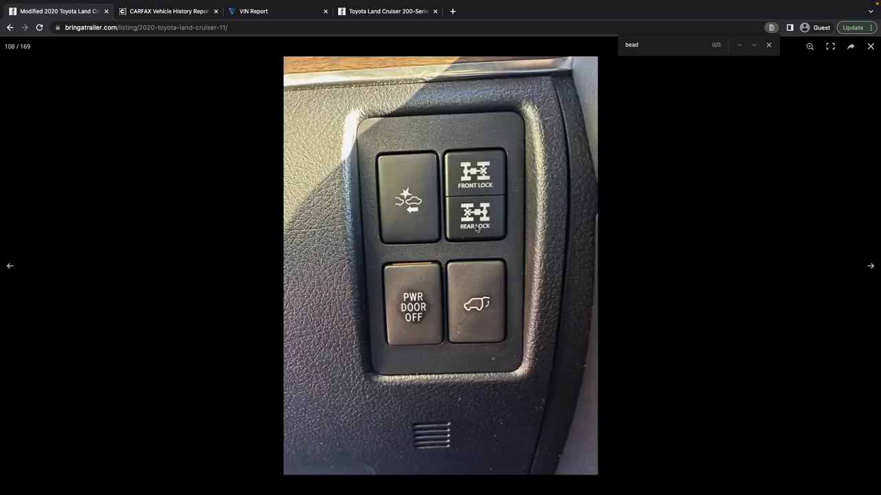
left_click(870, 266)
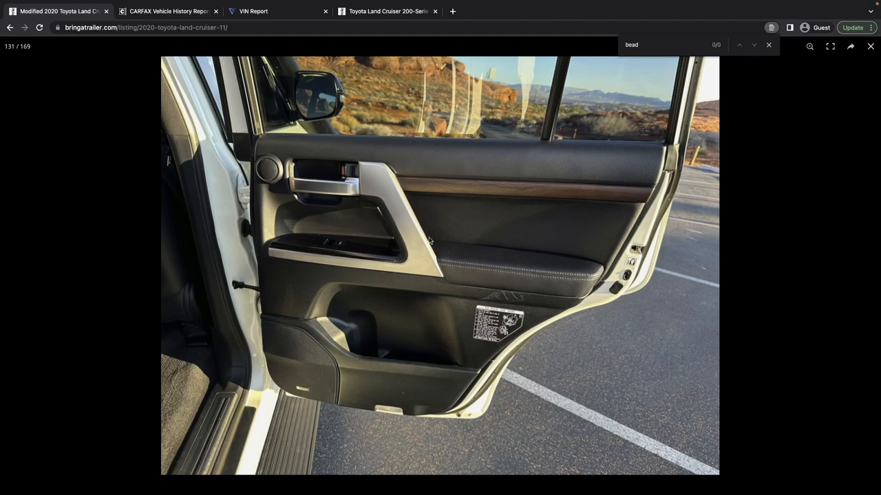
mouse_move(506, 340)
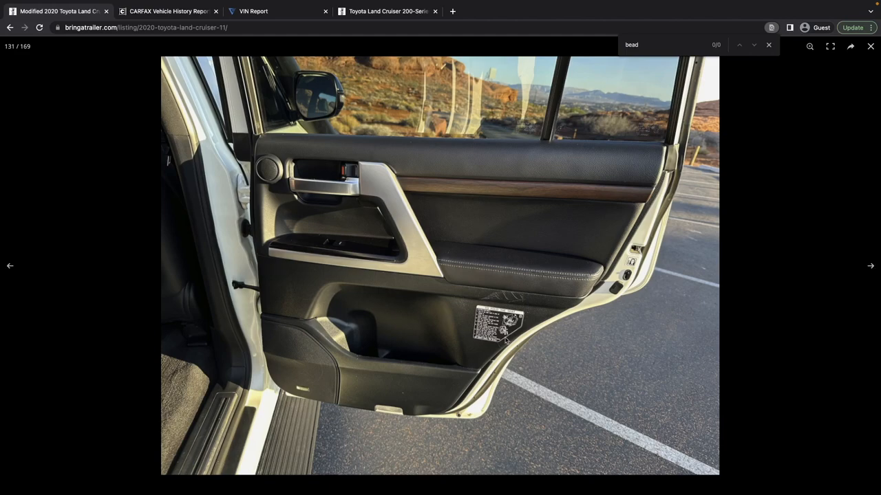
left_click(870, 266)
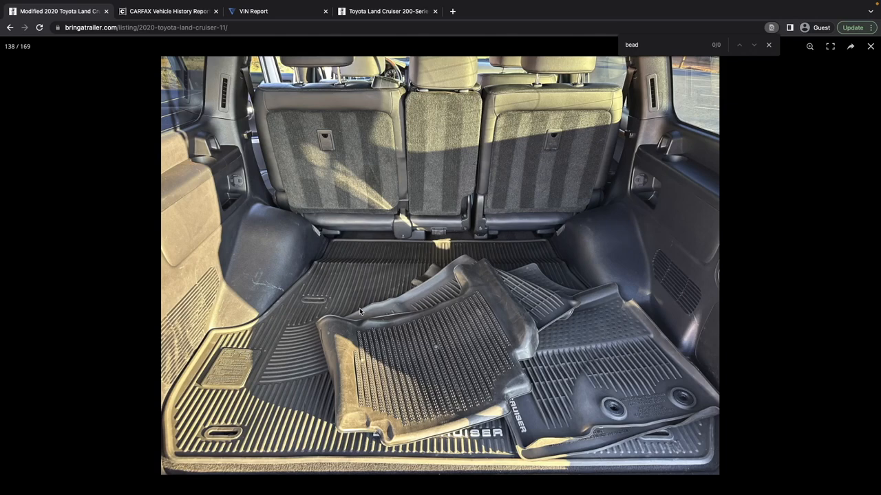
left_click(869, 265)
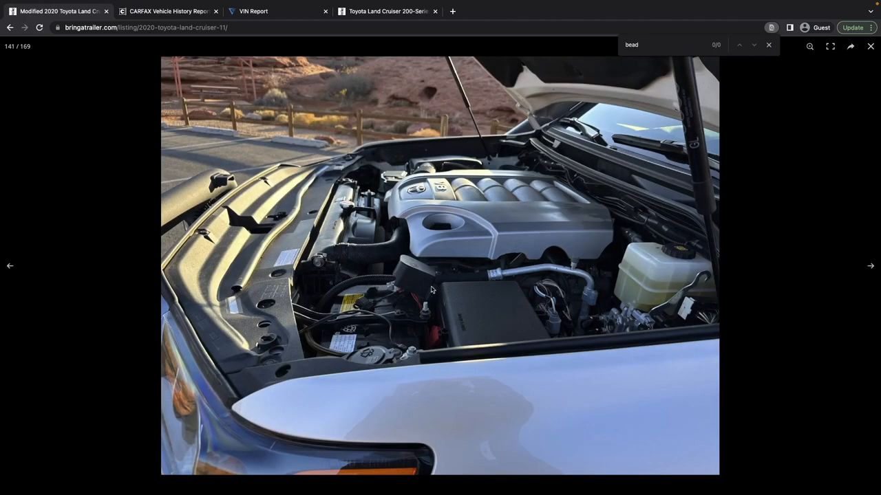
mouse_move(416, 282)
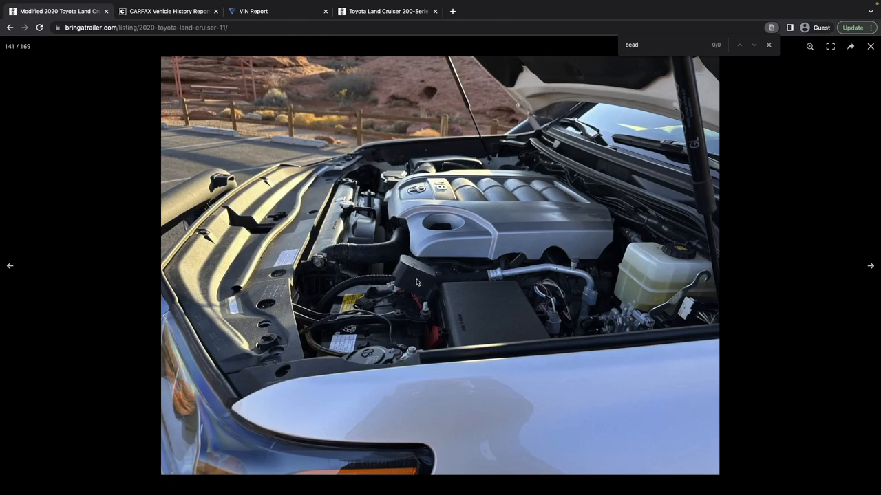
mouse_move(526, 338)
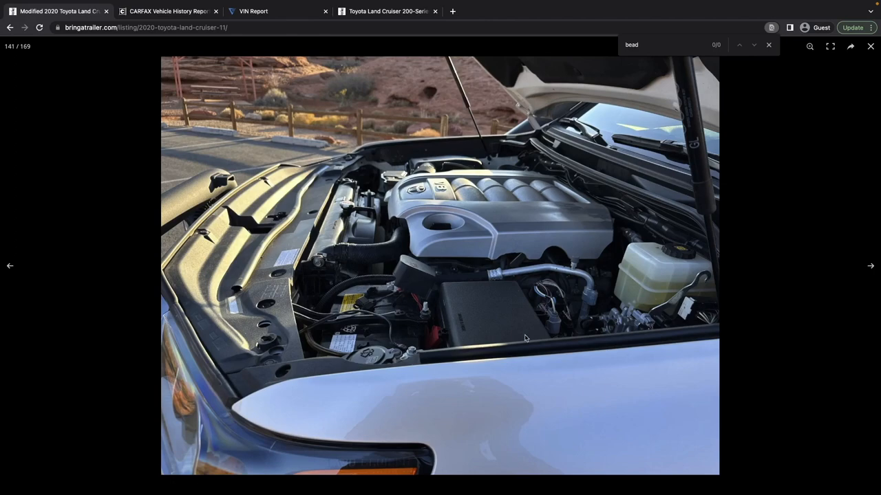
Step: Advance the photo viewer past the open hood to the front skid plate underbody shot (149 of 169)
left_click(870, 265)
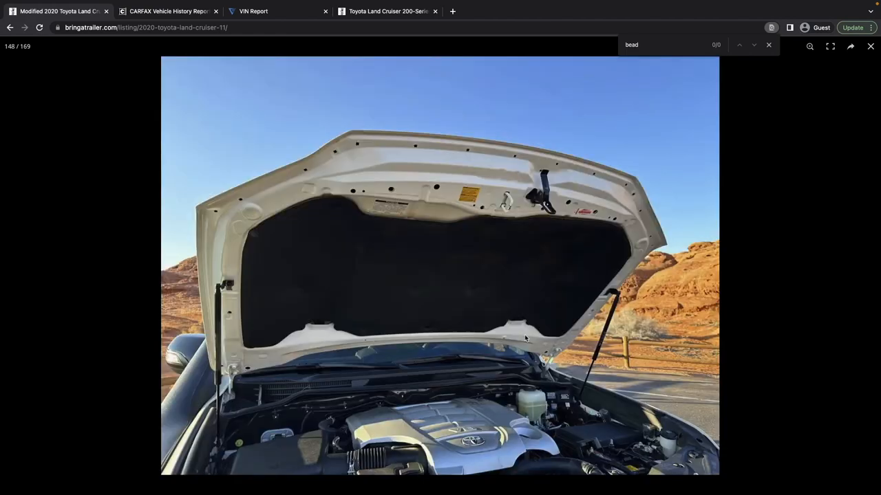
left_click(870, 266)
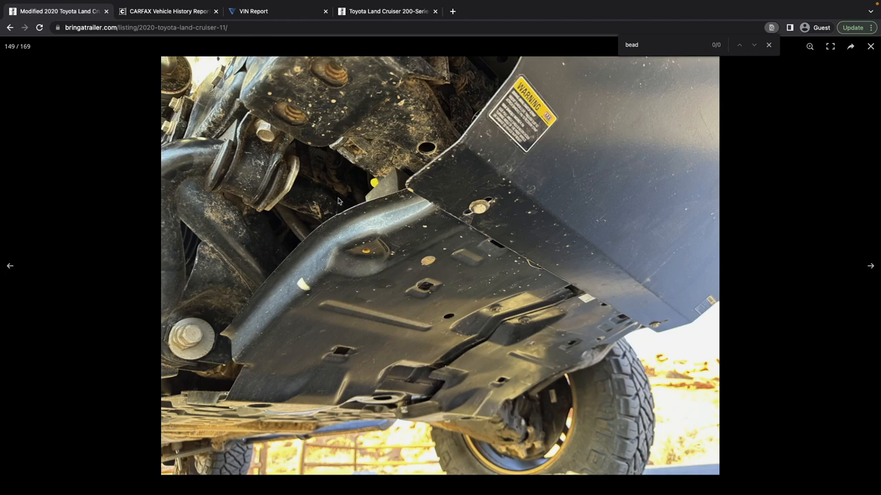
Step: Step through the skid plate, Icon suspension and wheel well photos to the invoice image (167 of 169)
left_click(870, 266)
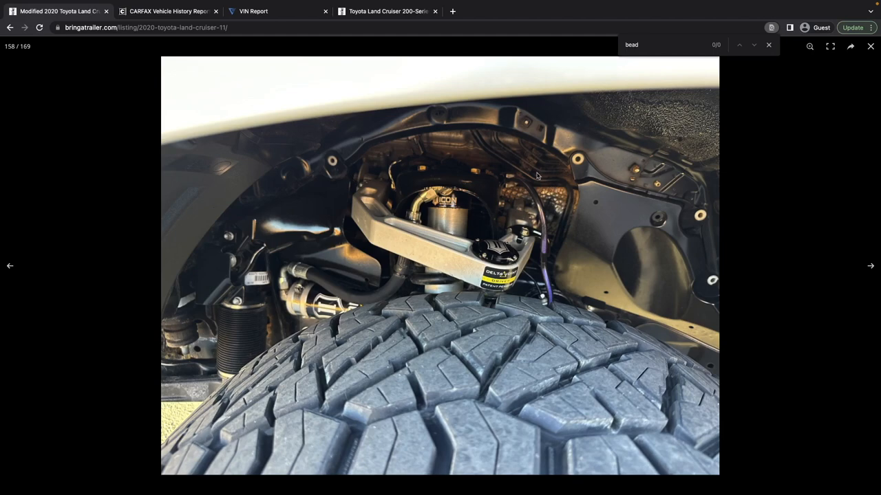
left_click(870, 266)
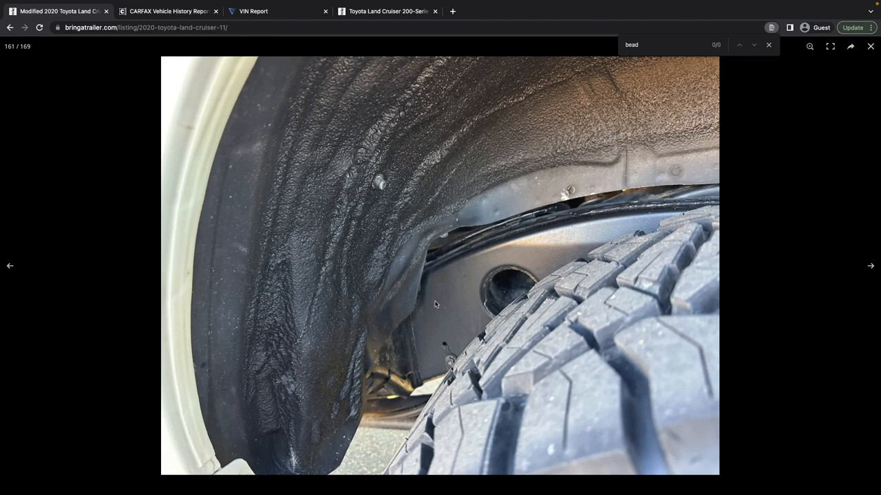
mouse_move(384, 182)
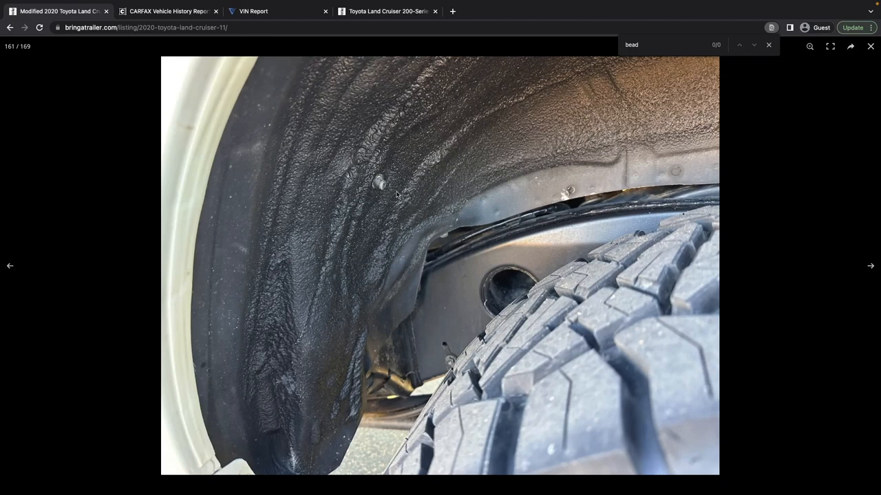
mouse_move(377, 209)
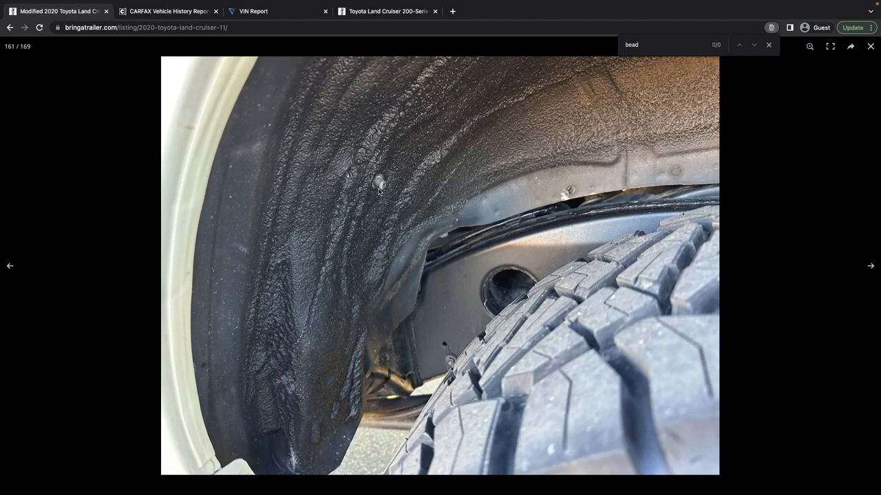
left_click(871, 265)
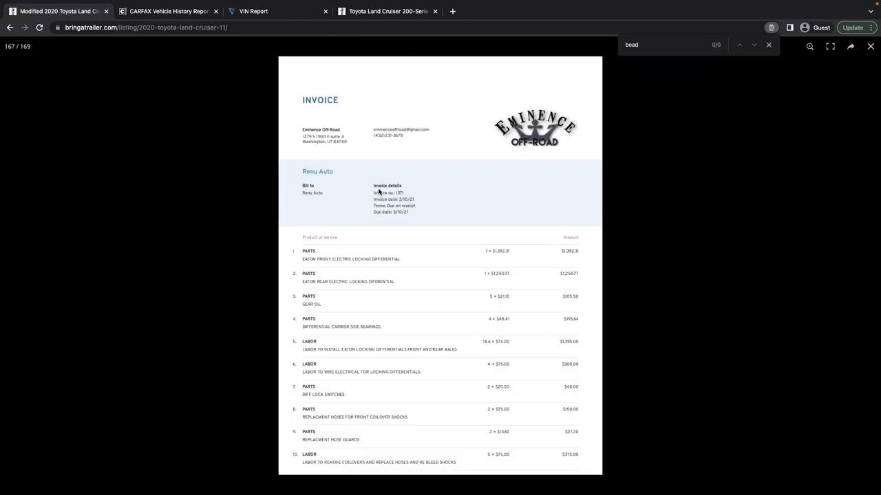
mouse_move(446, 201)
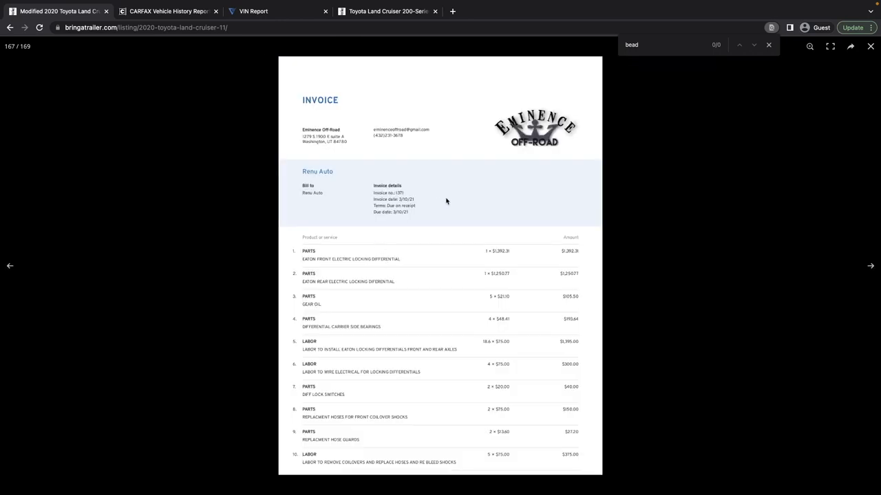
Step: Wrap the viewer to image 1, recheck the VIN Historical Sales Listings, then return to the listing
left_click(869, 265)
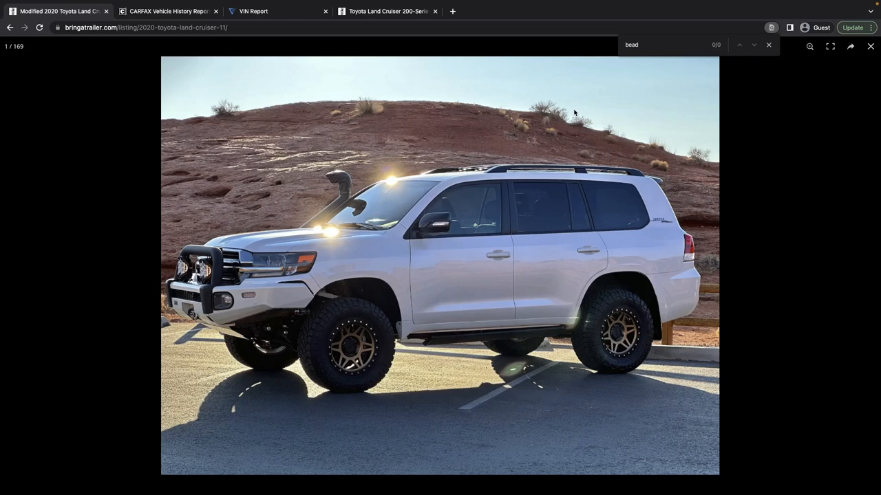
mouse_move(346, 180)
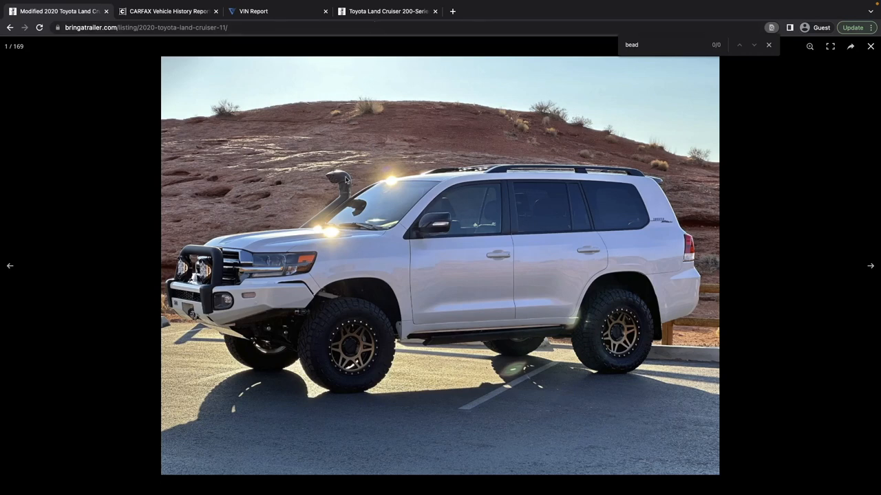
mouse_move(355, 96)
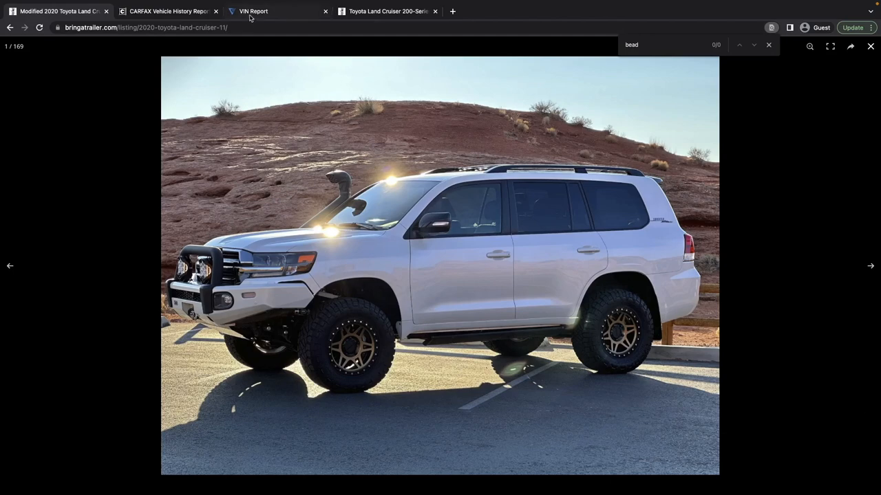
left_click(275, 11)
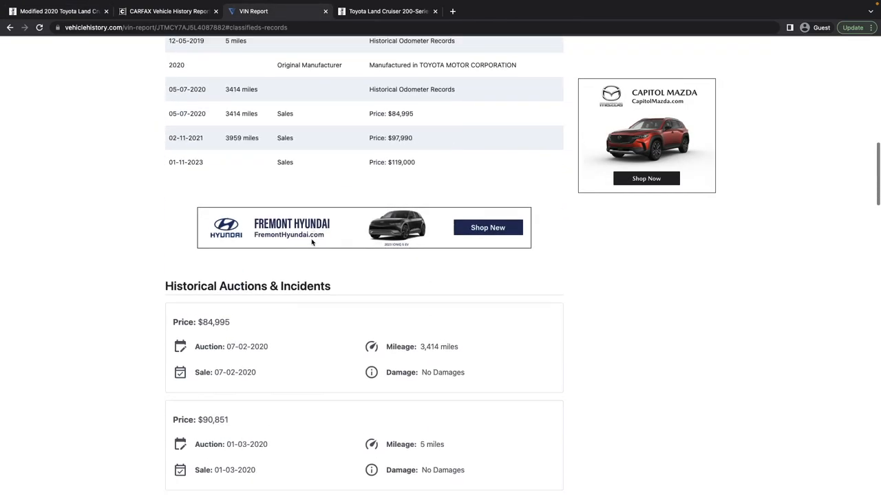
scroll("down", 3)
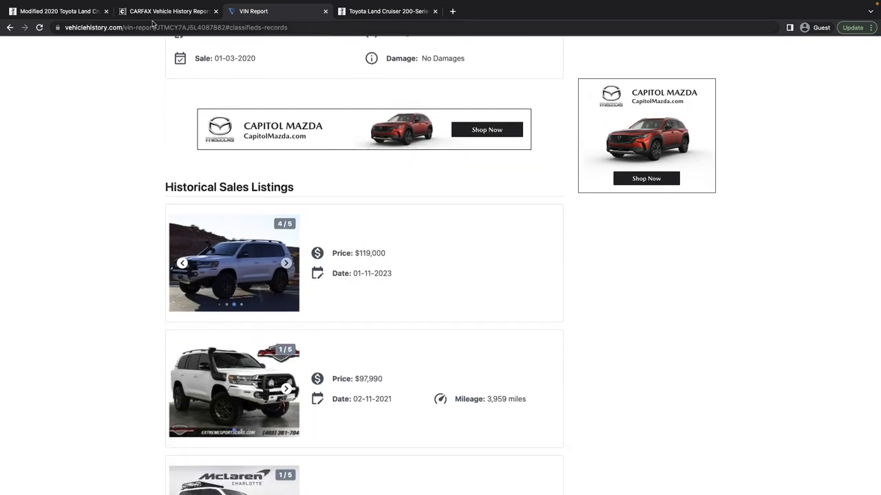
left_click(59, 11)
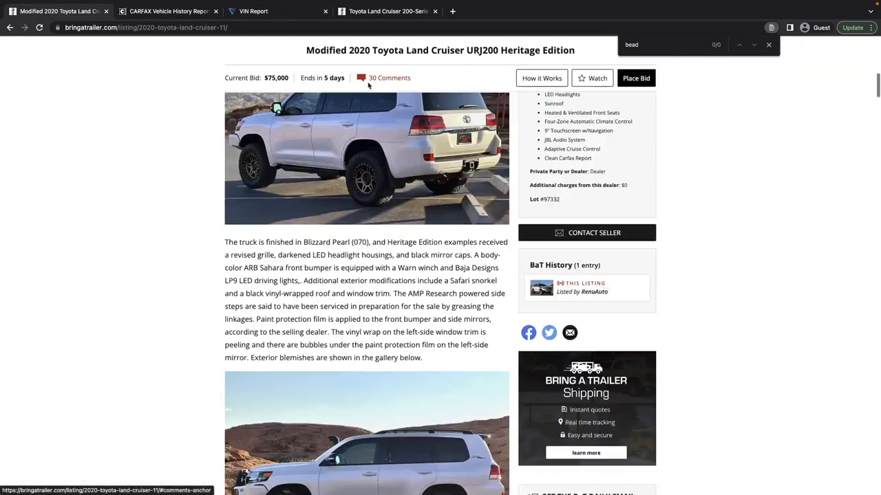
Step: Scroll the listing to the Method wheels, Nitto tires and Icon suspension paragraph
scroll("up", 3)
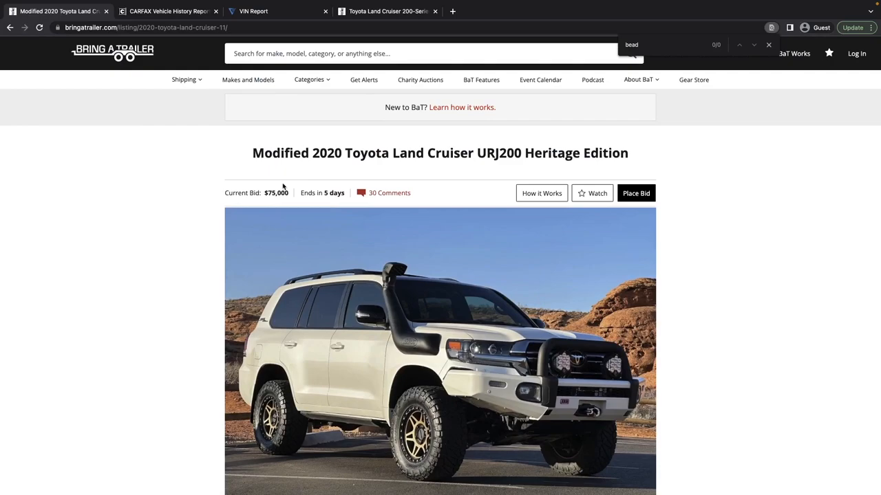
scroll("down", 3)
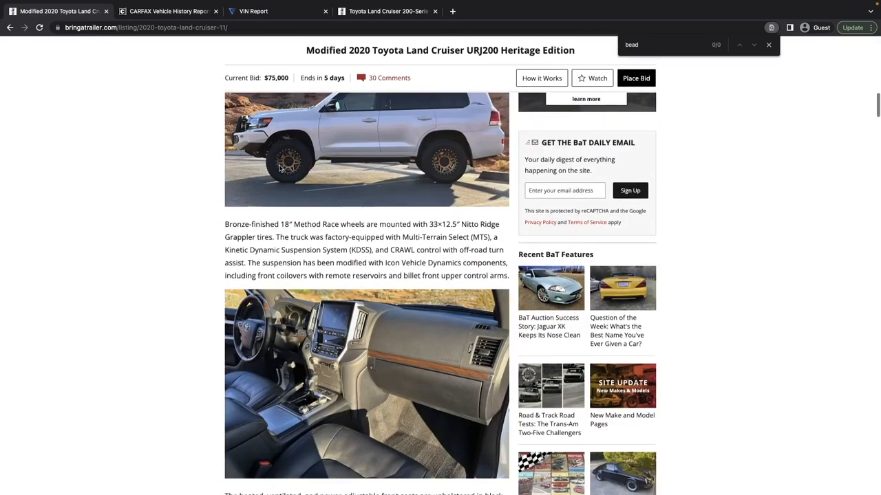
left_click(275, 11)
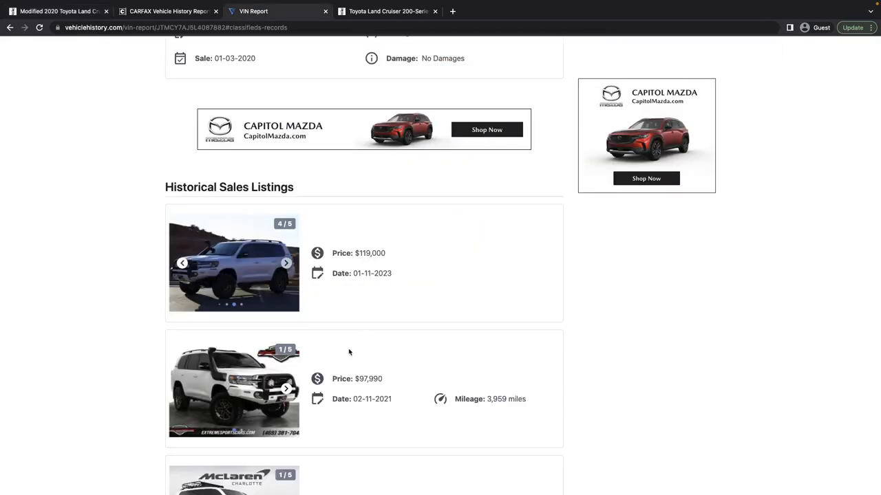
mouse_move(358, 397)
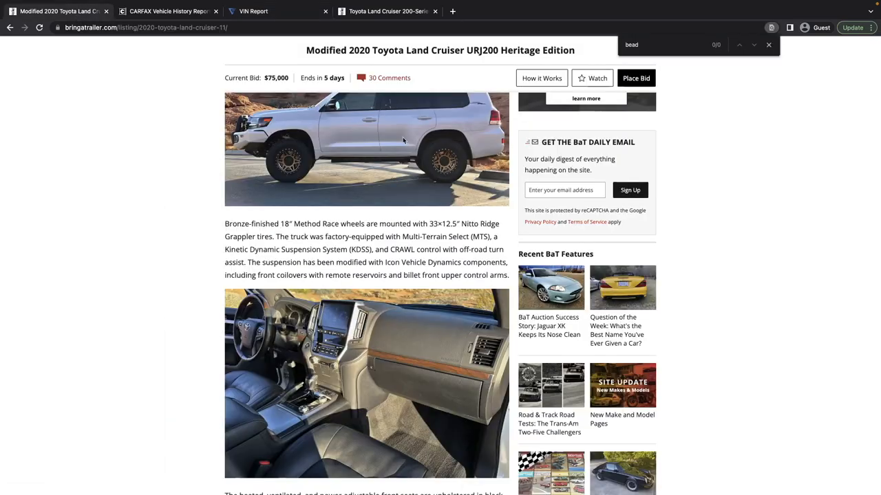
scroll("down", 3)
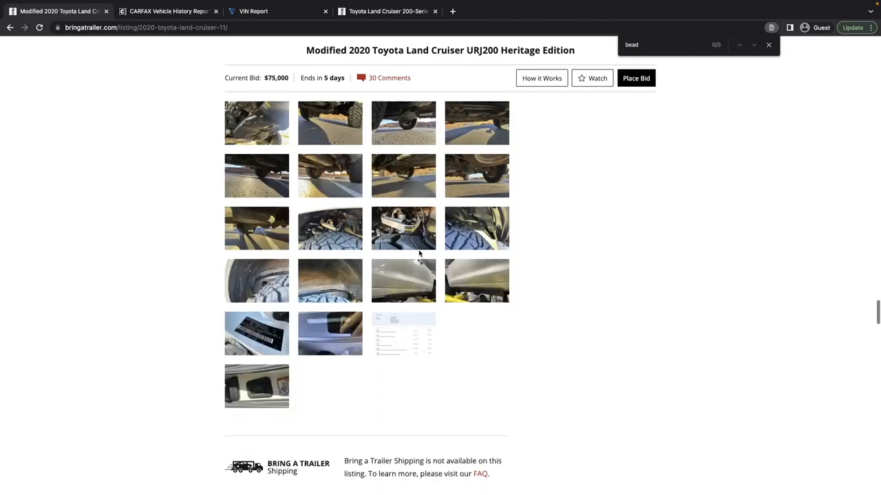
Step: Page through the Eminence Off-Road invoice (image 167), then view the VIN report's Historical Sales Listings
left_click(403, 333)
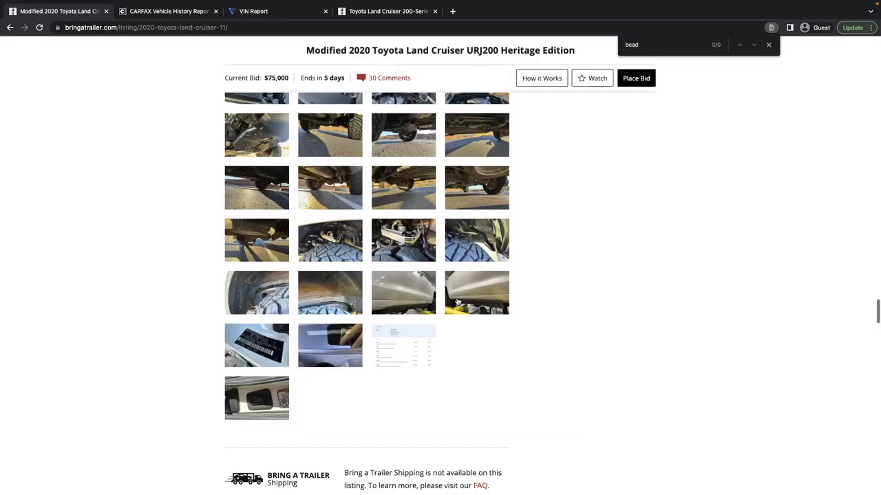
left_click(403, 346)
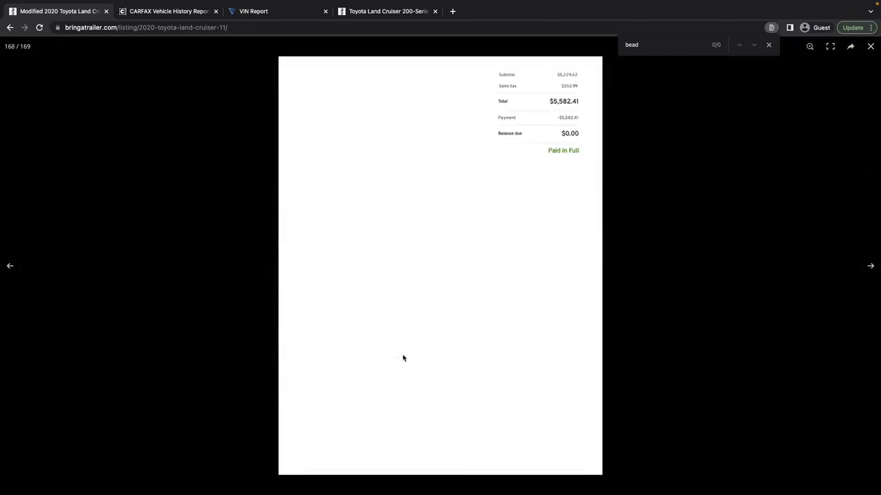
left_click(10, 266)
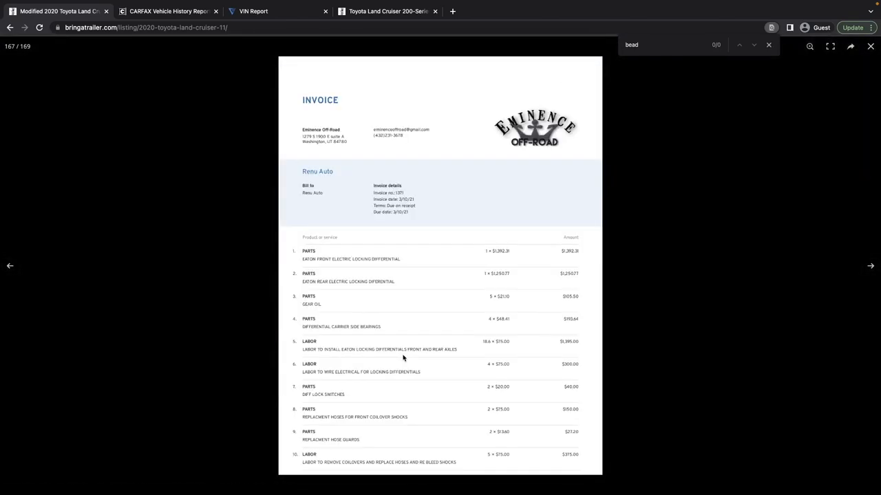
mouse_move(454, 128)
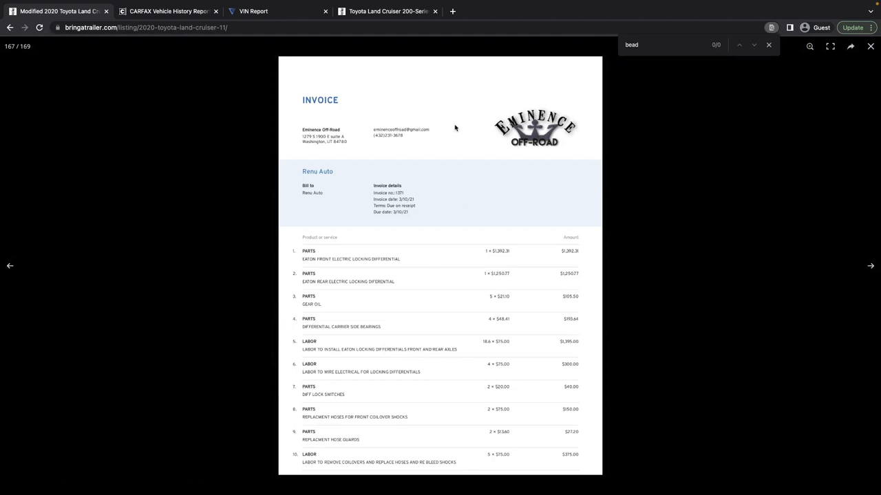
mouse_move(301, 81)
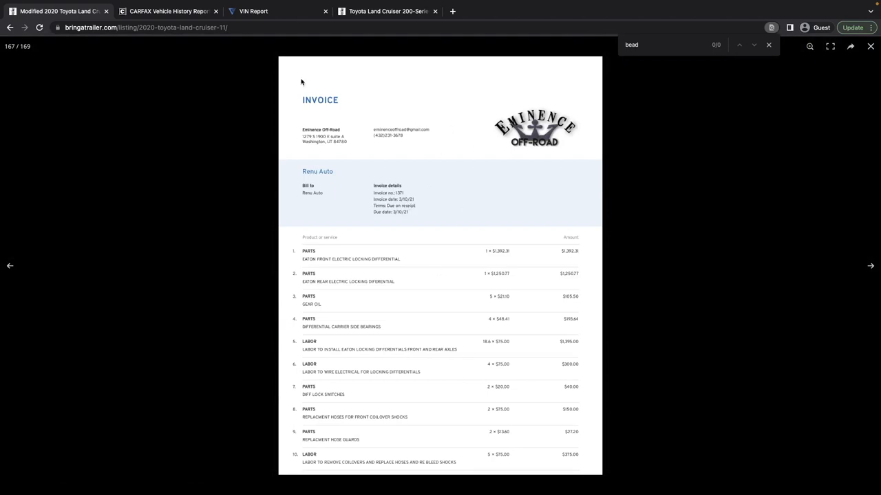
left_click(275, 11)
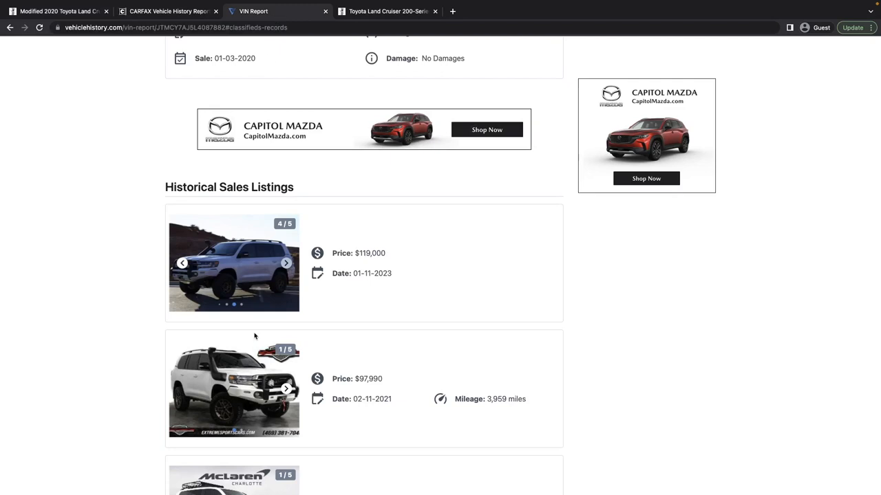
mouse_move(375, 399)
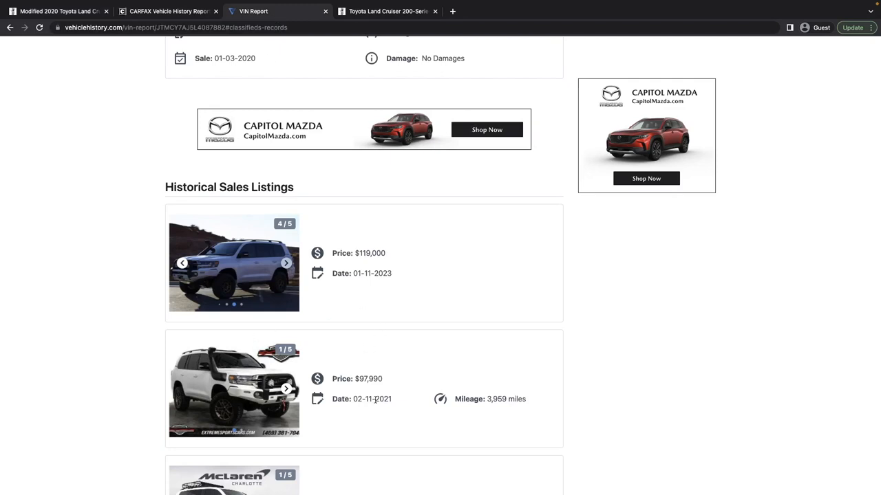
mouse_move(338, 260)
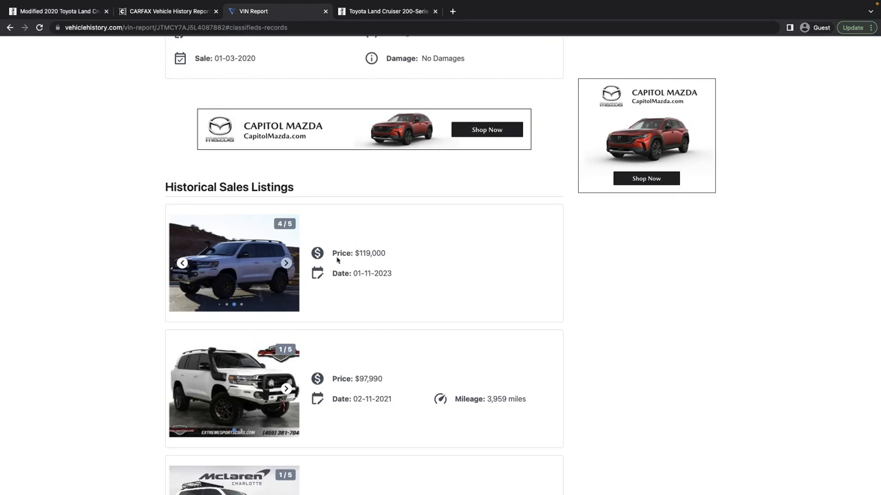
mouse_move(384, 399)
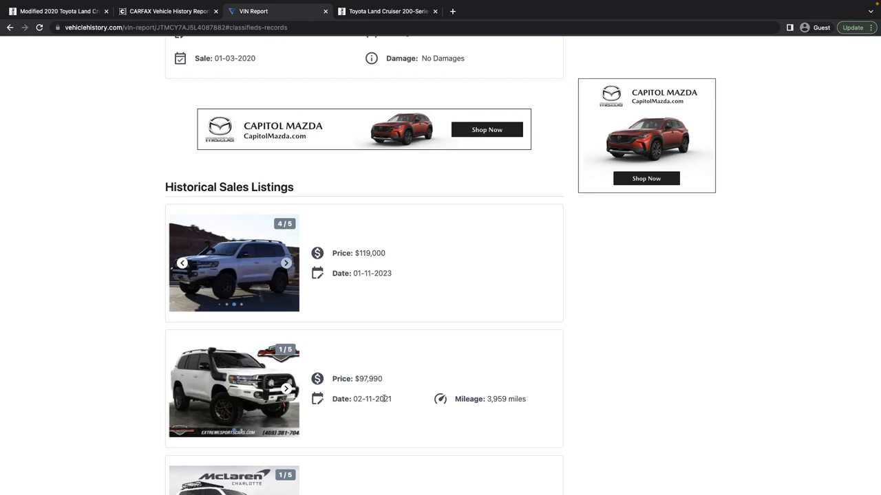
mouse_move(377, 386)
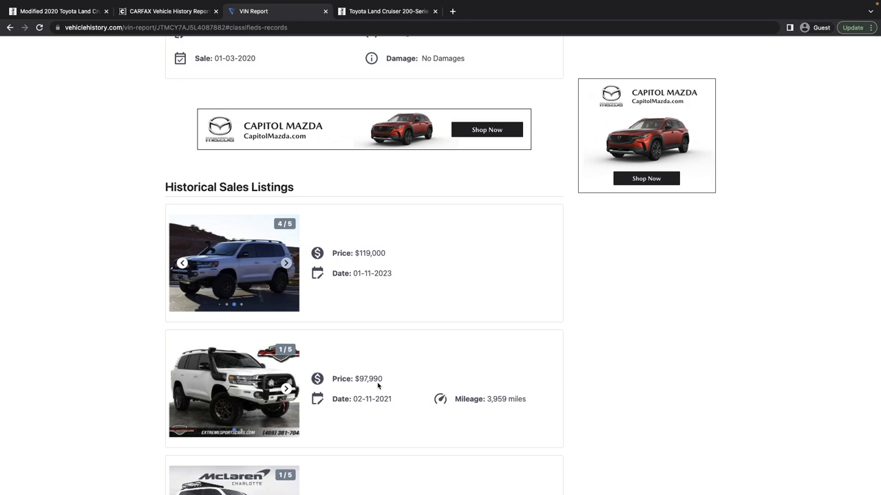
mouse_move(374, 261)
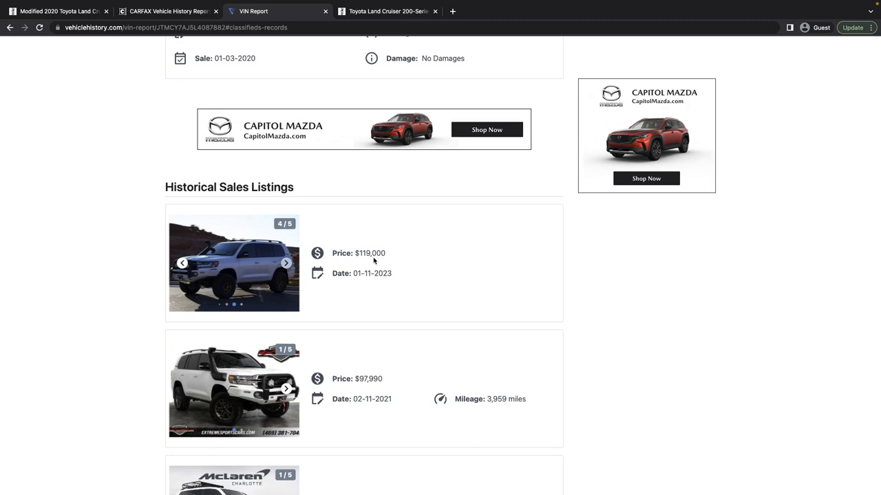
mouse_move(424, 76)
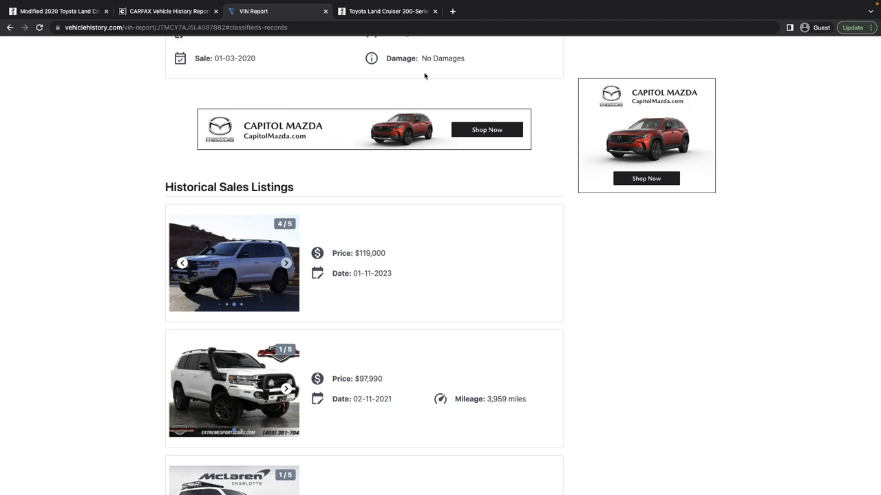
mouse_move(375, 23)
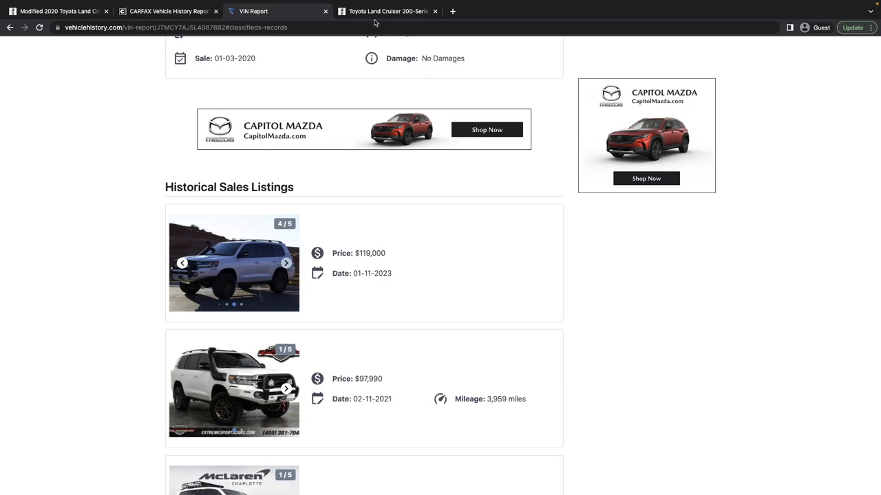
mouse_move(387, 11)
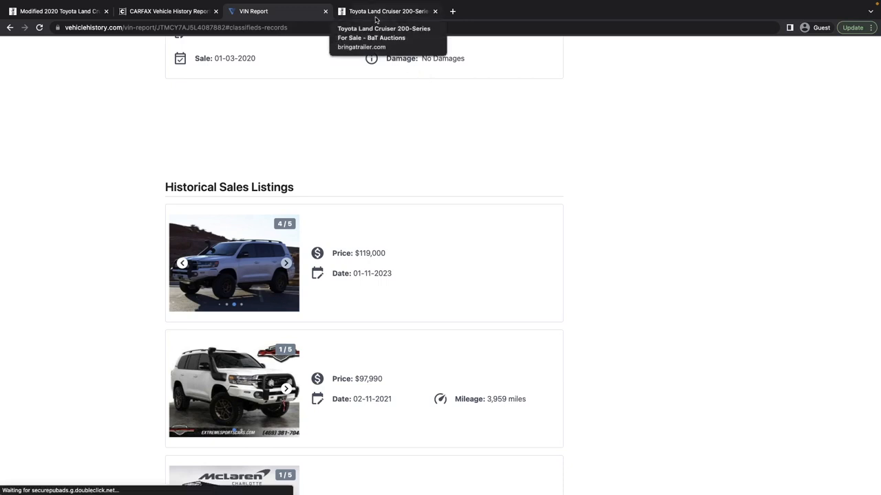
Step: Open the Land Cruiser 200-Series page and scroll to the BaT Auction Results sold-price chart
left_click(387, 11)
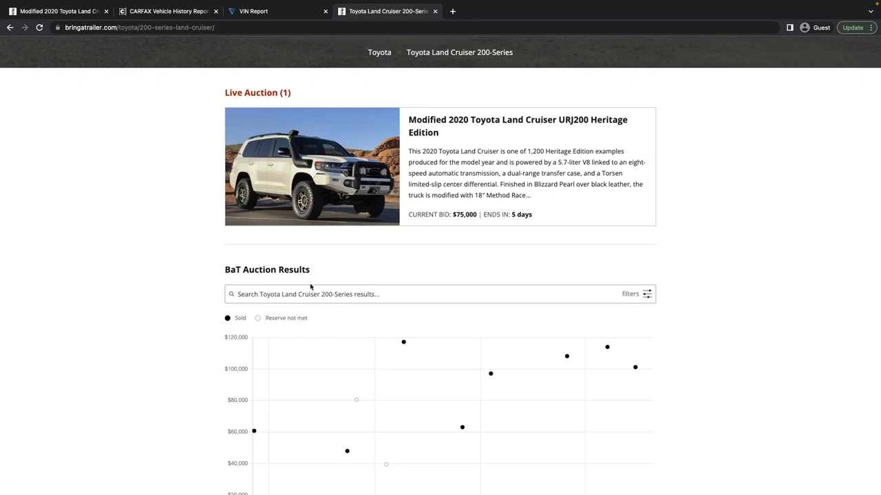
scroll("down", 3)
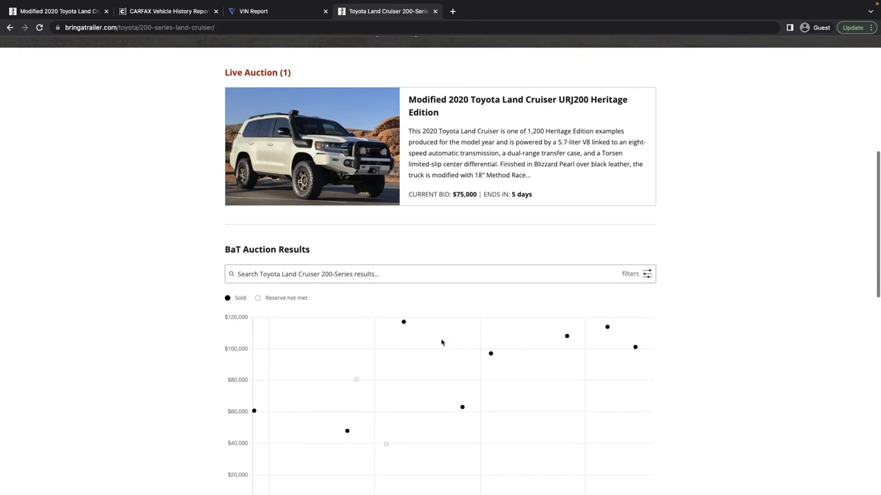
scroll("up", 3)
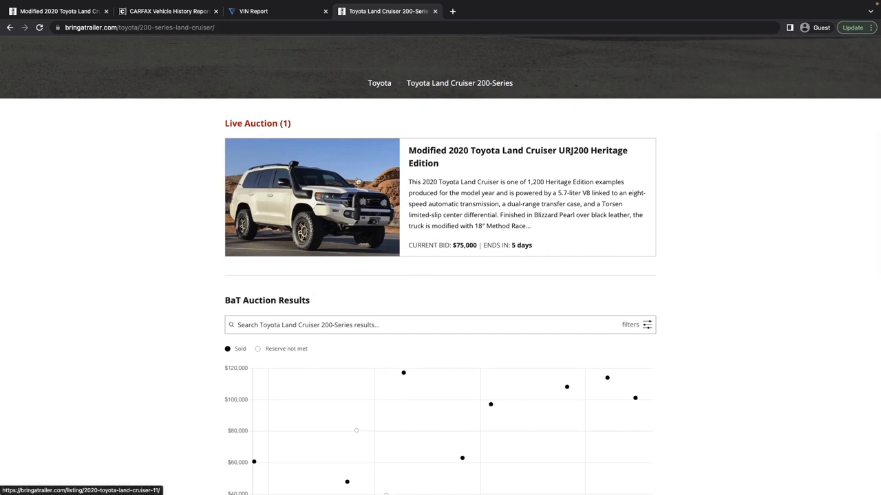
scroll("down", 3)
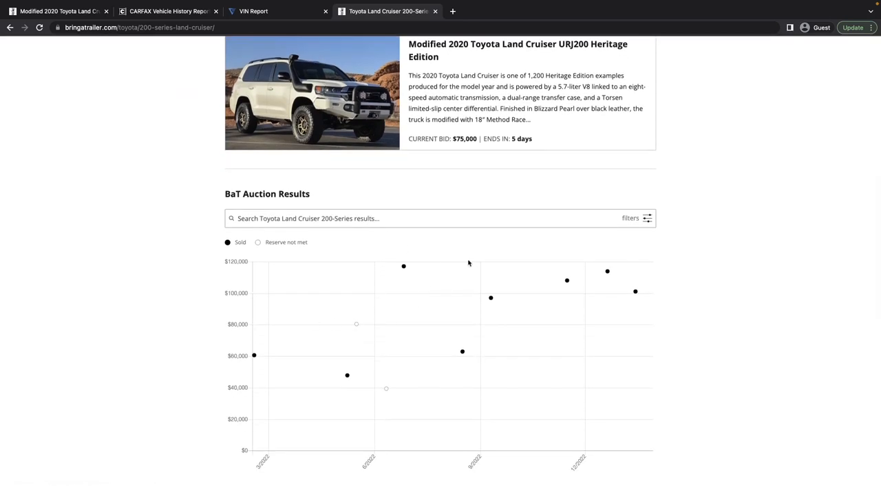
mouse_move(269, 325)
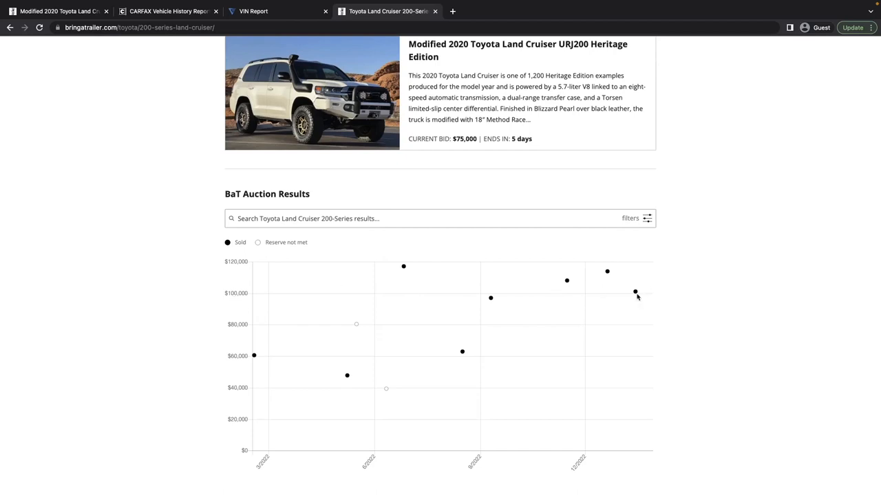
mouse_move(634, 292)
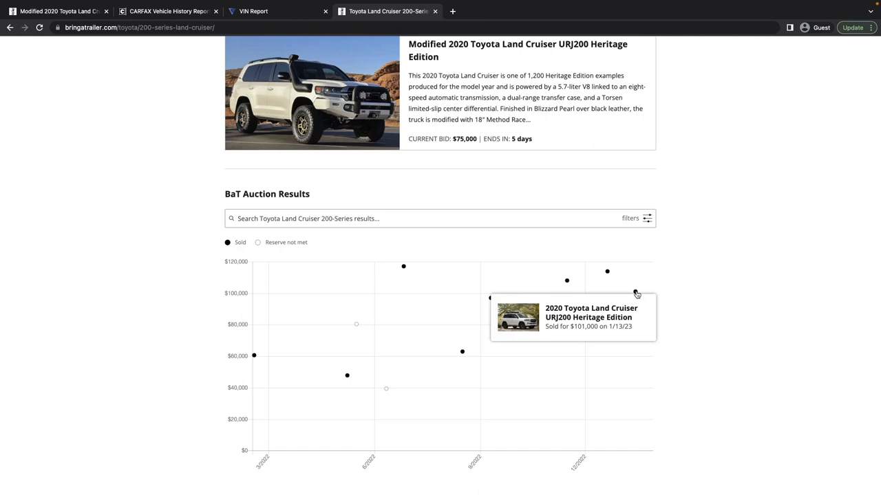
mouse_move(607, 272)
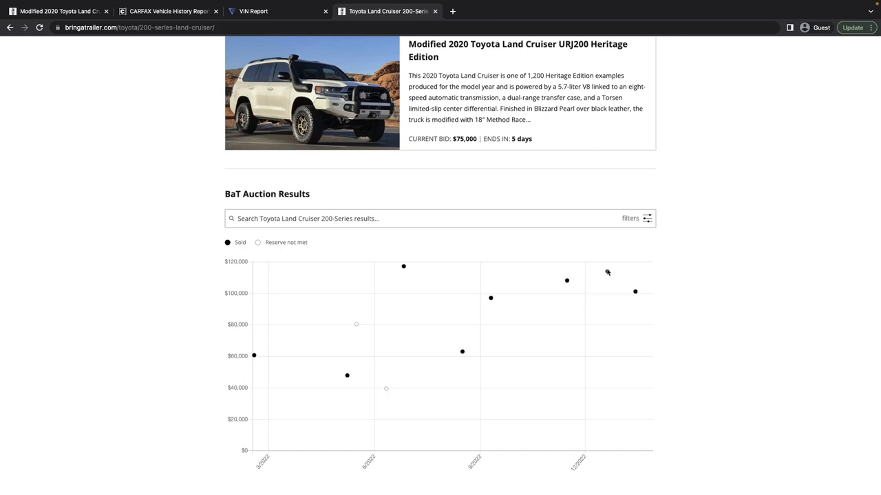
mouse_move(608, 276)
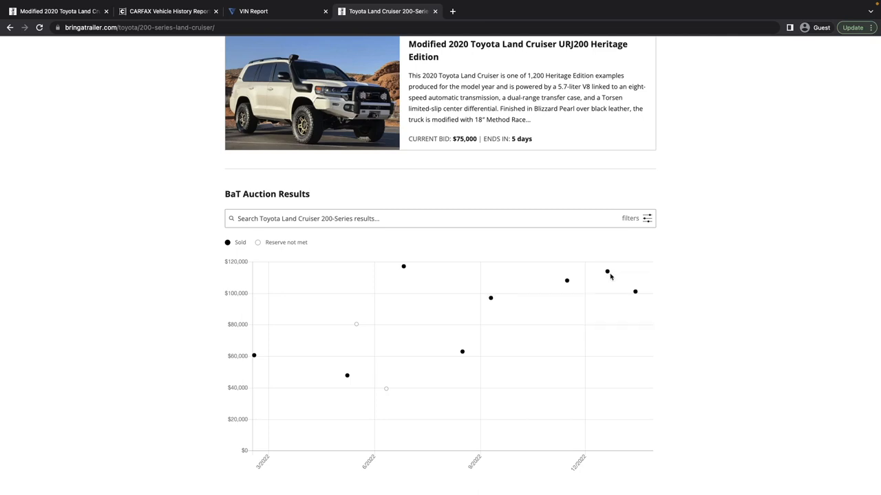
mouse_move(635, 292)
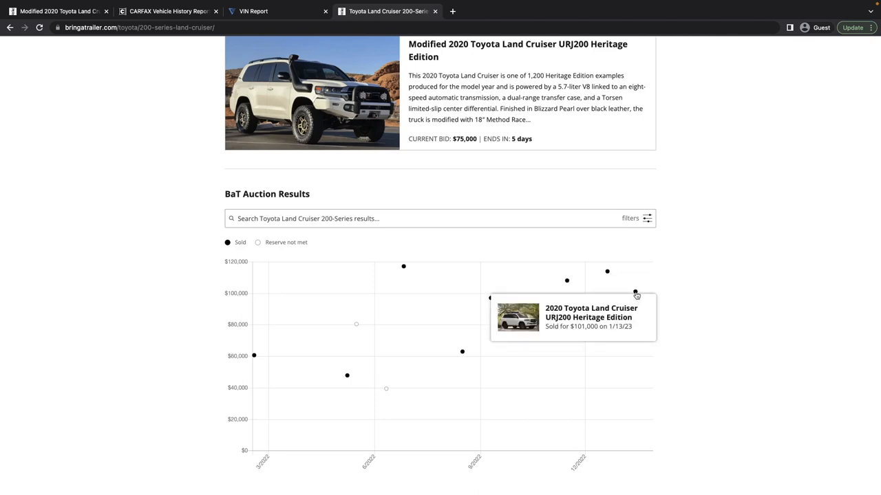
mouse_move(606, 273)
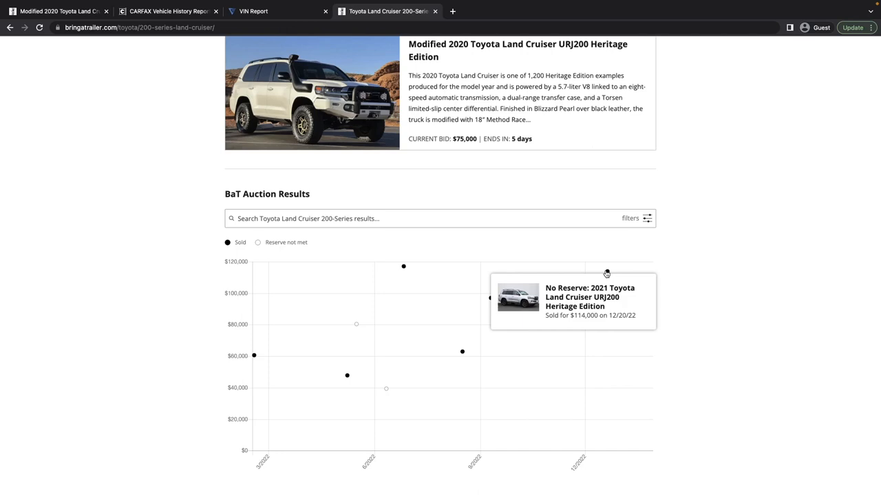
mouse_move(612, 279)
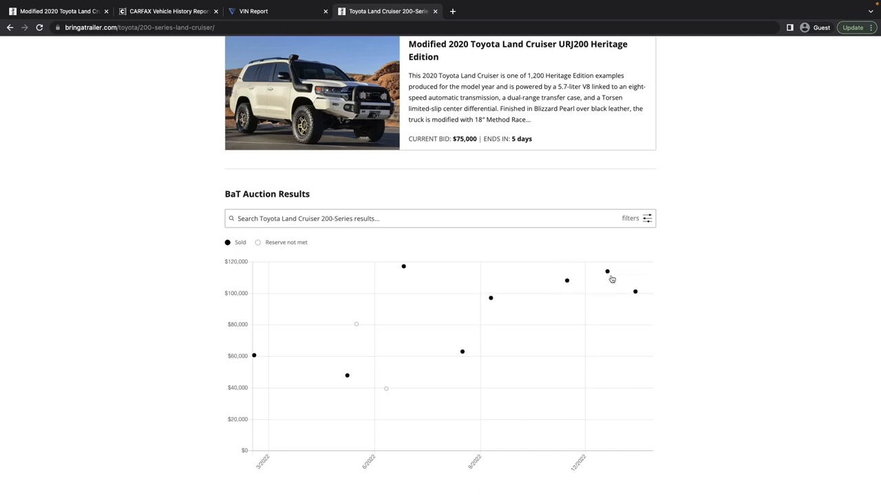
mouse_move(562, 284)
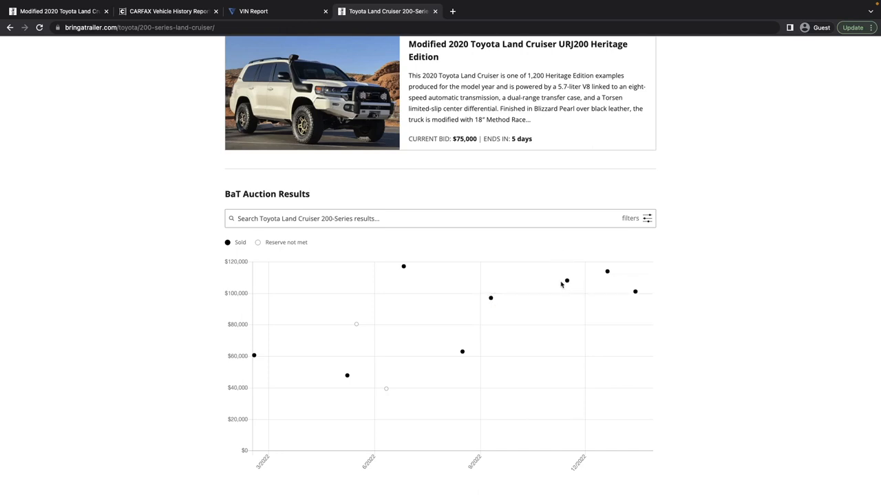
mouse_move(566, 280)
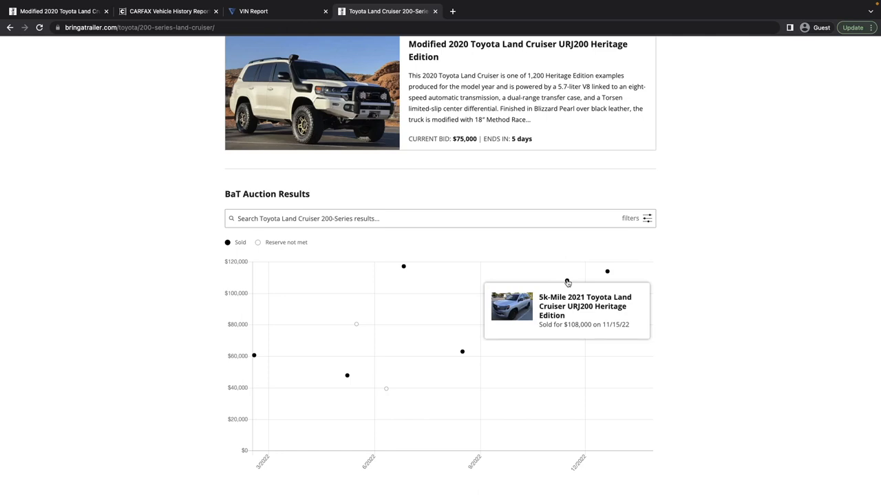
mouse_move(394, 269)
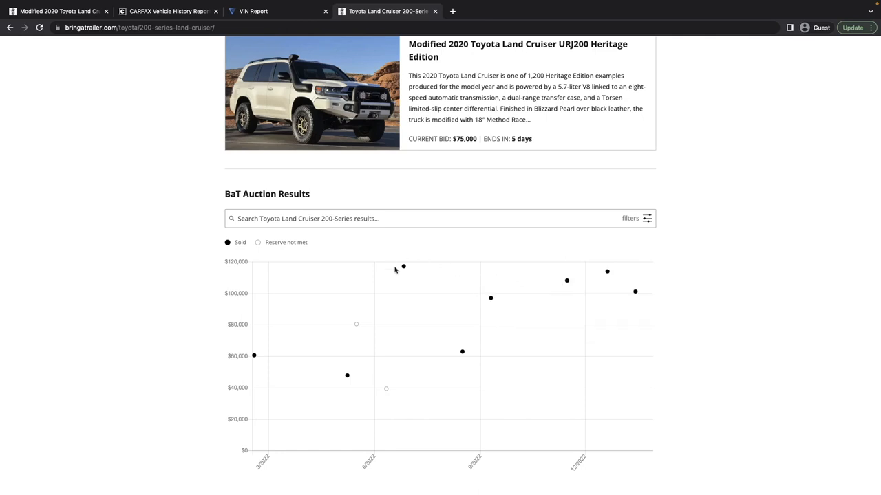
mouse_move(403, 267)
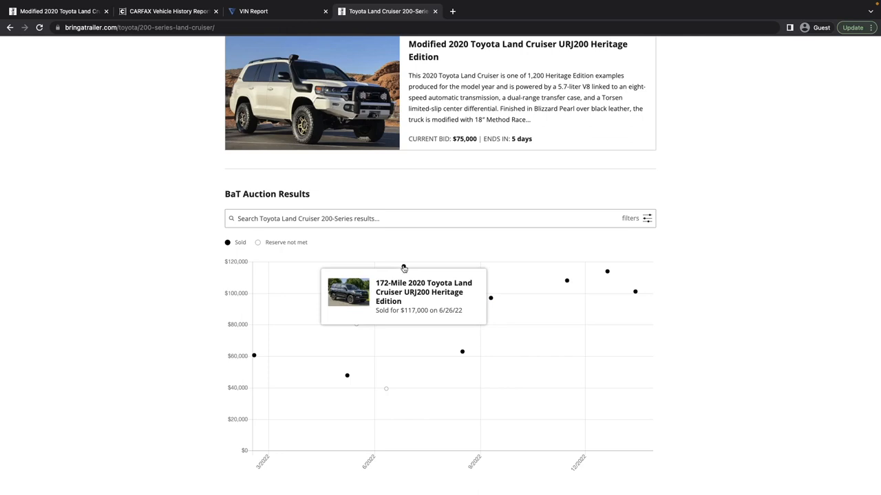
mouse_move(506, 238)
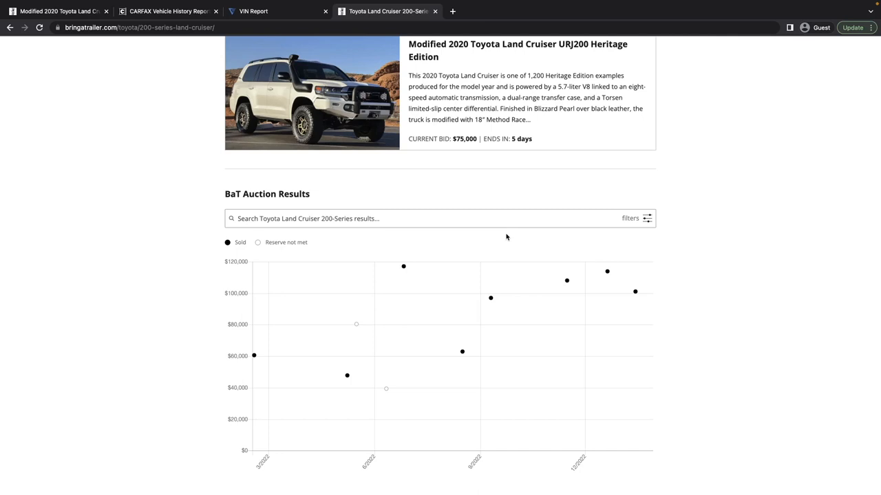
mouse_move(490, 298)
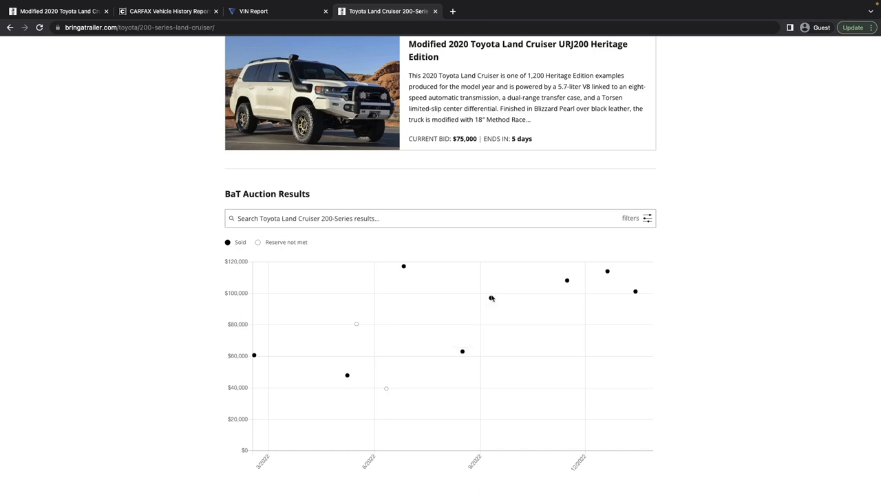
mouse_move(491, 300)
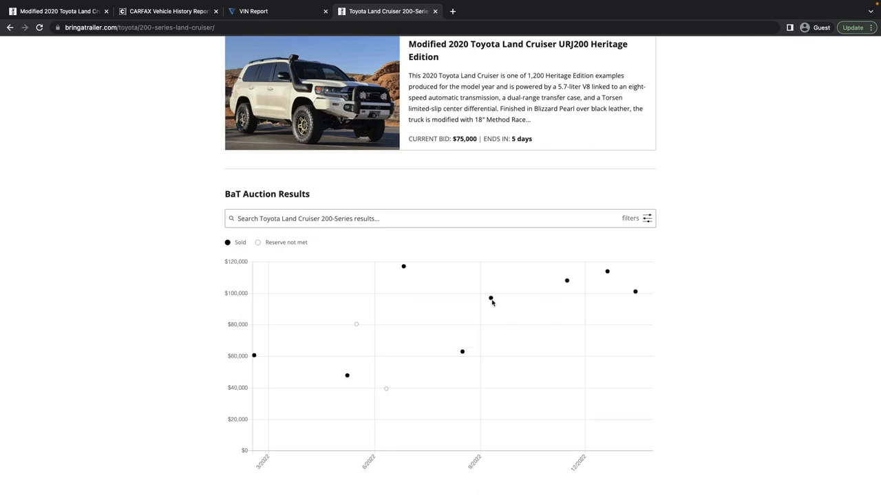
mouse_move(491, 299)
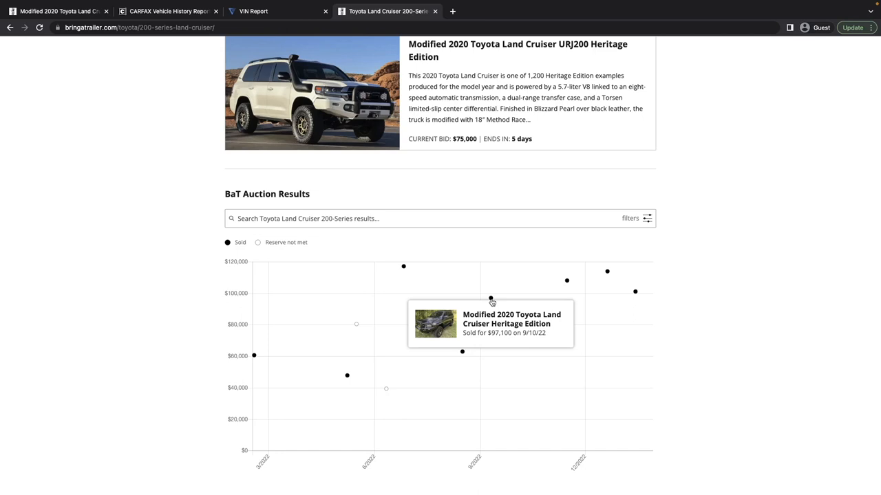
mouse_move(490, 297)
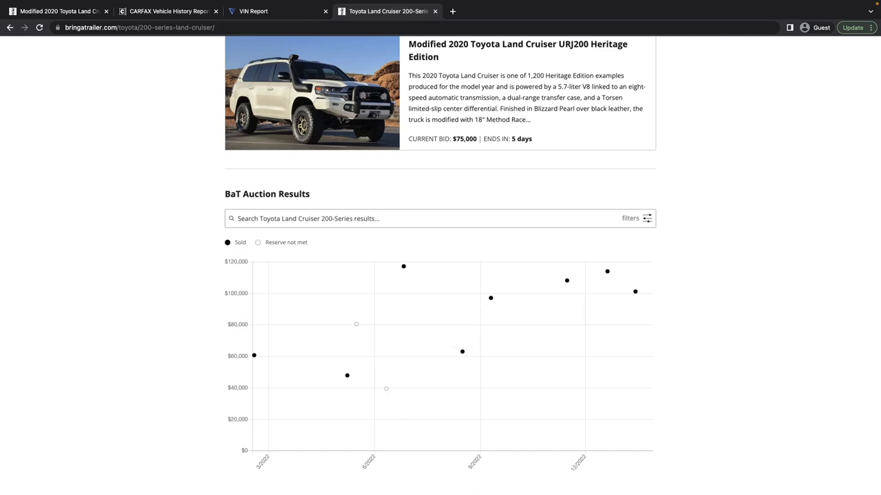